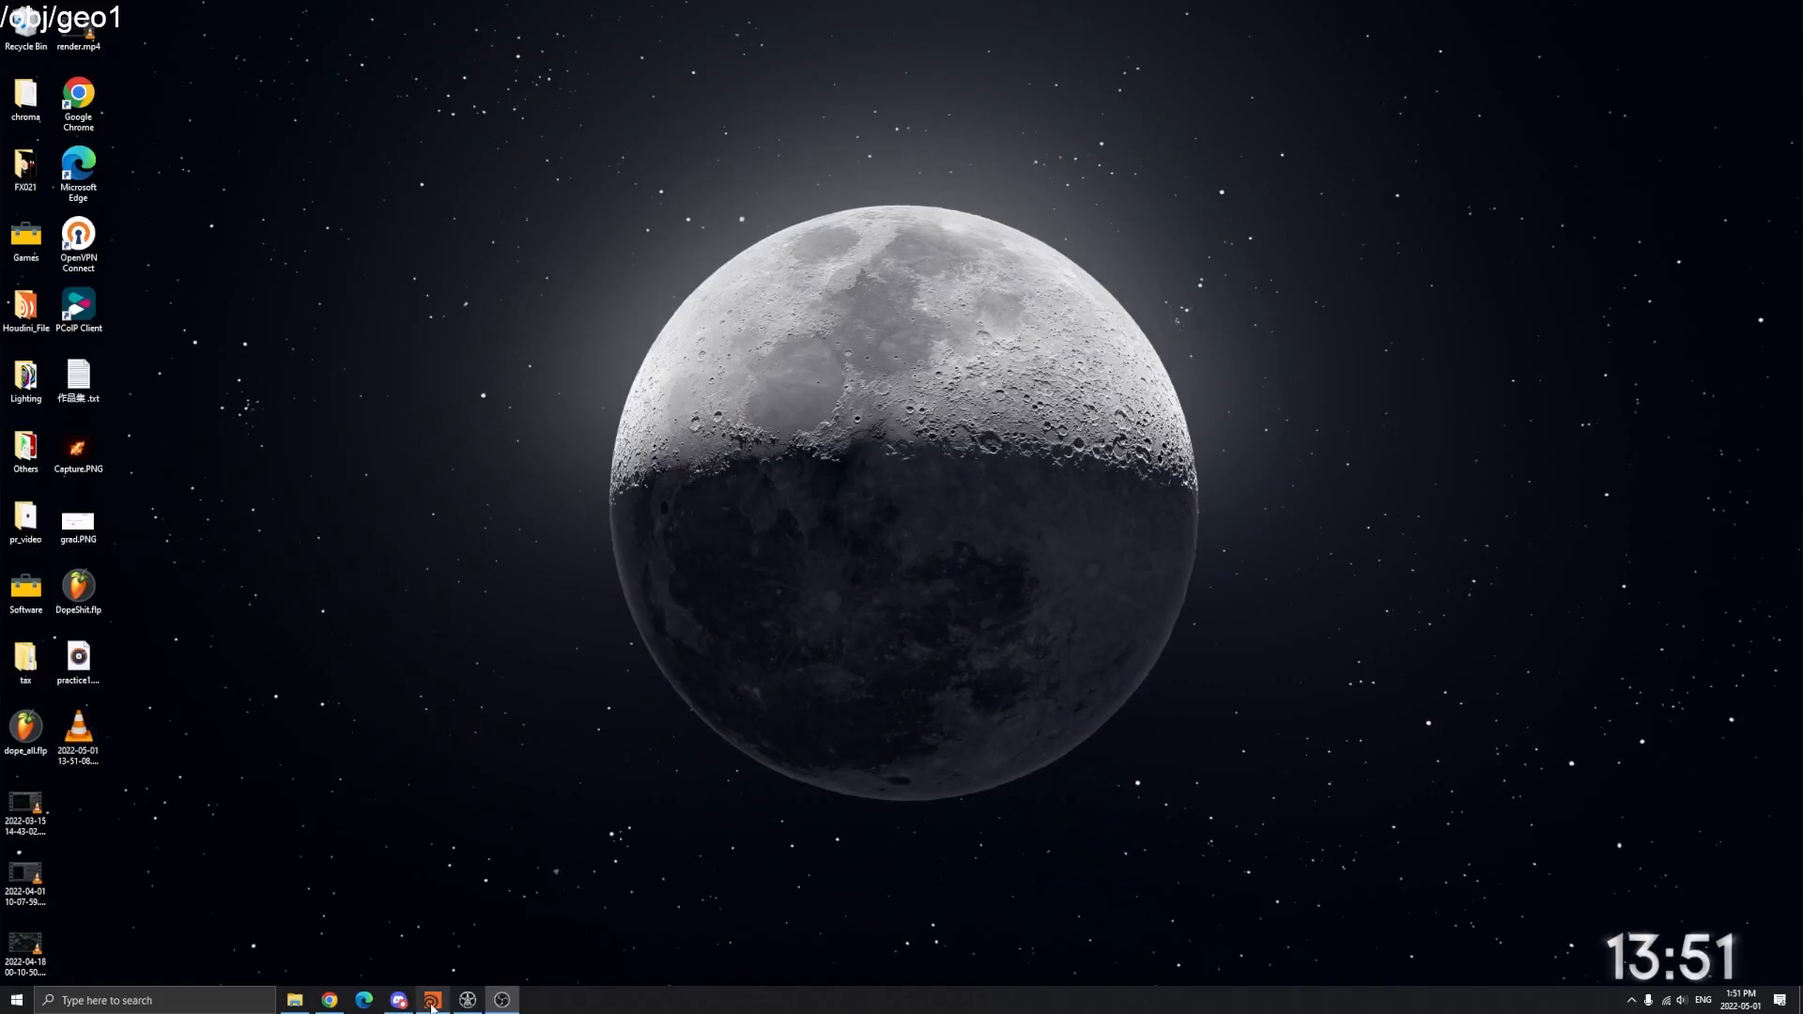
# - Launch the AlternateReality Houdini scene from the Windows taskbar
pyautogui.click(431, 1000)
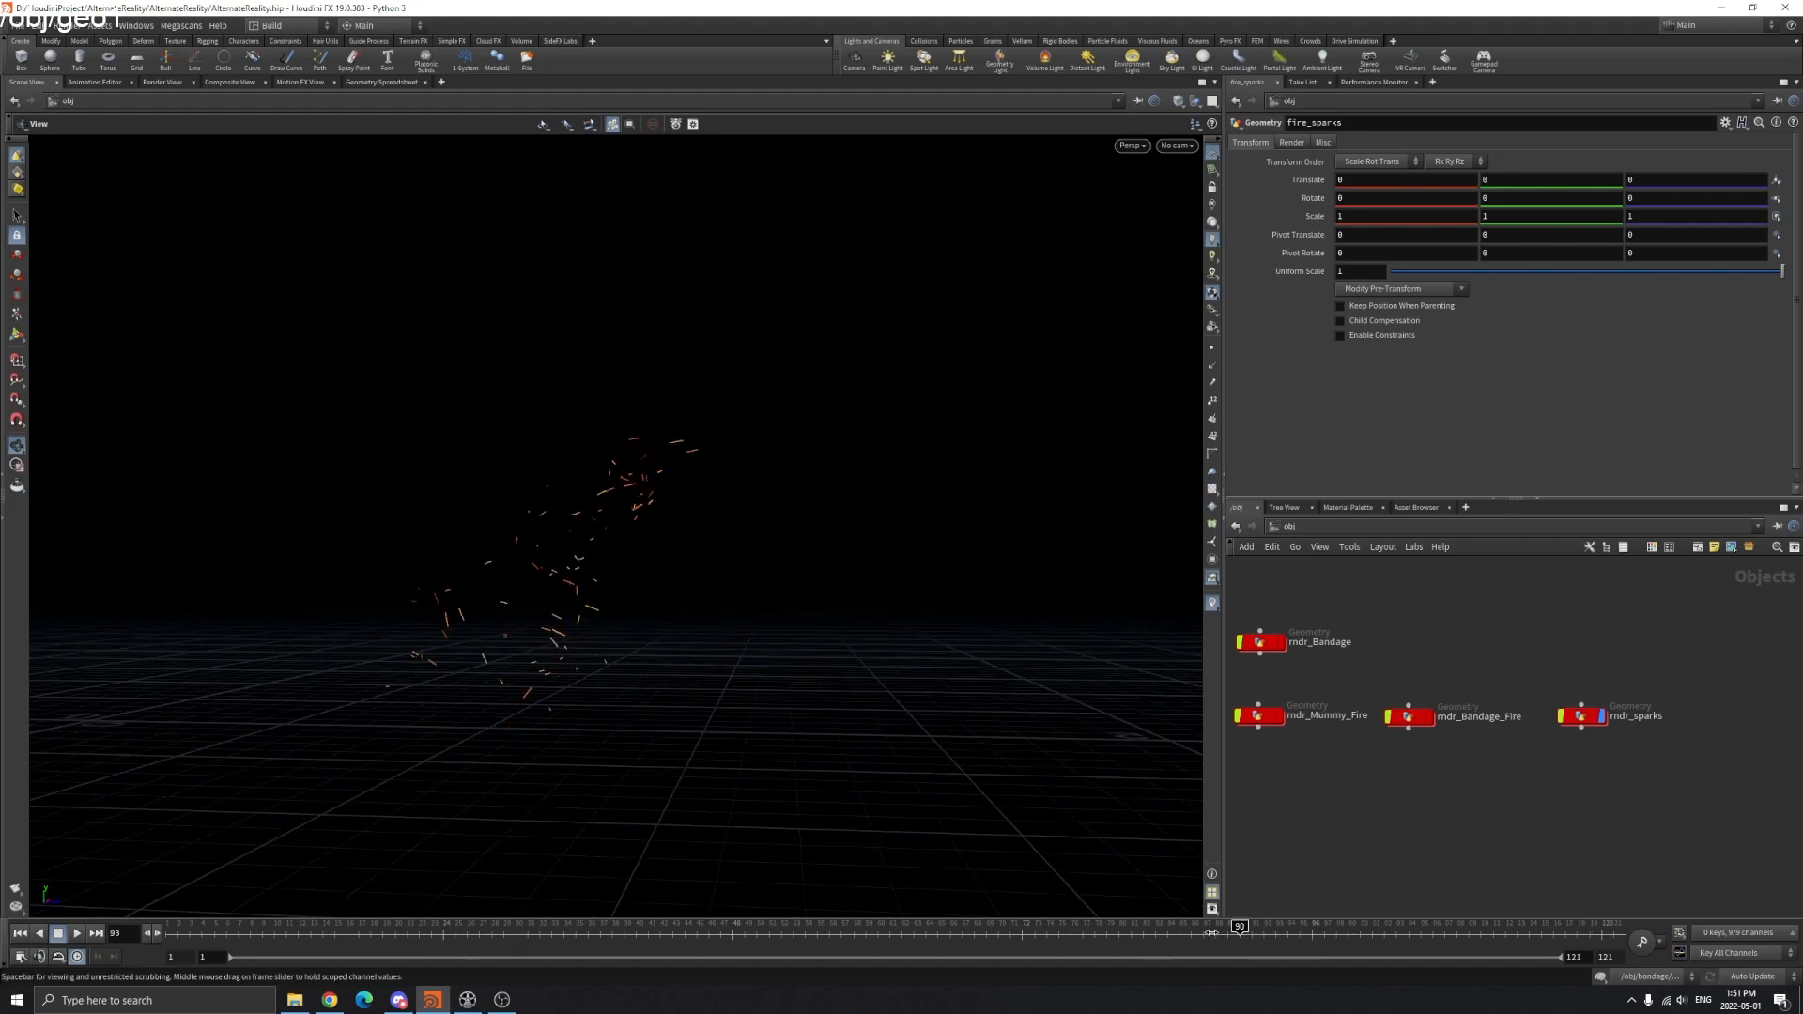
# - Play and stop the timeline to preview the sparks and fire simulations
pyautogui.click(73, 933)
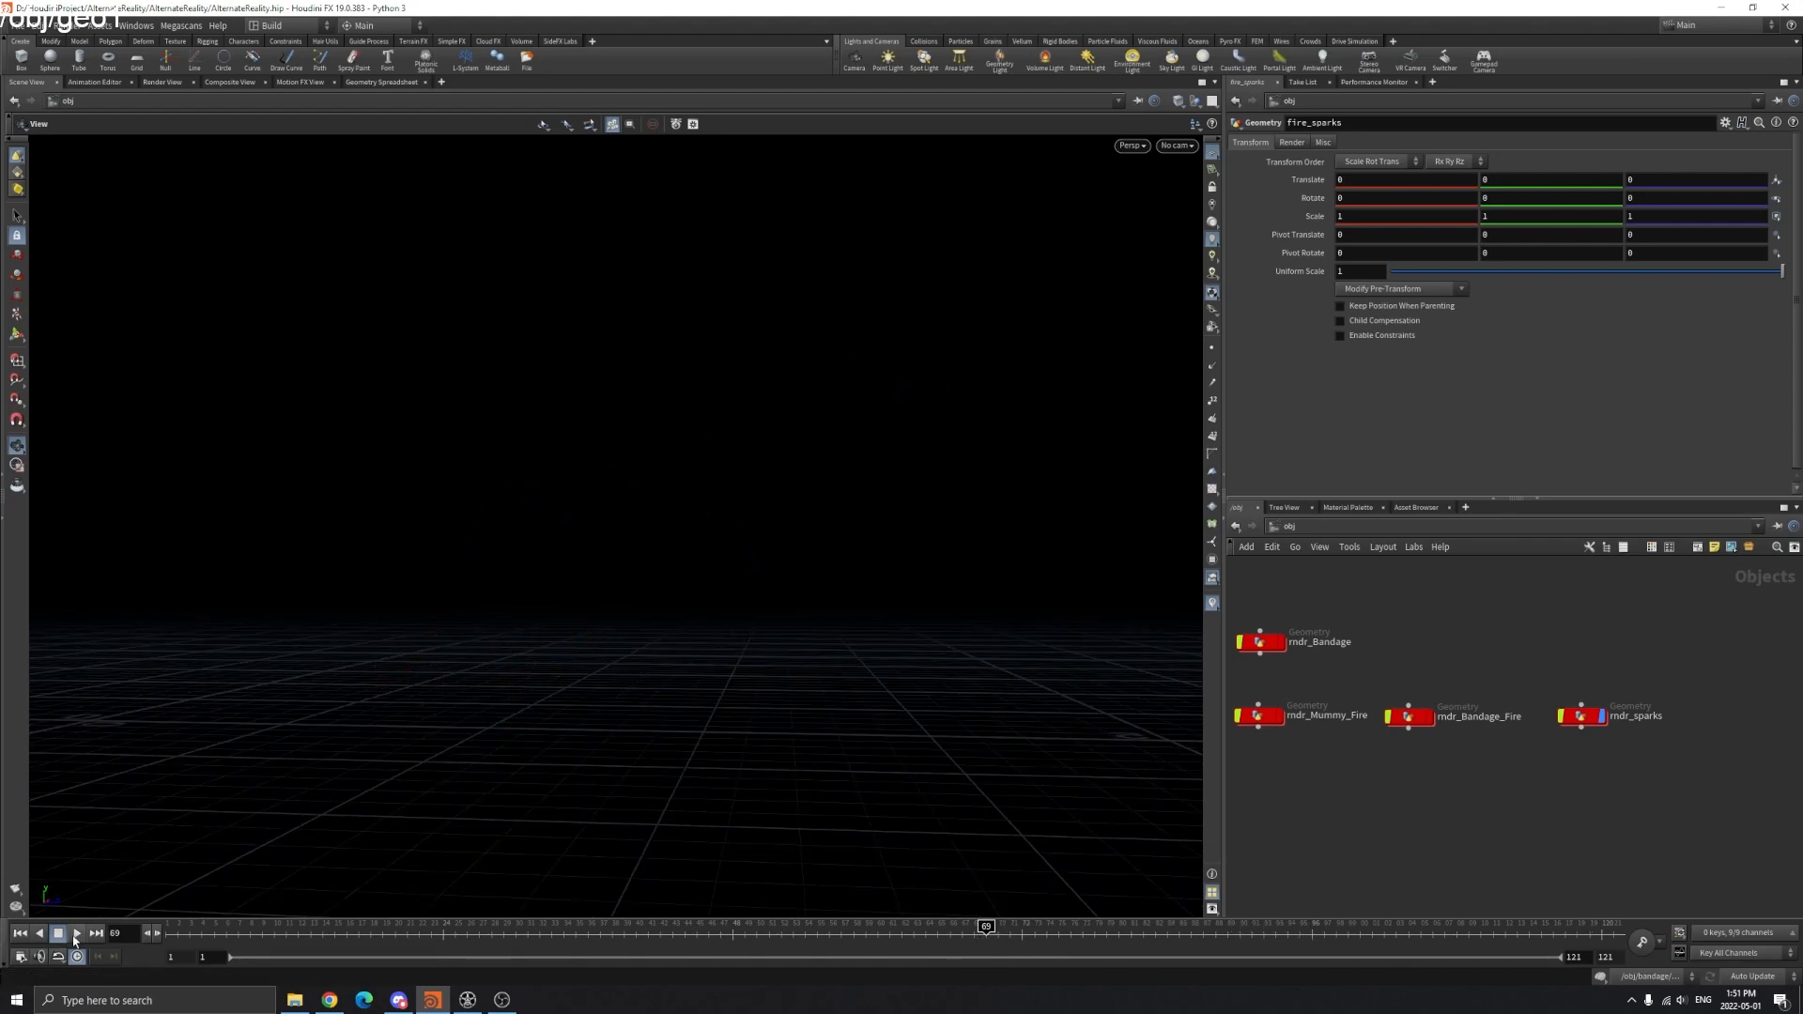
pyautogui.click(75, 933)
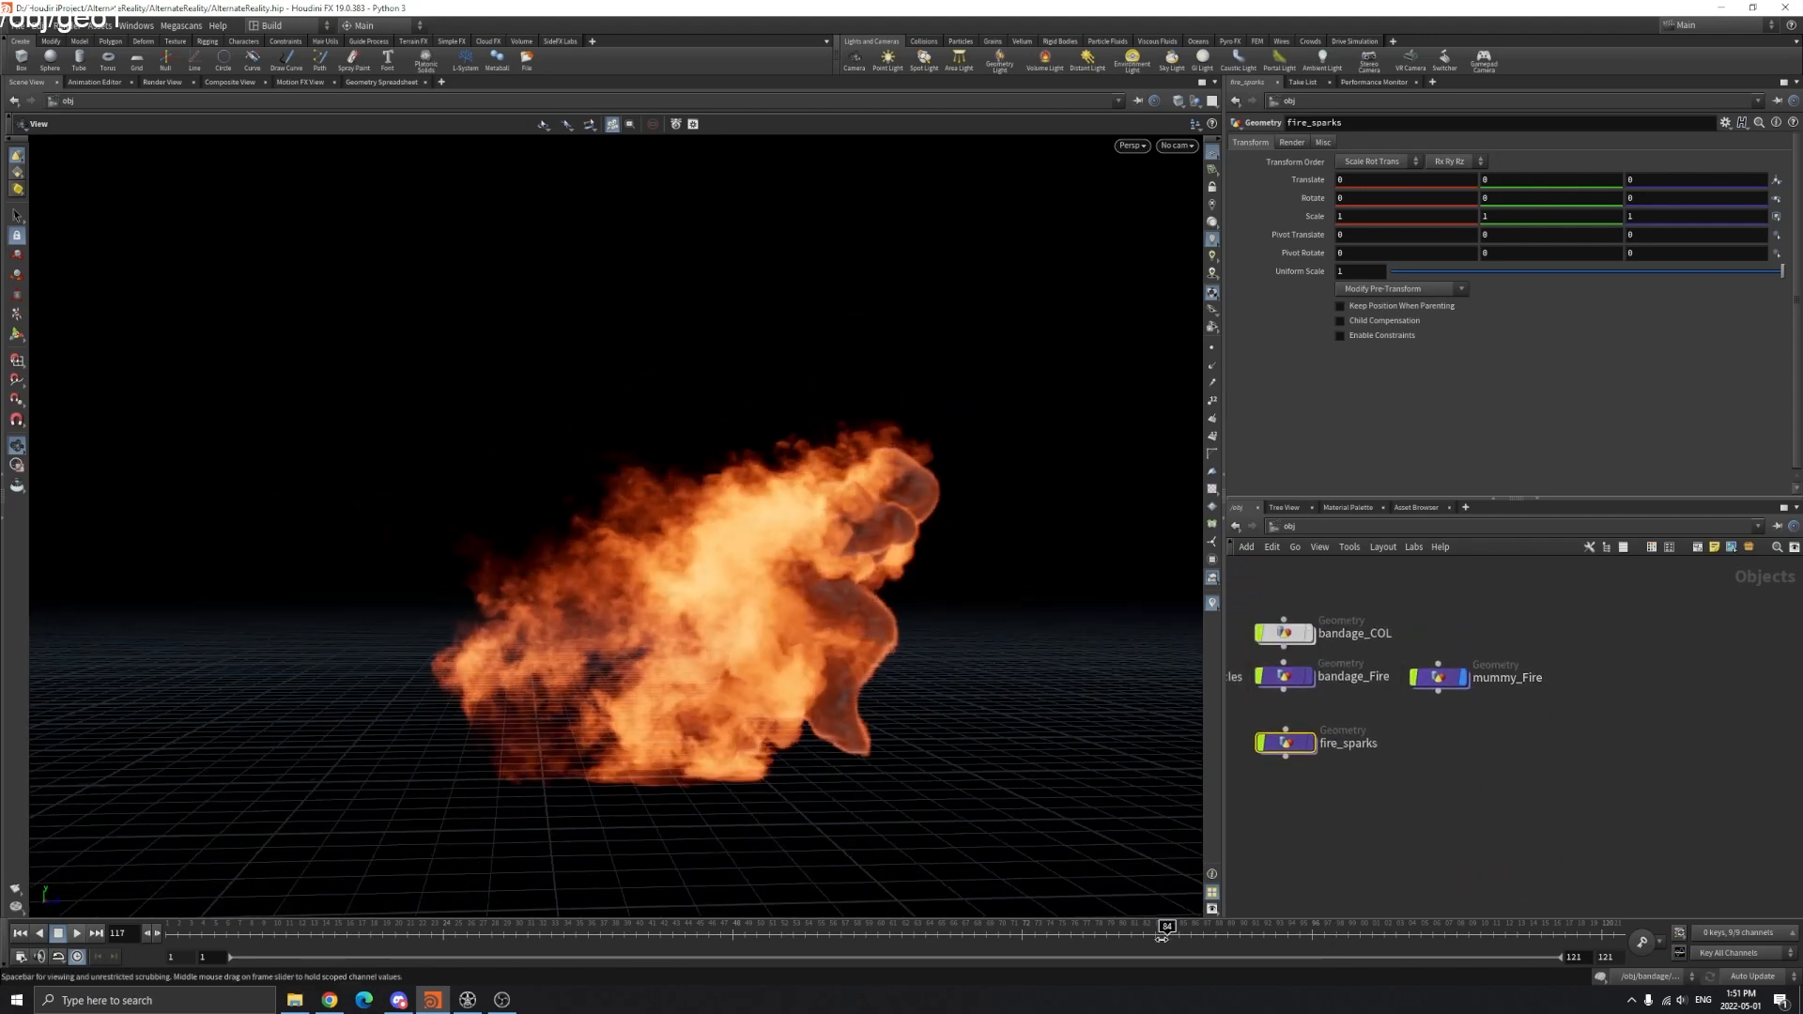
pyautogui.click(76, 933)
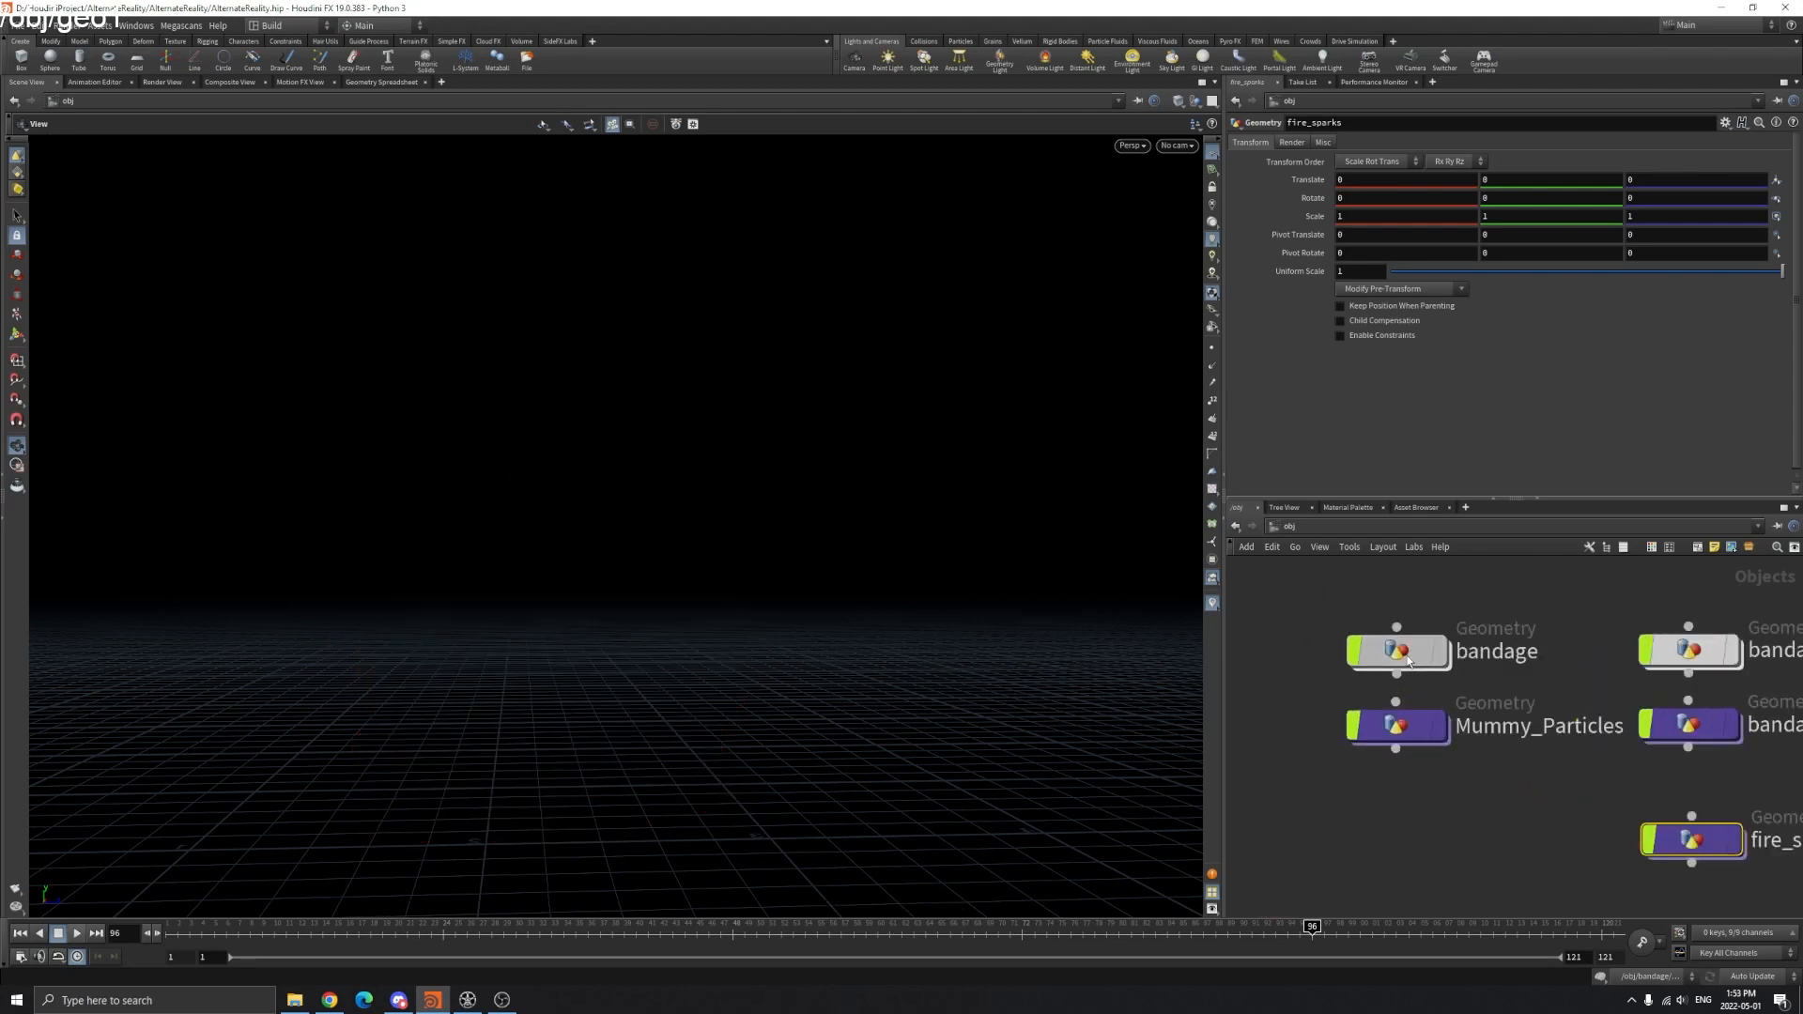
# - Enter the bandage object and toggle the character between wireframe and shaded view
pyautogui.doubleClick(1400, 650)
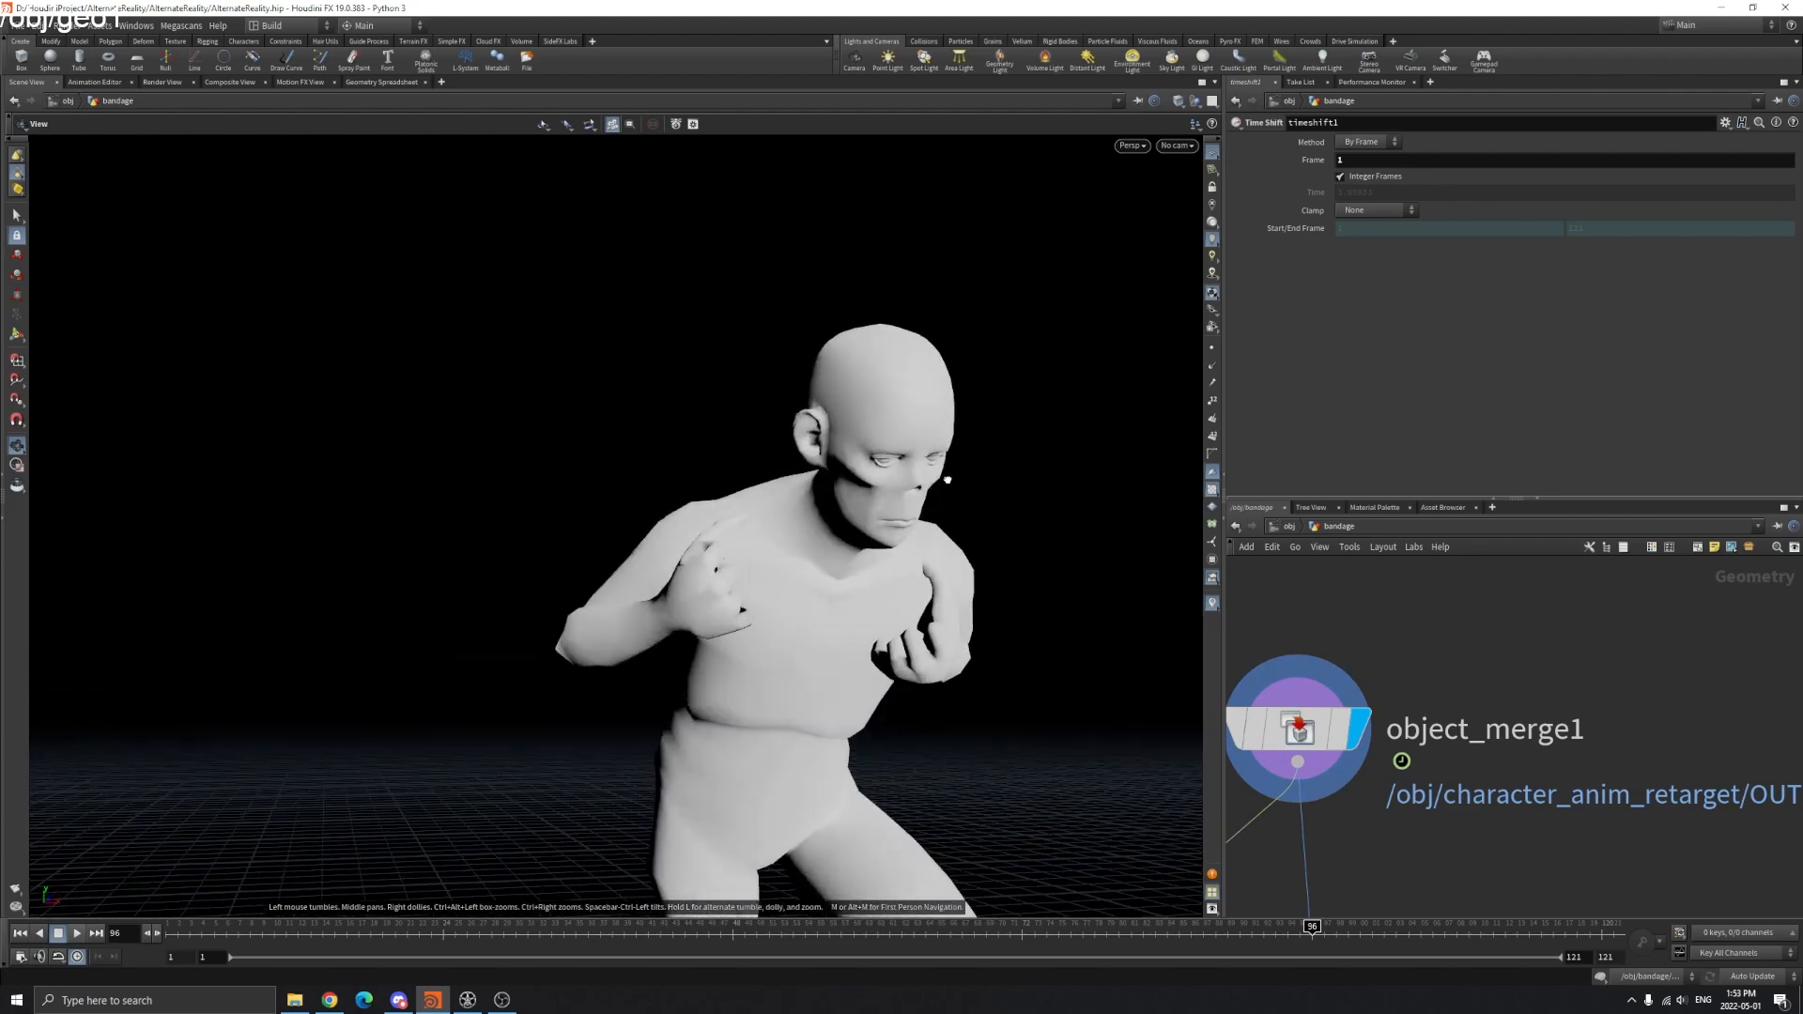
pyautogui.press('w')
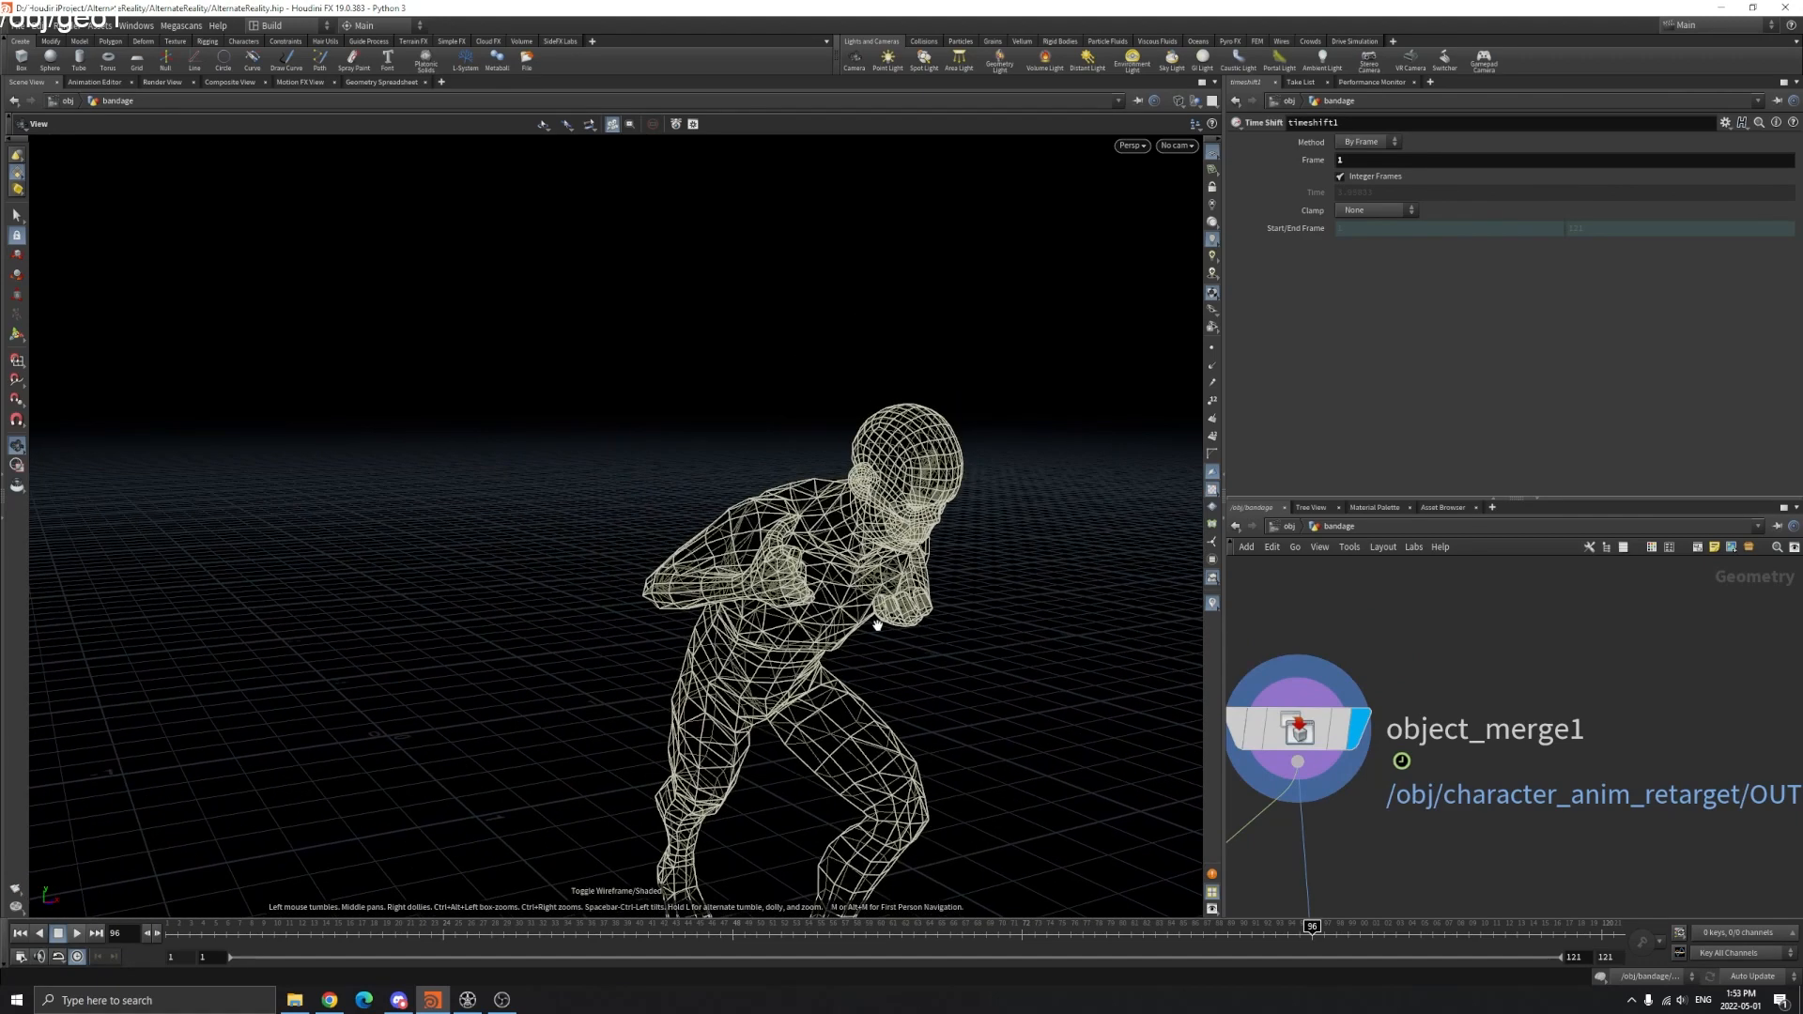
pyautogui.press('w')
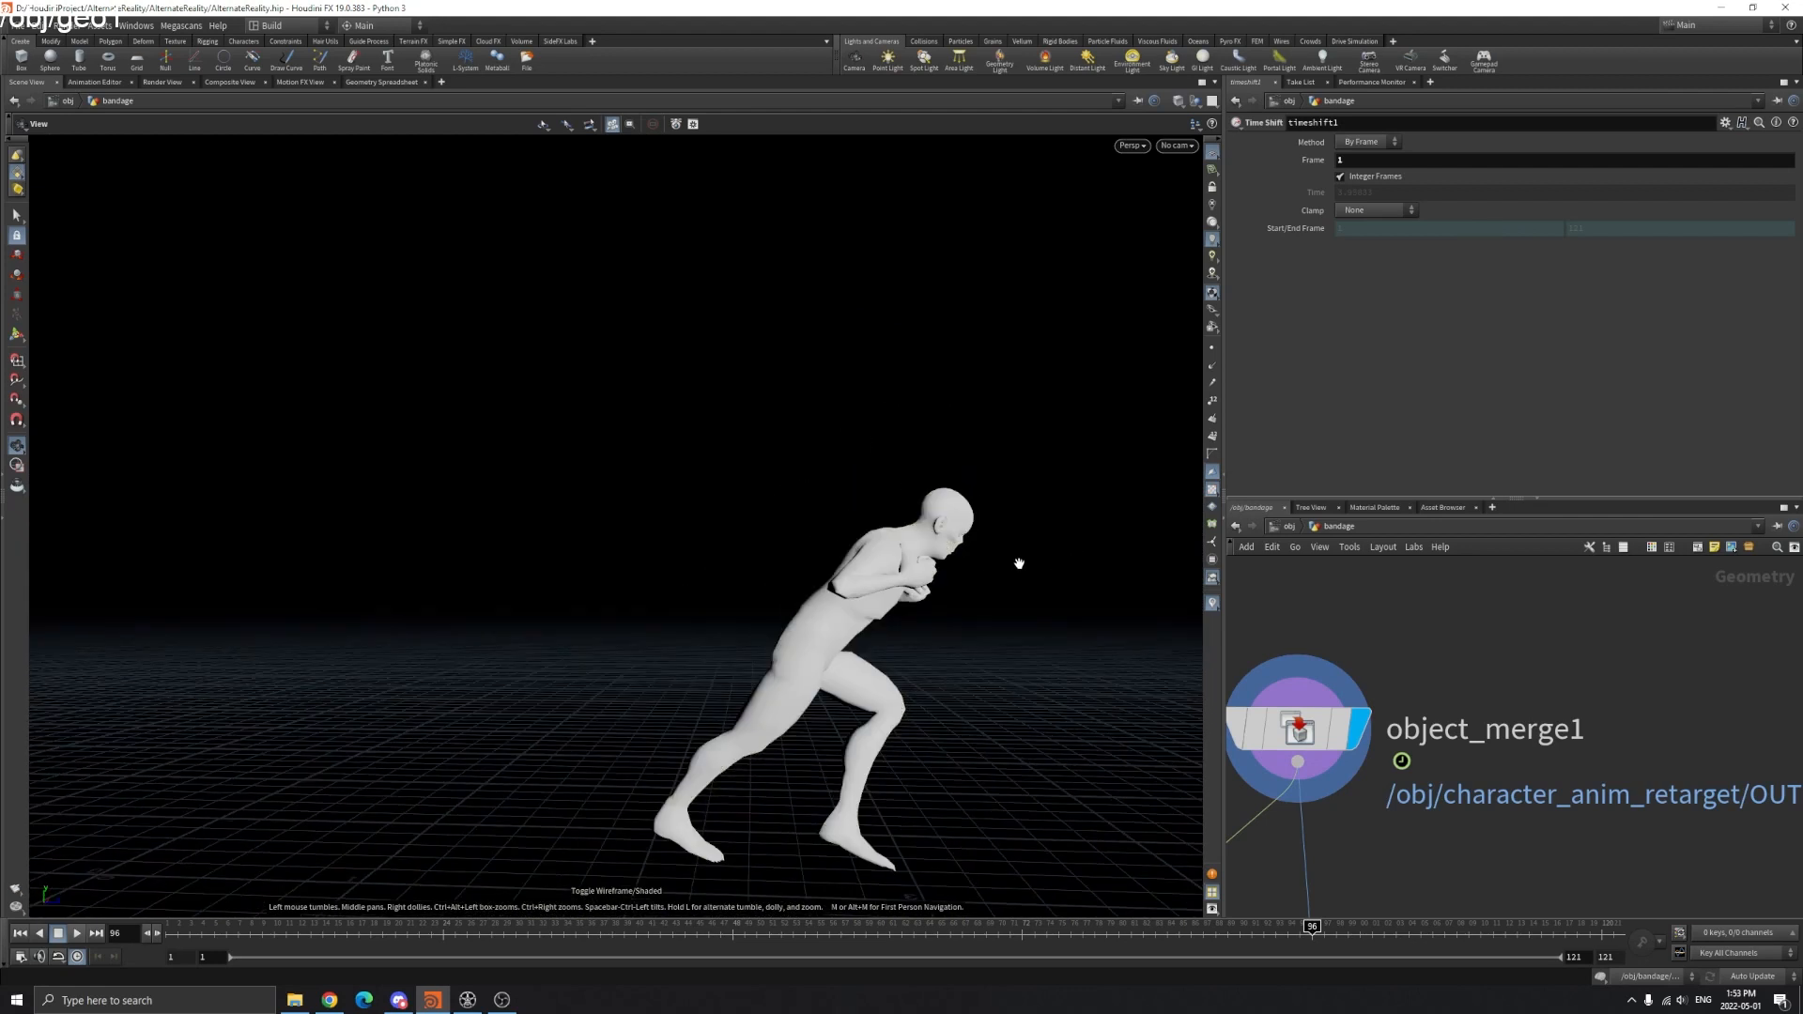
# - Play the walking animation from frame 1, then return to the T-pose frame
pyautogui.click(19, 933)
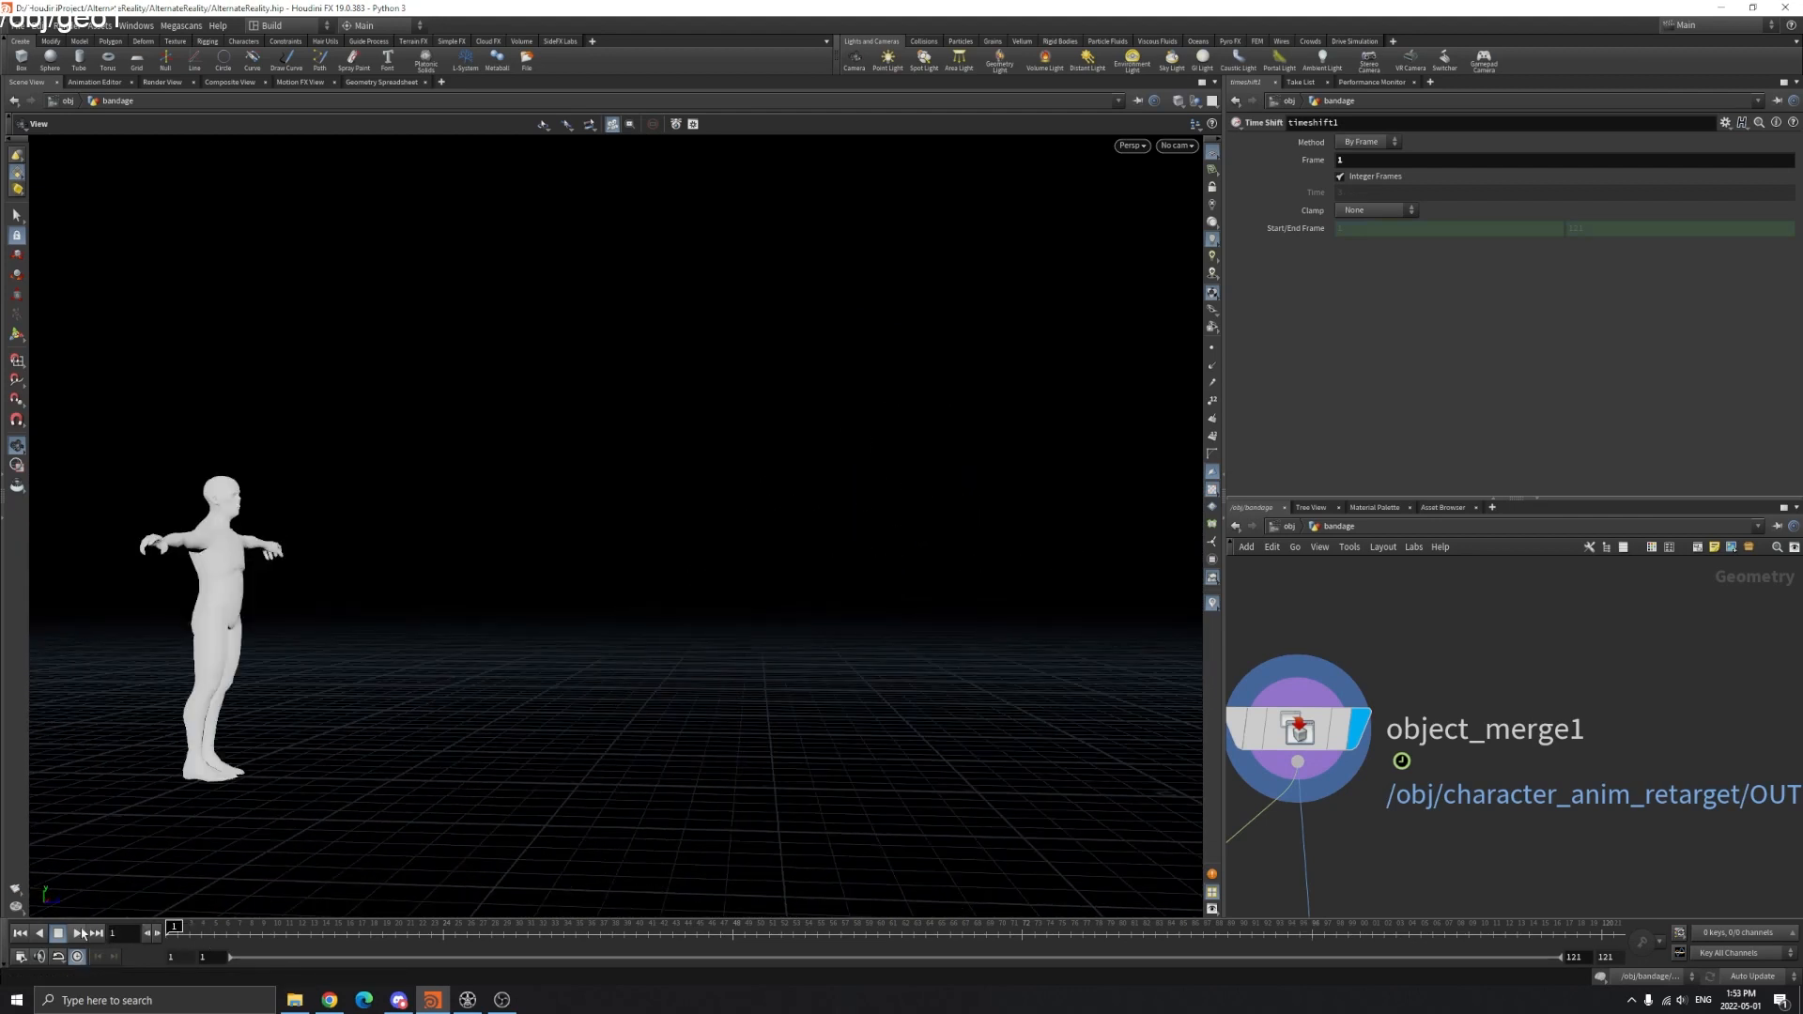
pyautogui.click(76, 933)
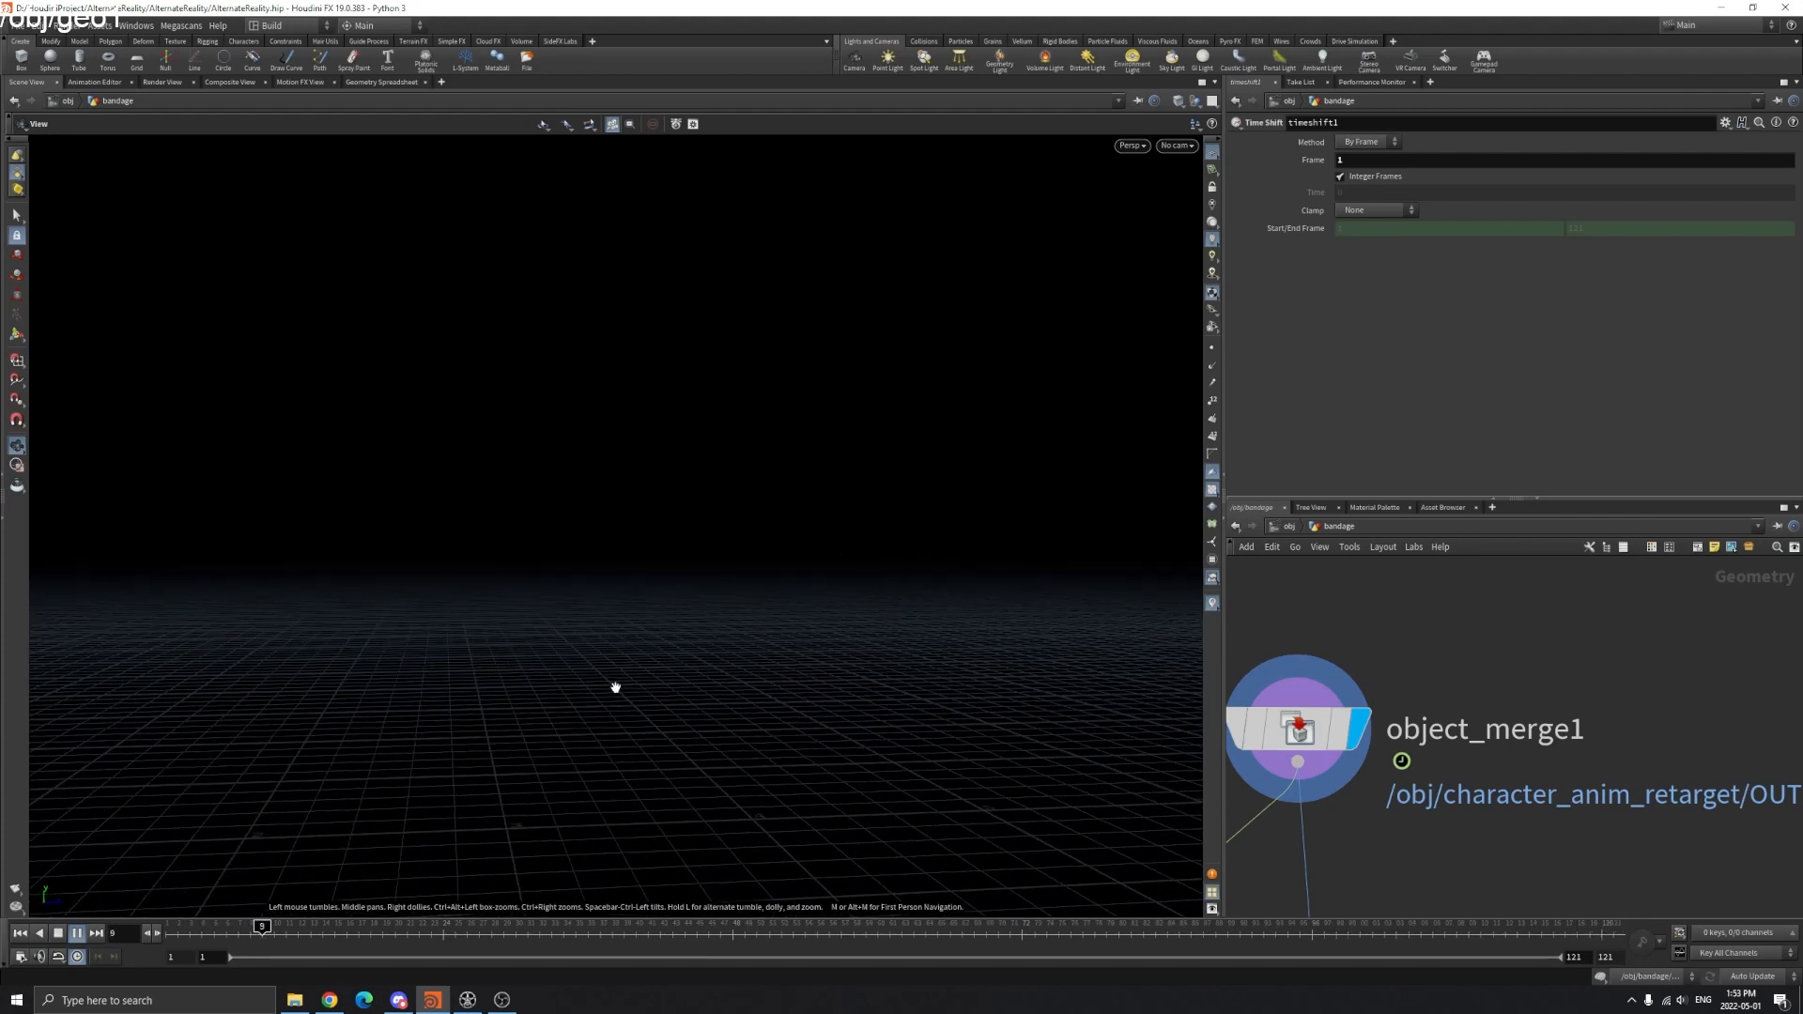
pyautogui.click(76, 933)
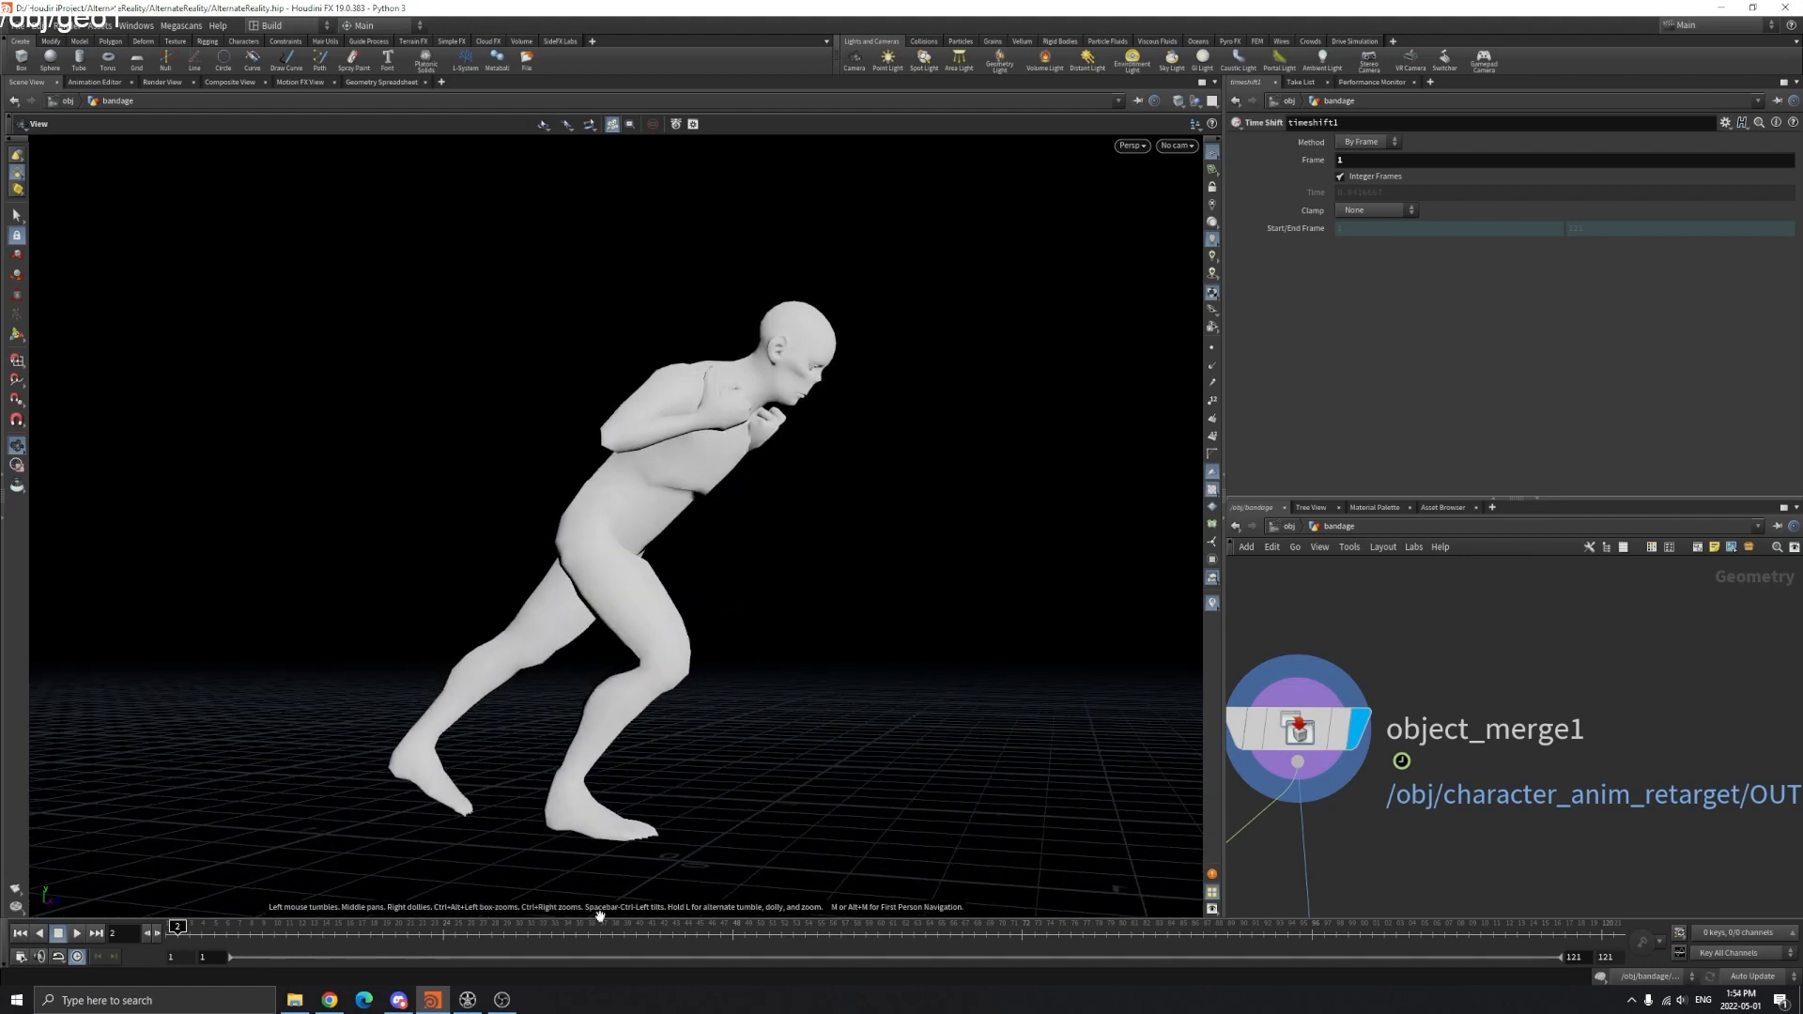
pyautogui.click(38, 932)
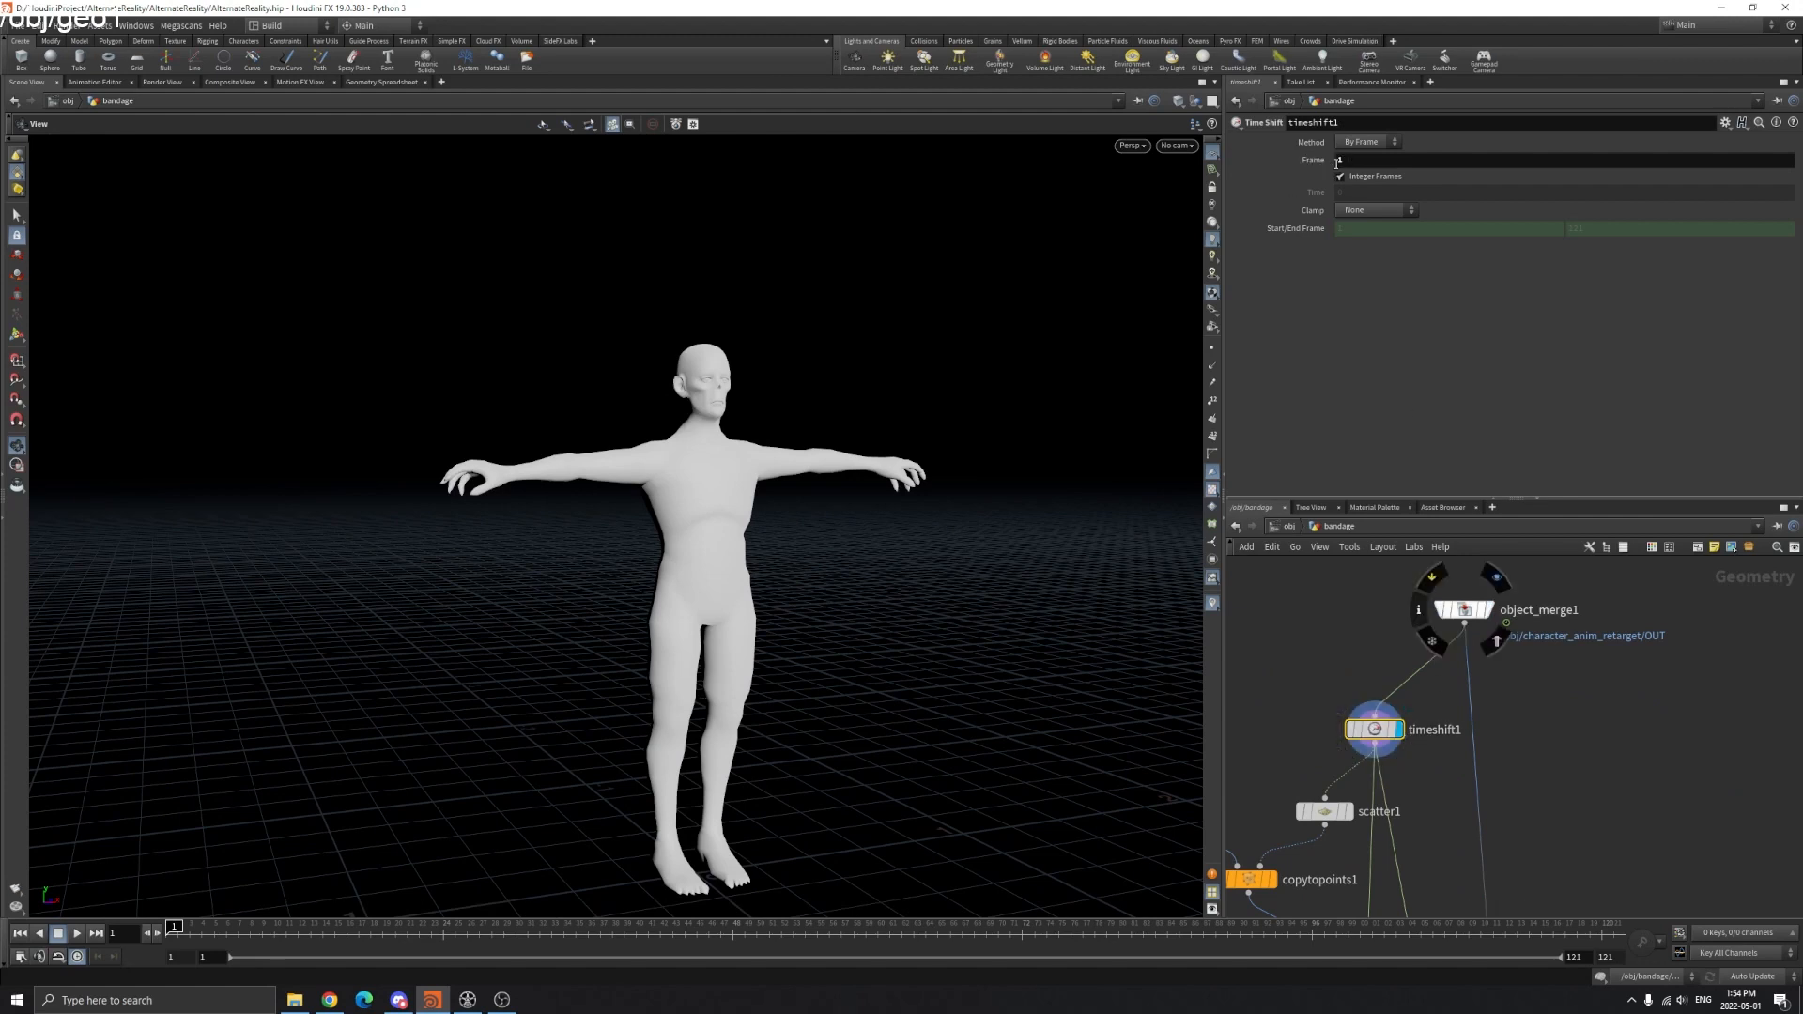
pyautogui.press('tab')
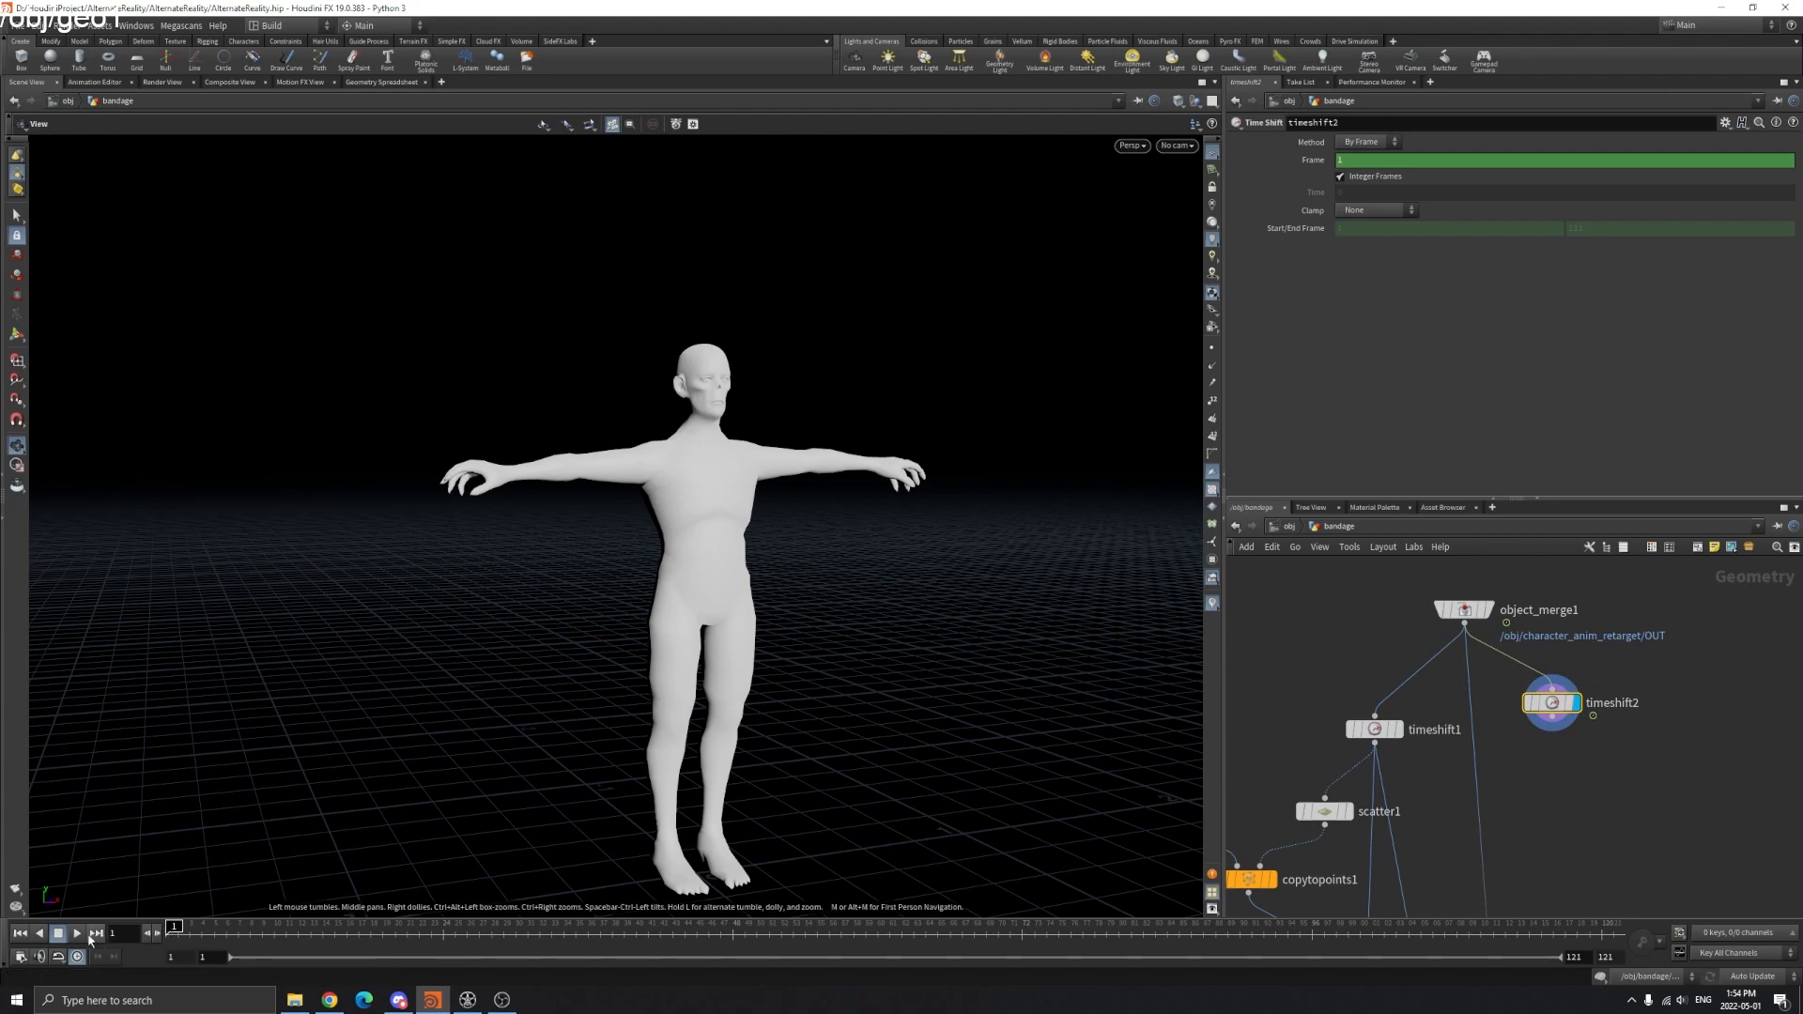
pyautogui.click(76, 932)
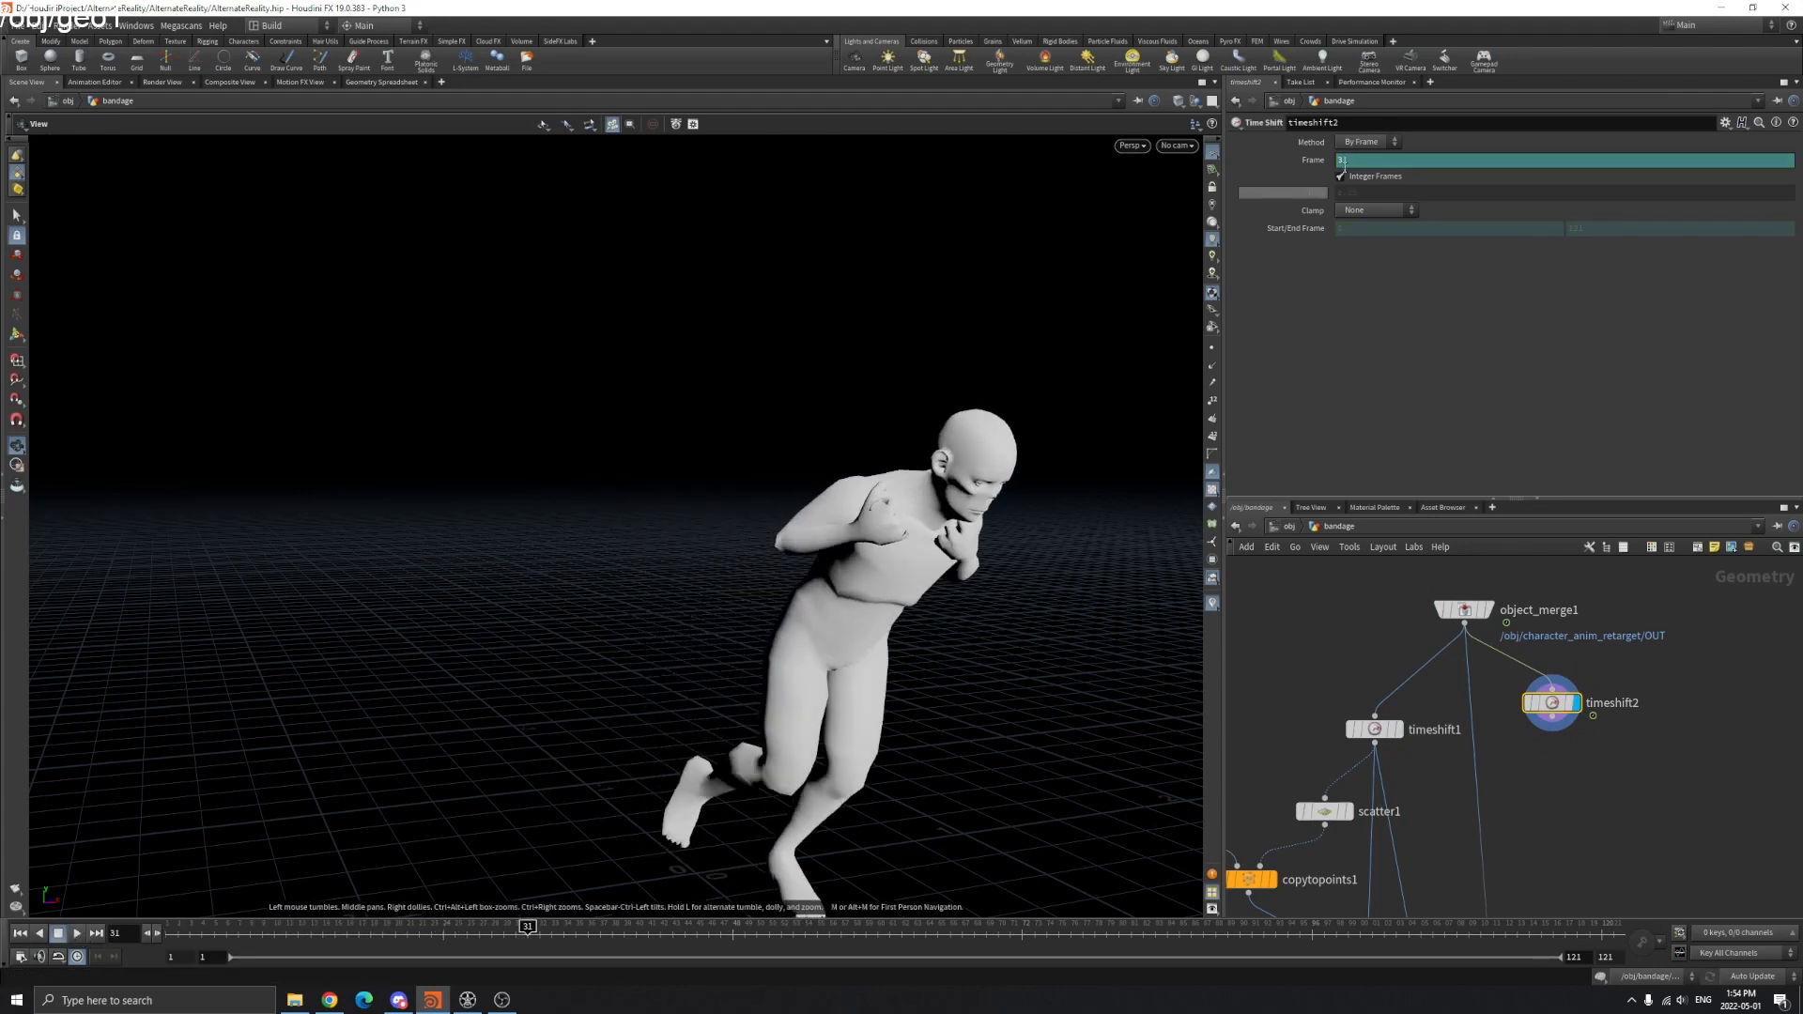
pyautogui.rightClick(1346, 158)
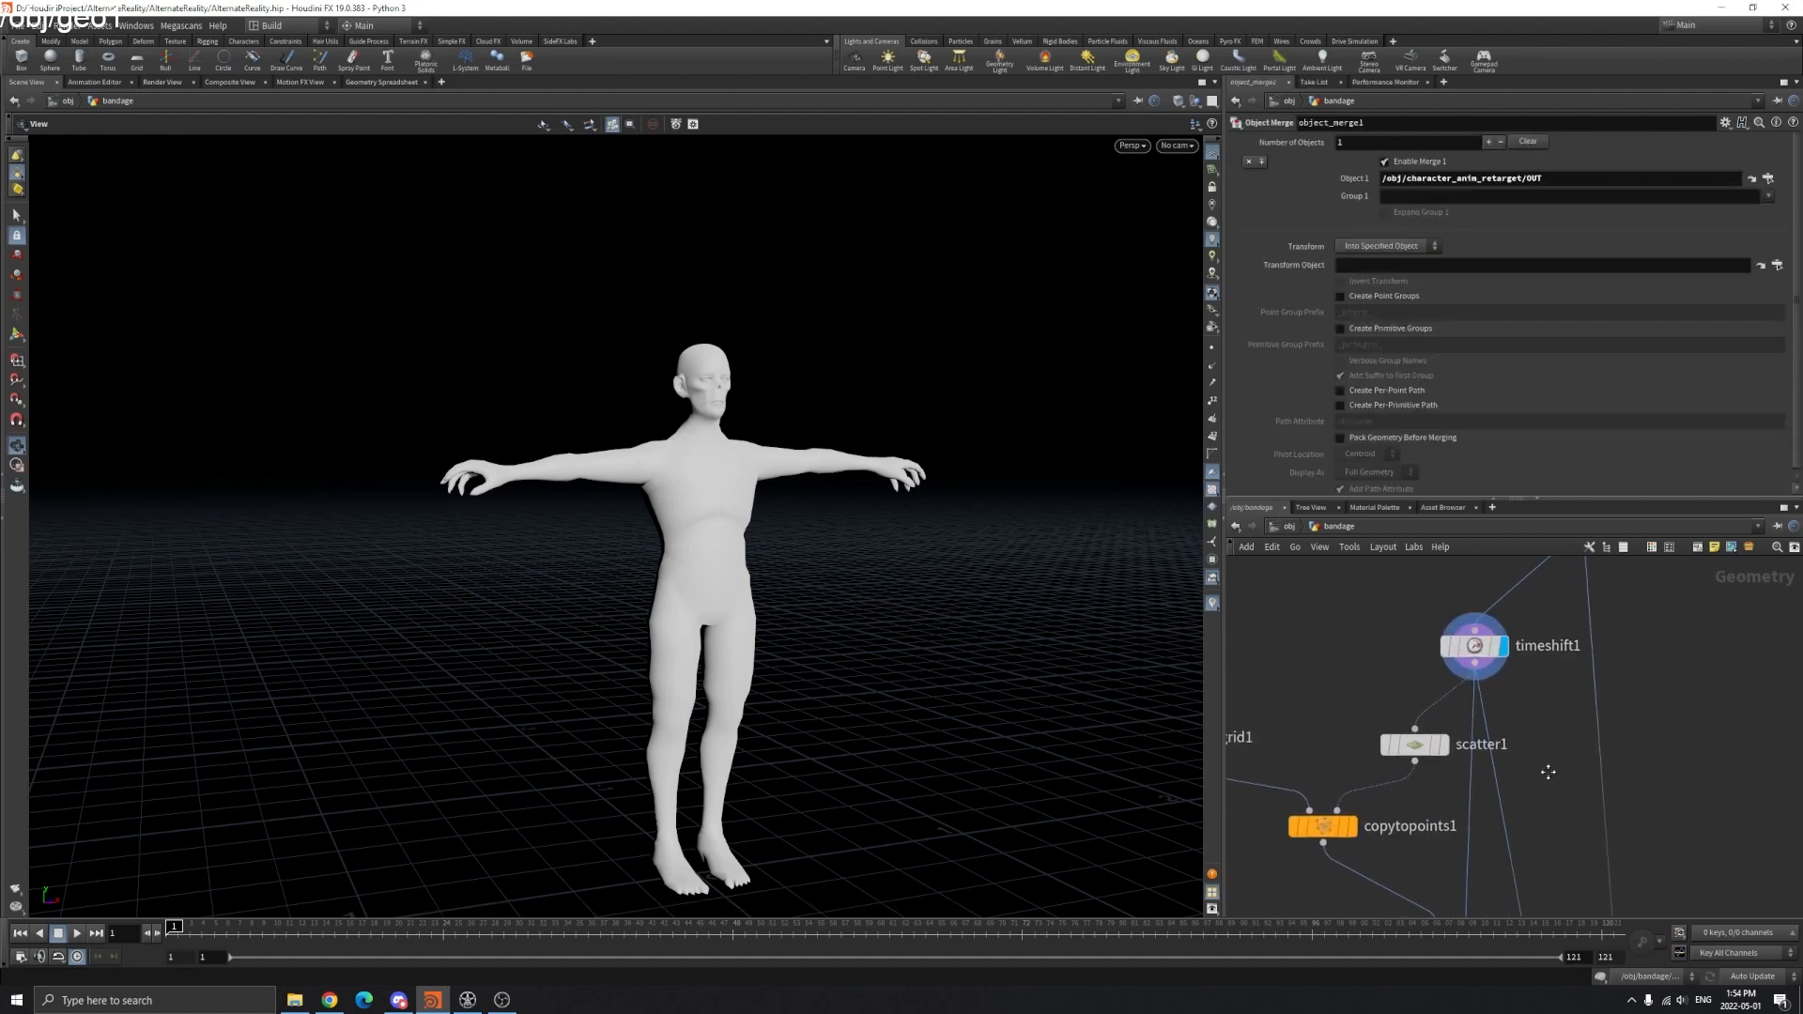
# - Inspect scatter1 and grid1, then display intersectionanalysis1's intersection curves on the body
pyautogui.click(1480, 744)
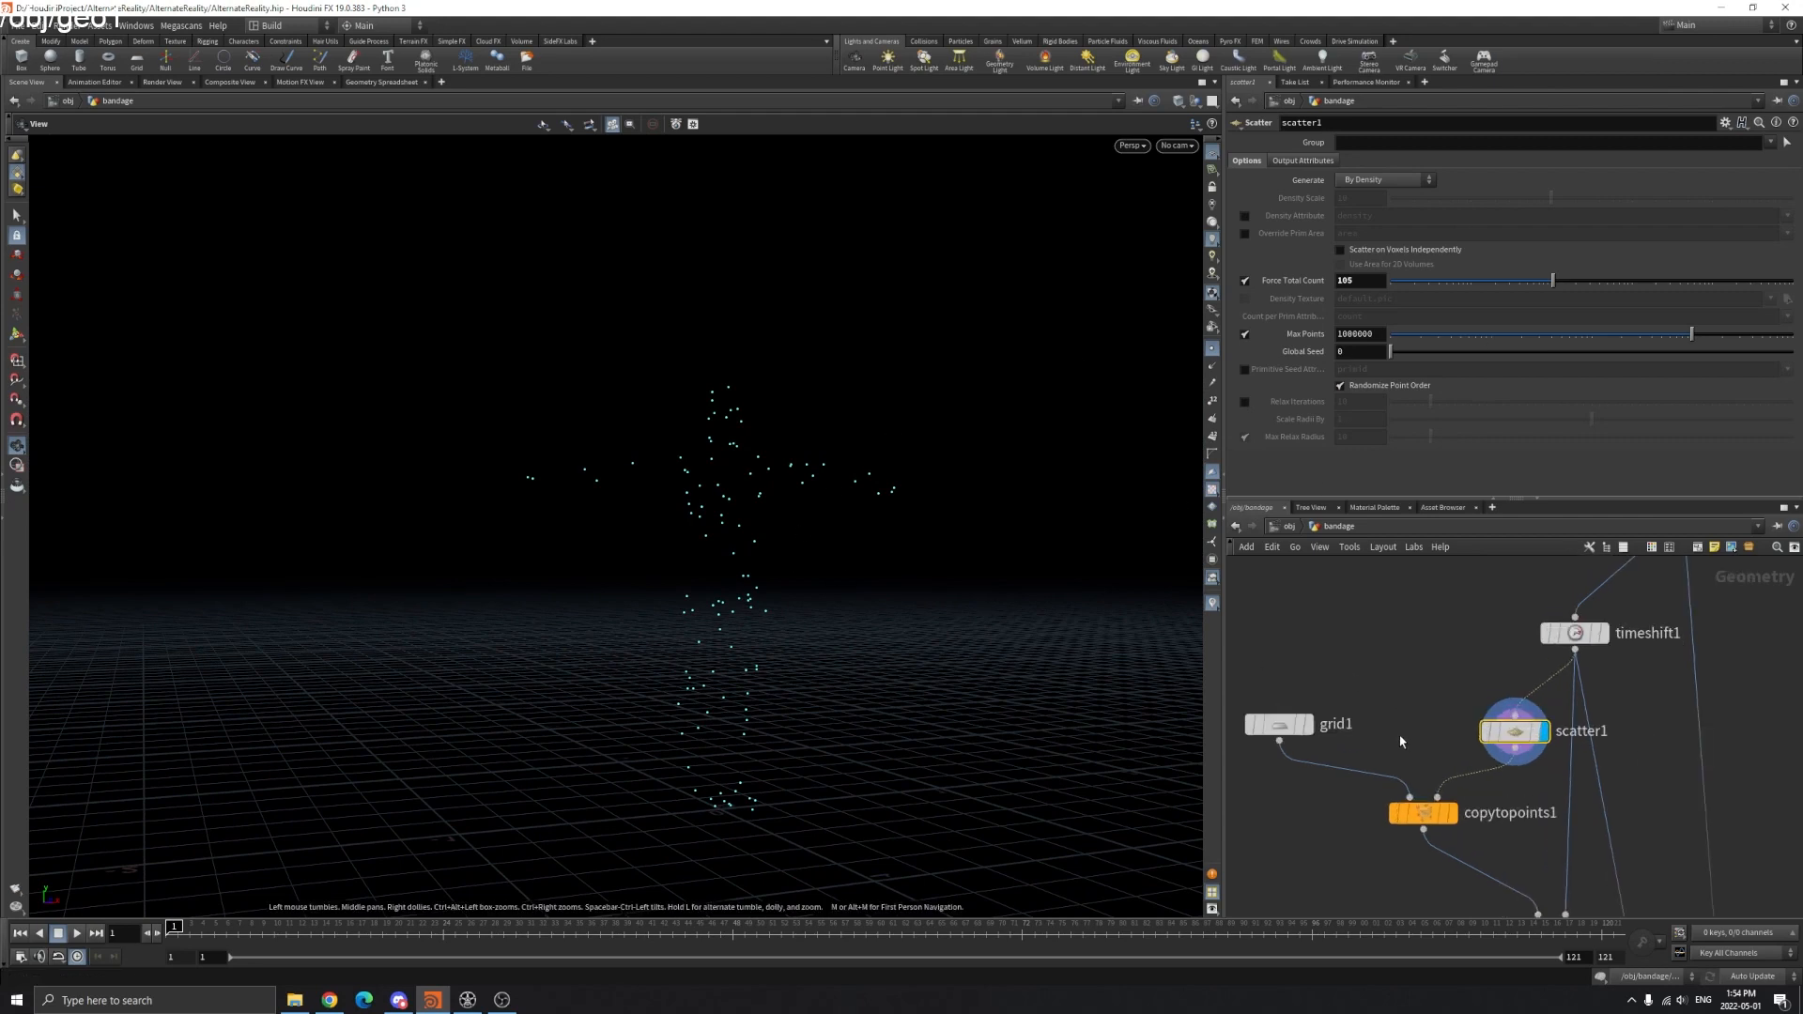
pyautogui.click(1308, 693)
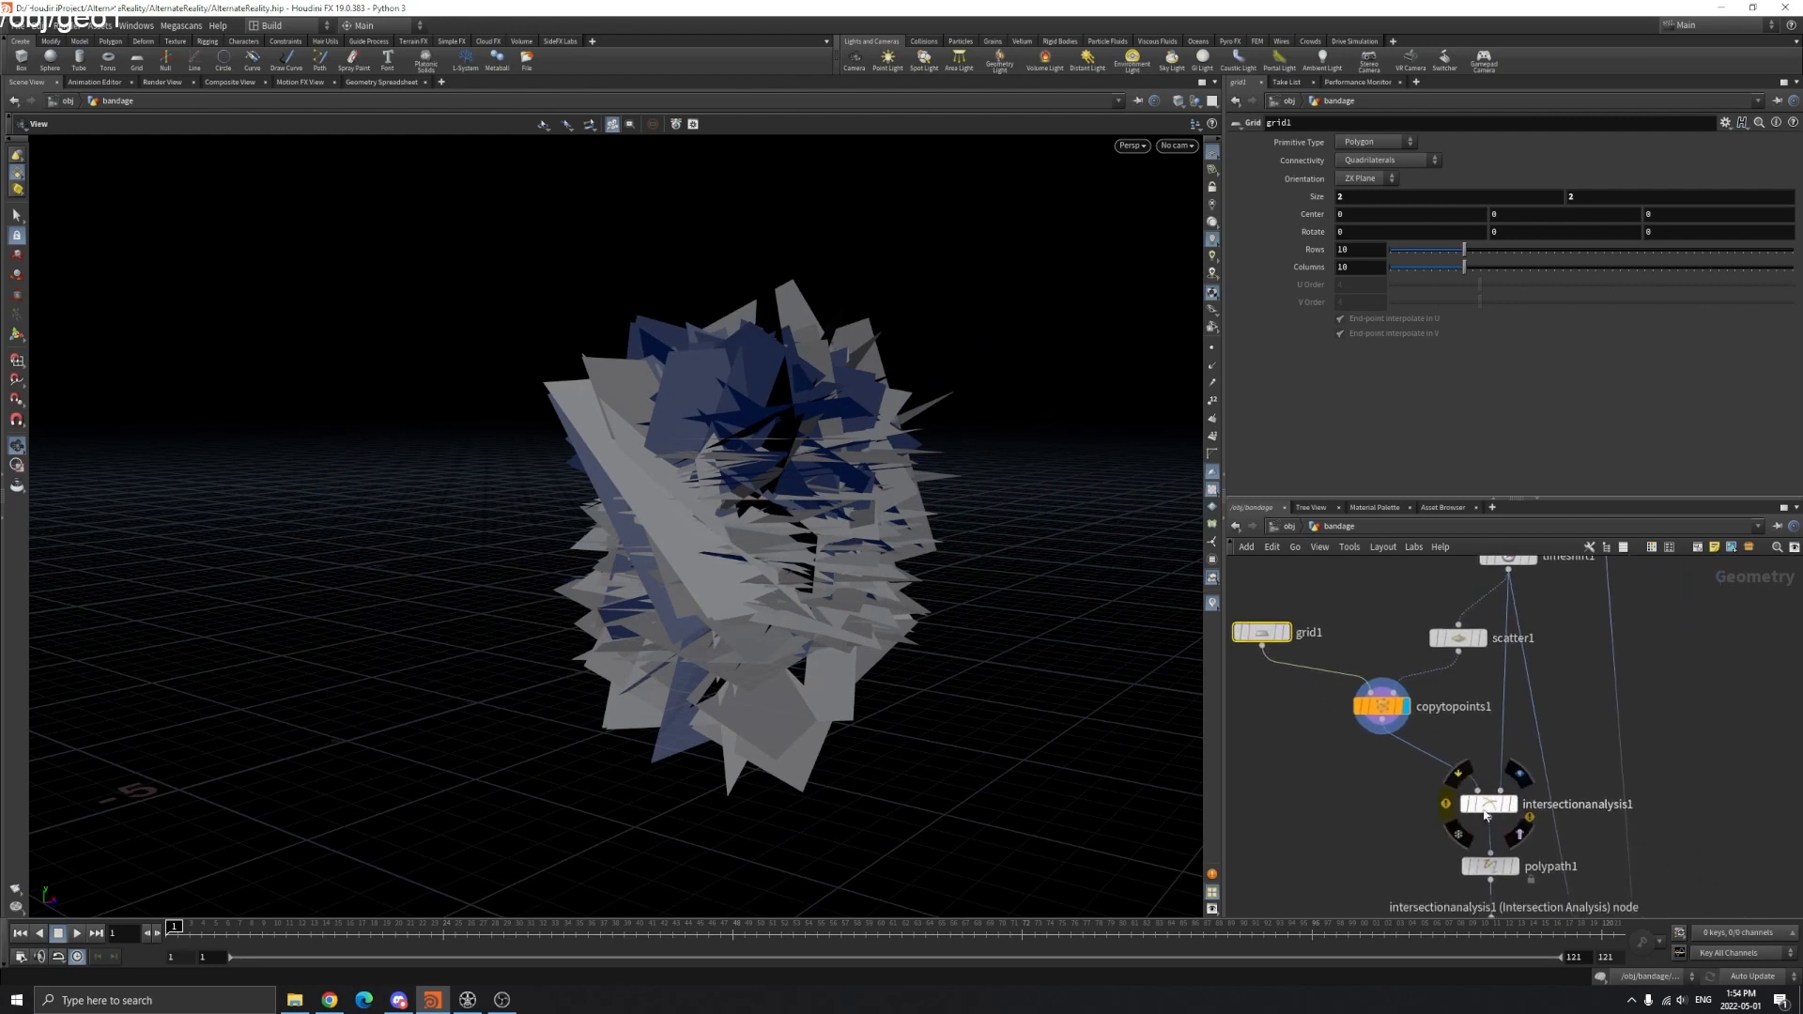
pyautogui.click(1487, 804)
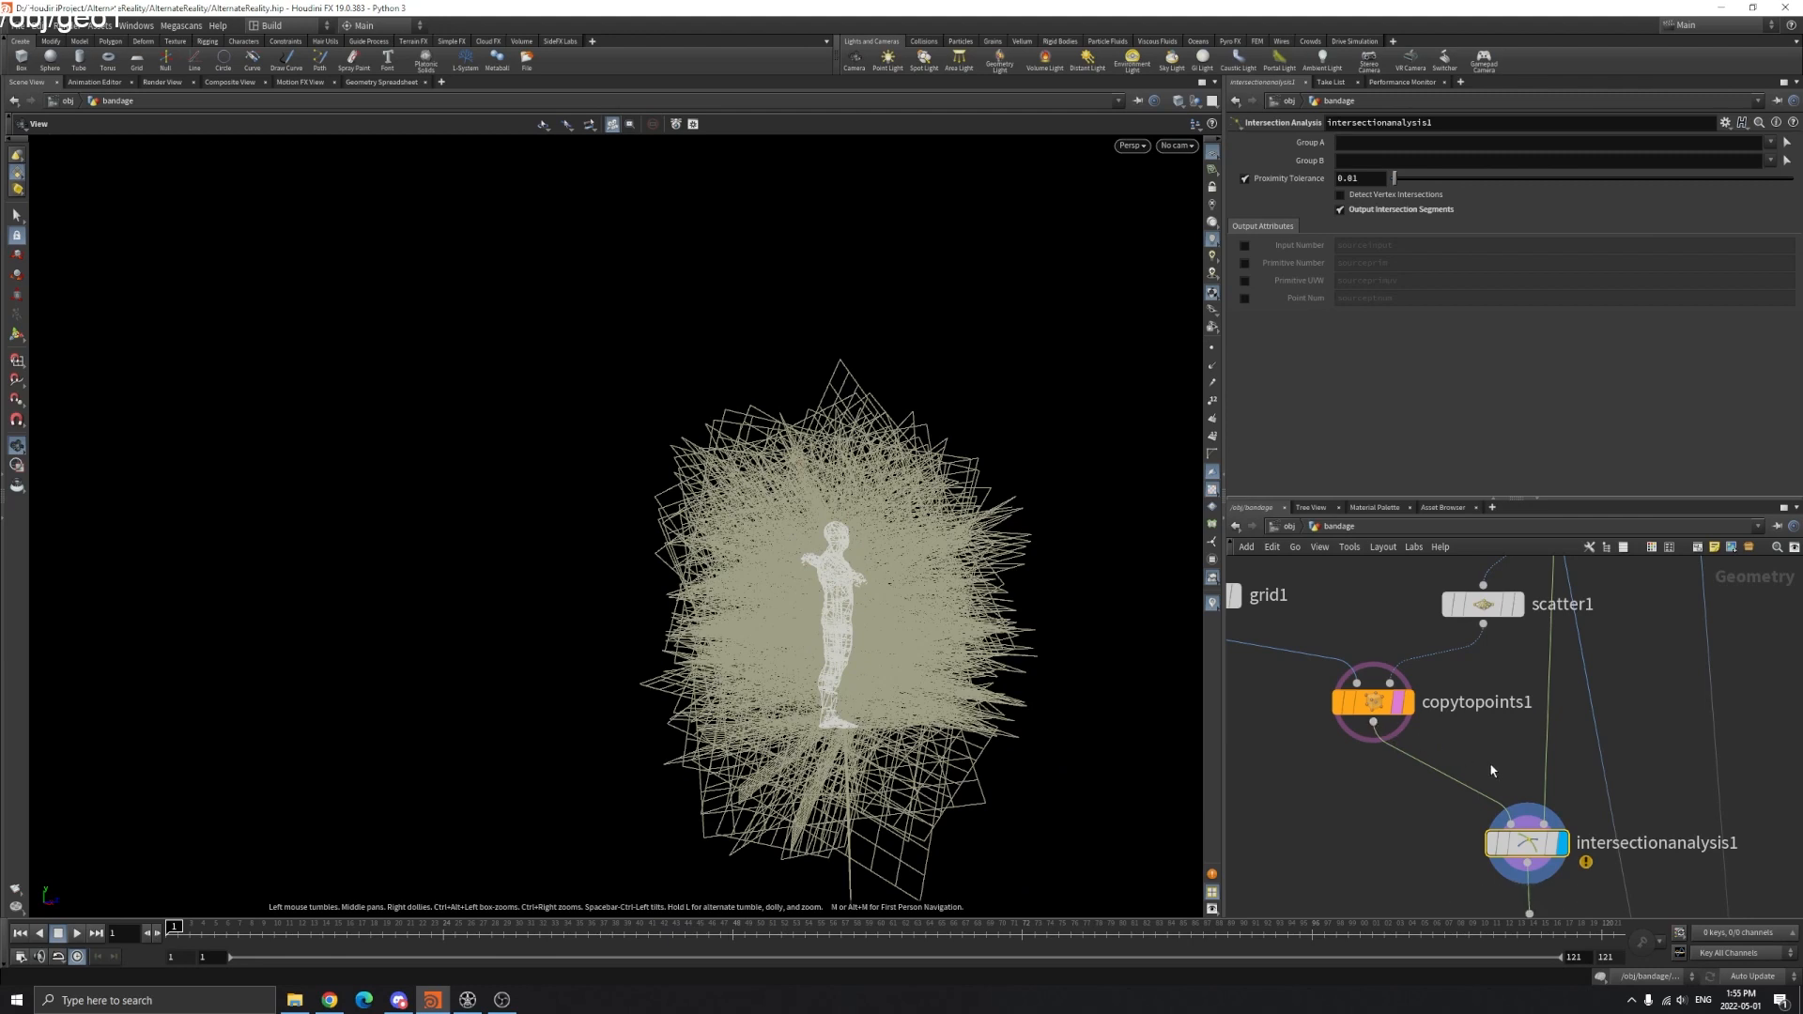
pyautogui.moveTo(1506, 816)
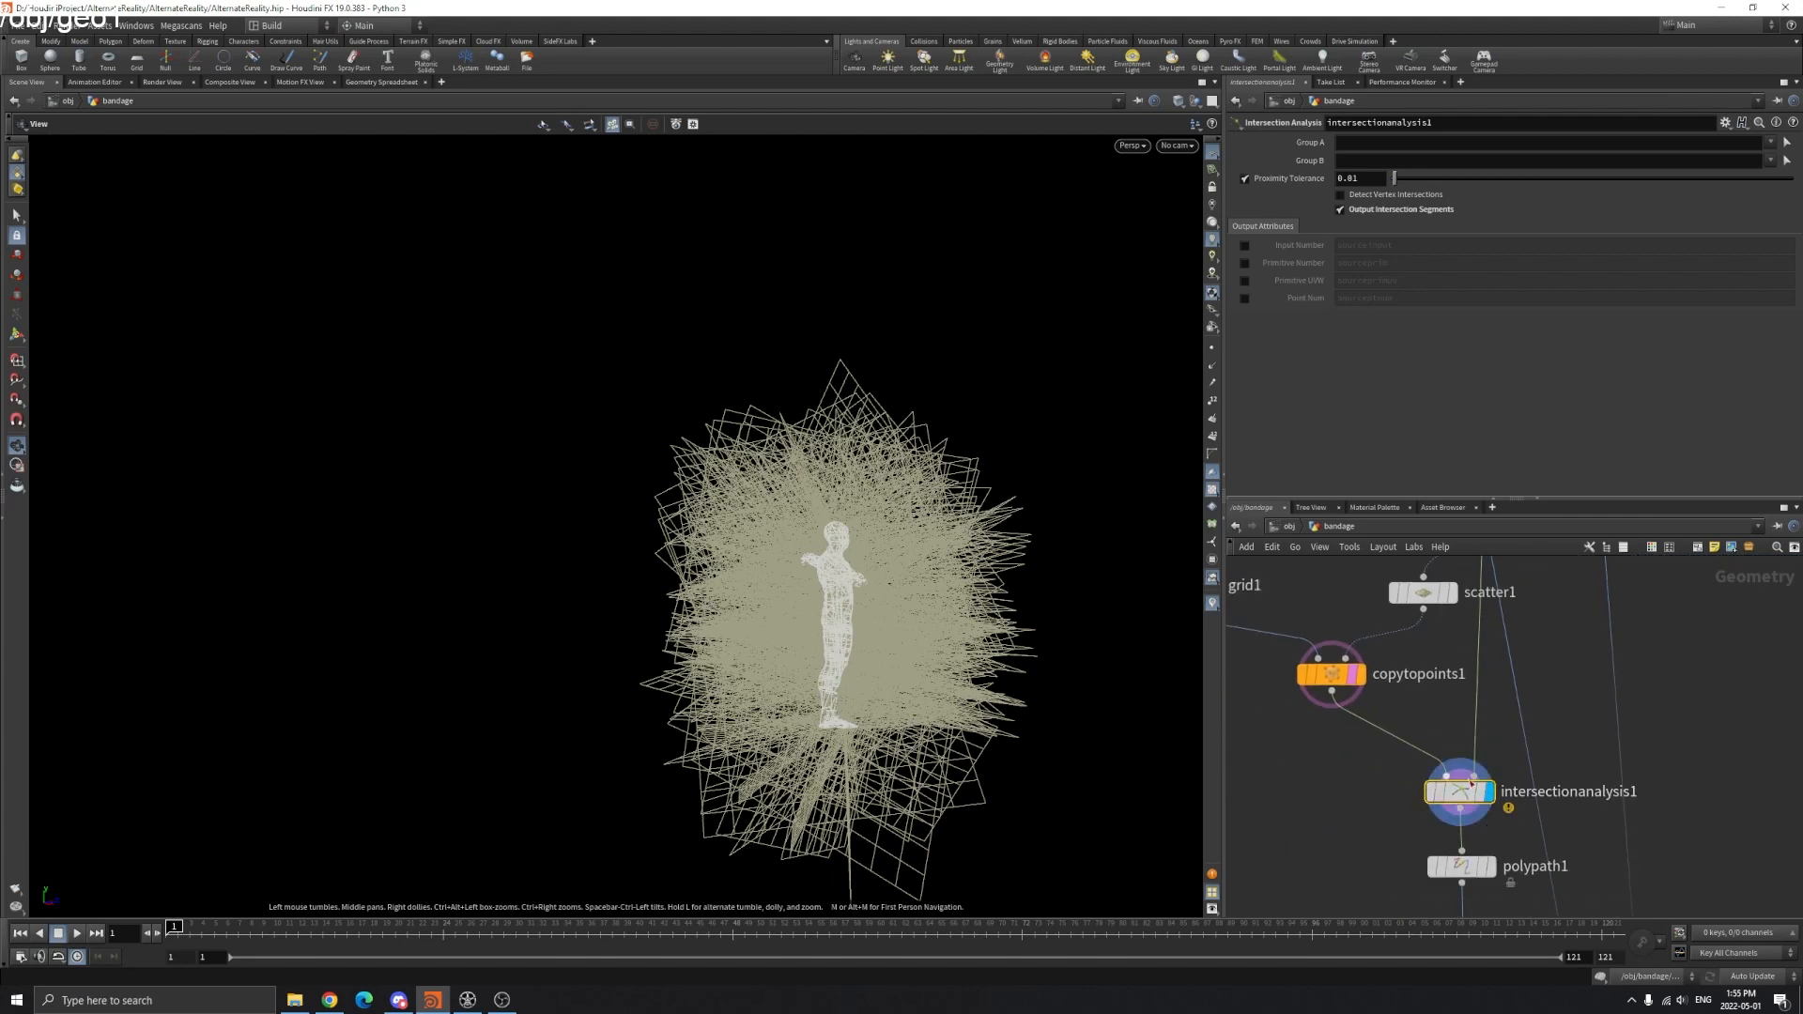
pyautogui.moveTo(1332, 675)
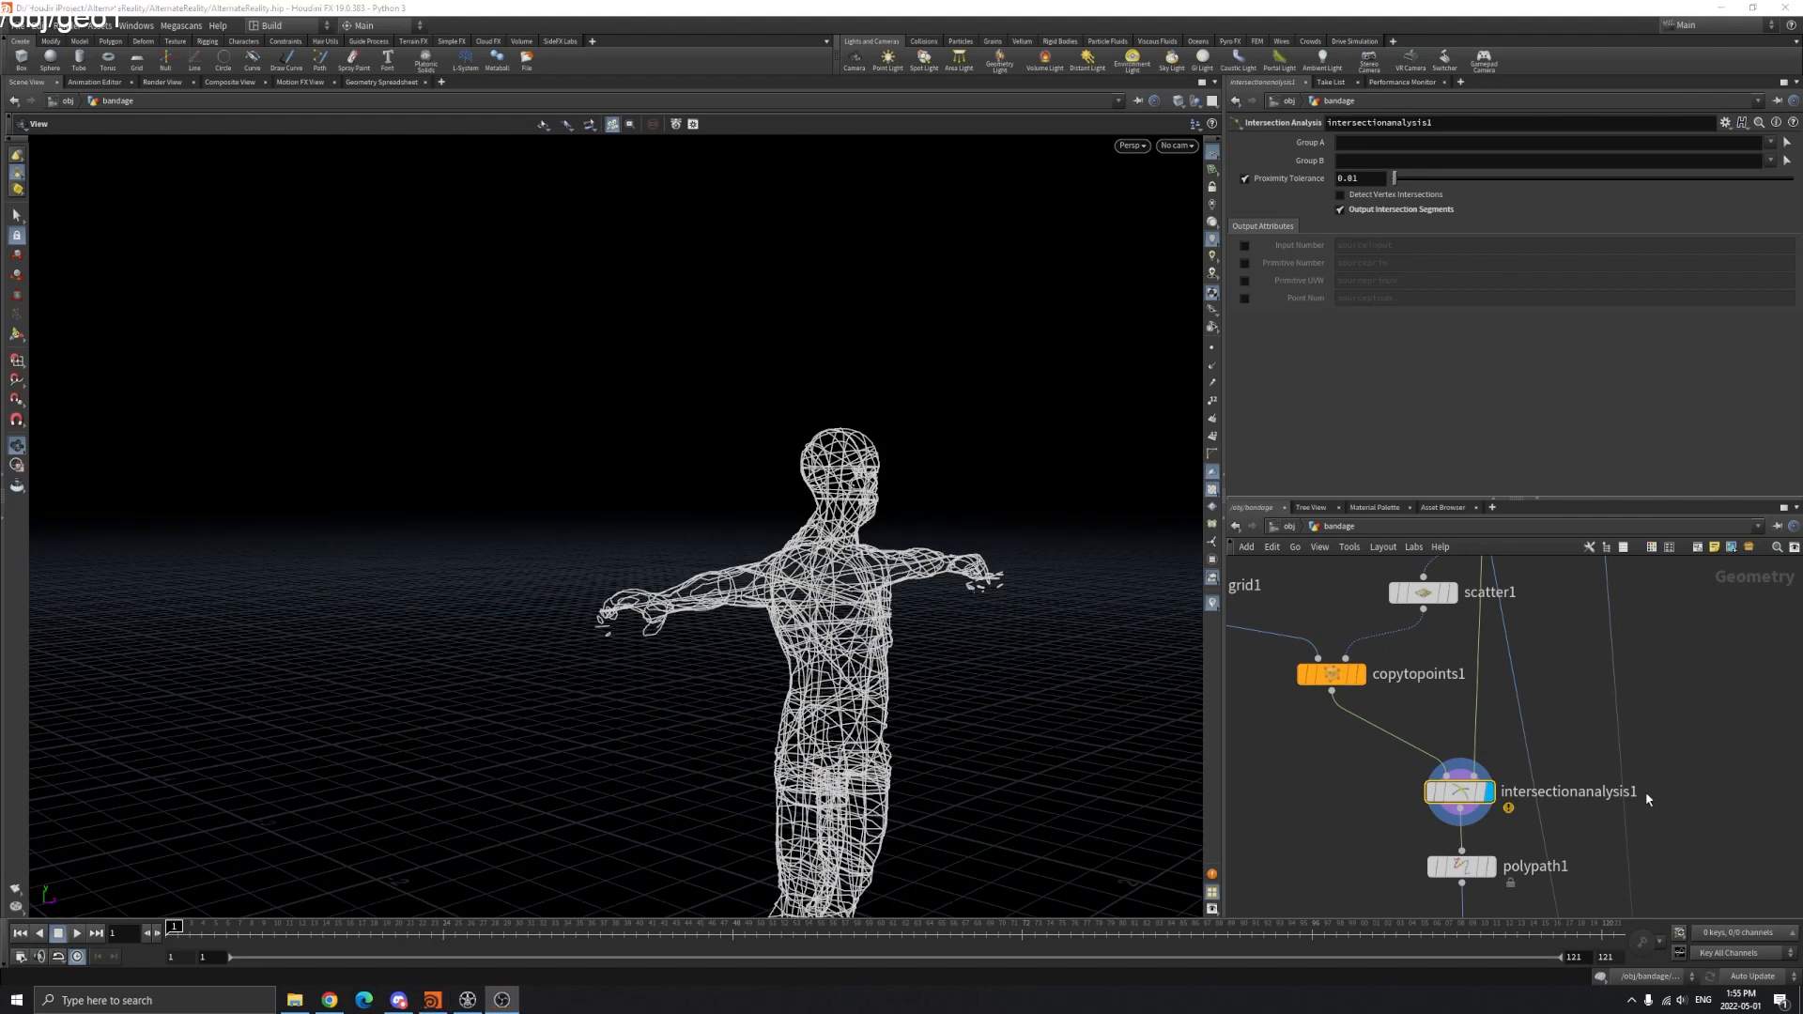
# - Add a Scatter node after object_merge1 with relaxation off, and play to check
pyautogui.click(1409, 639)
pyautogui.write('s')
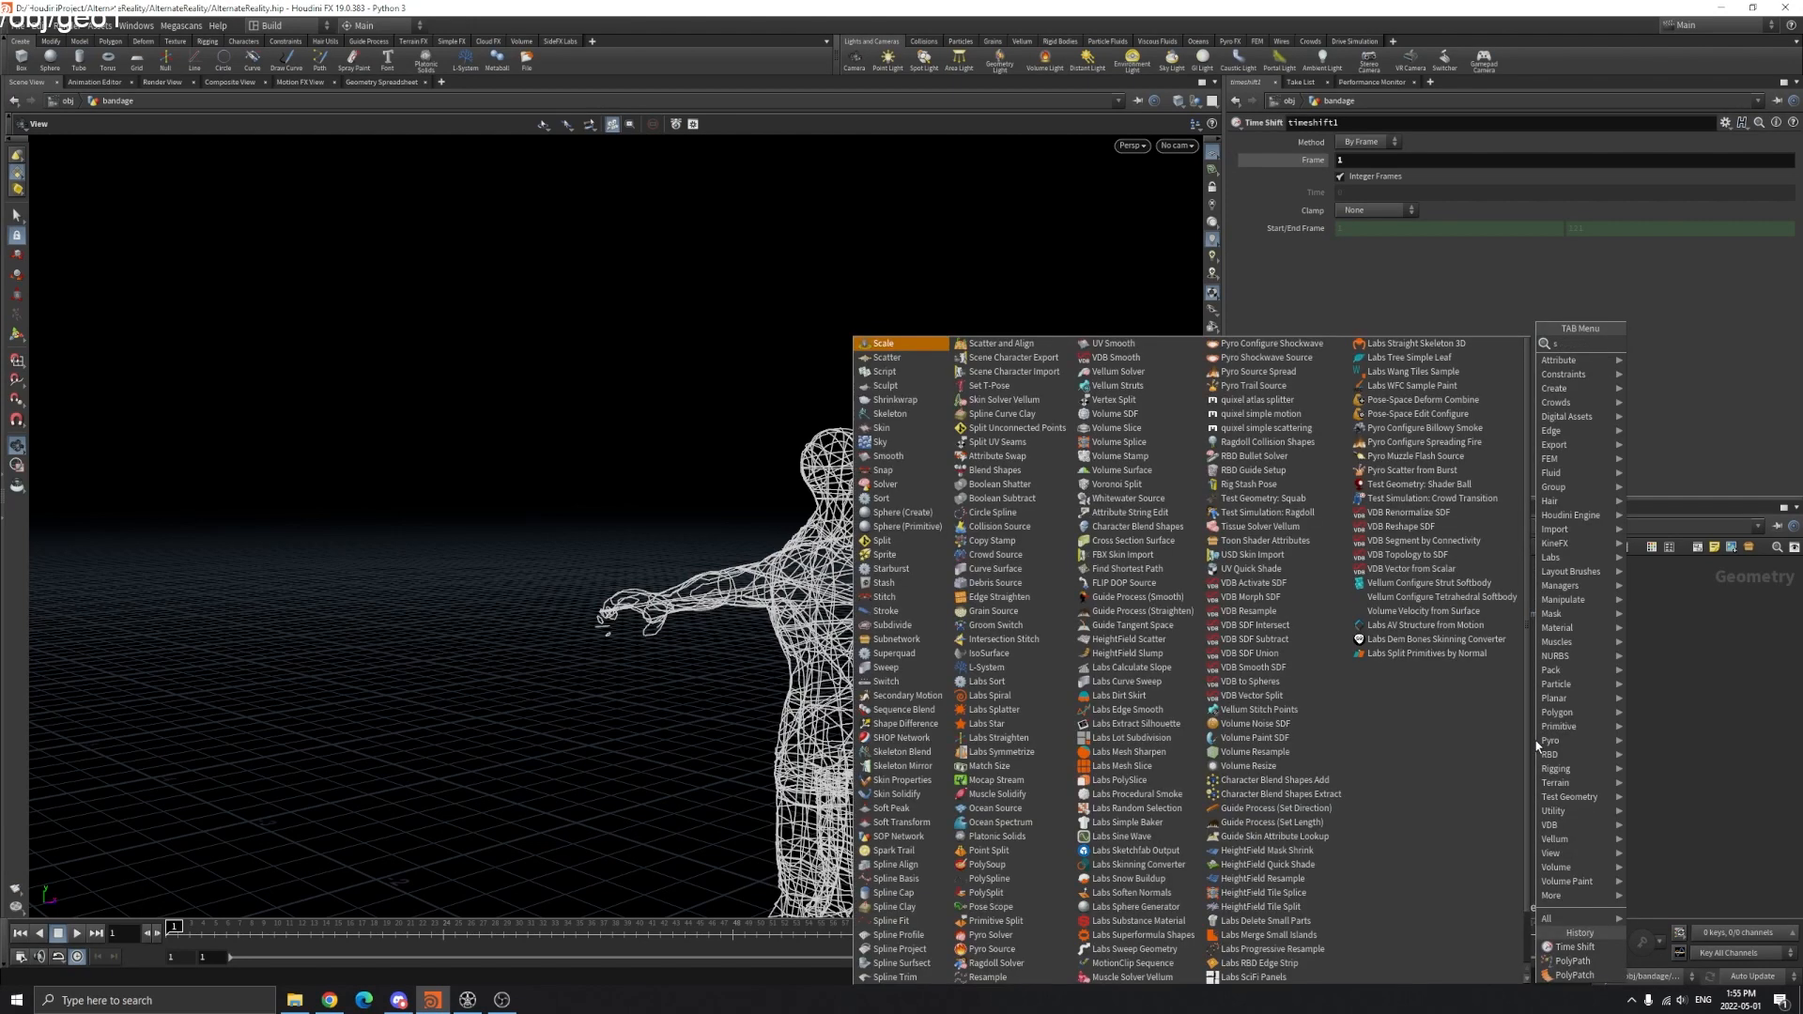
pyautogui.click(883, 343)
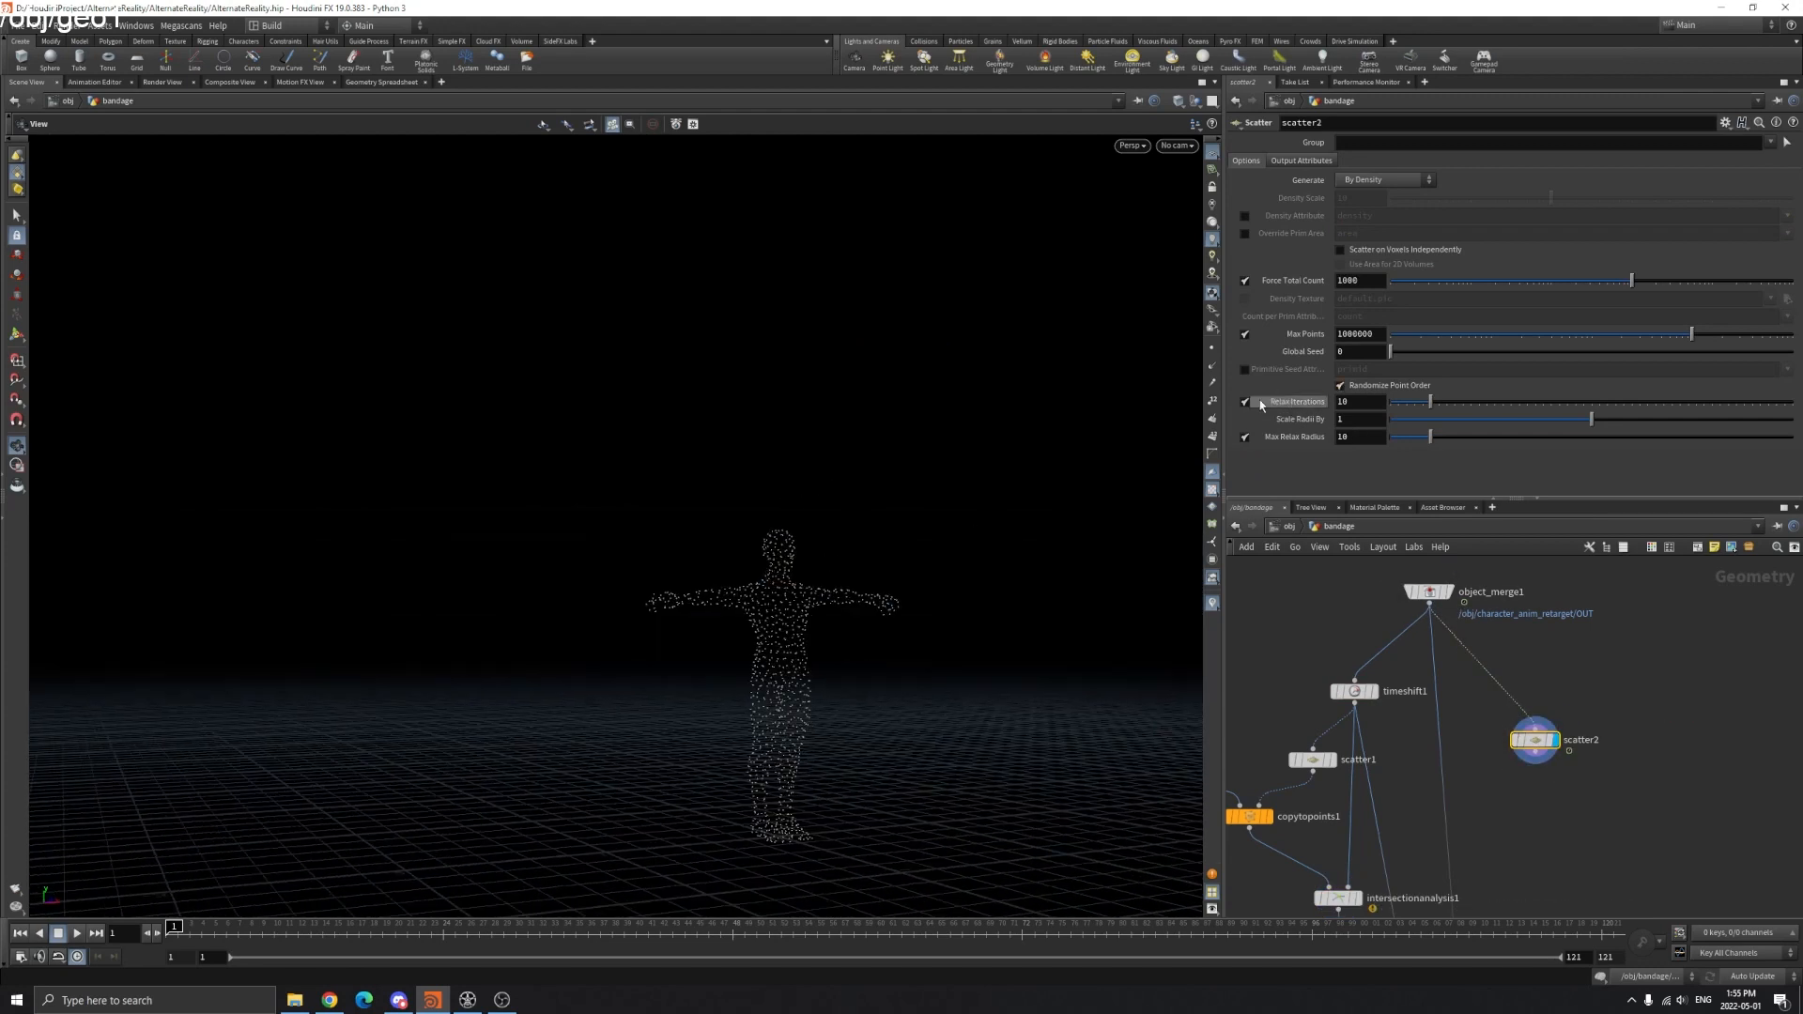
pyautogui.click(1244, 401)
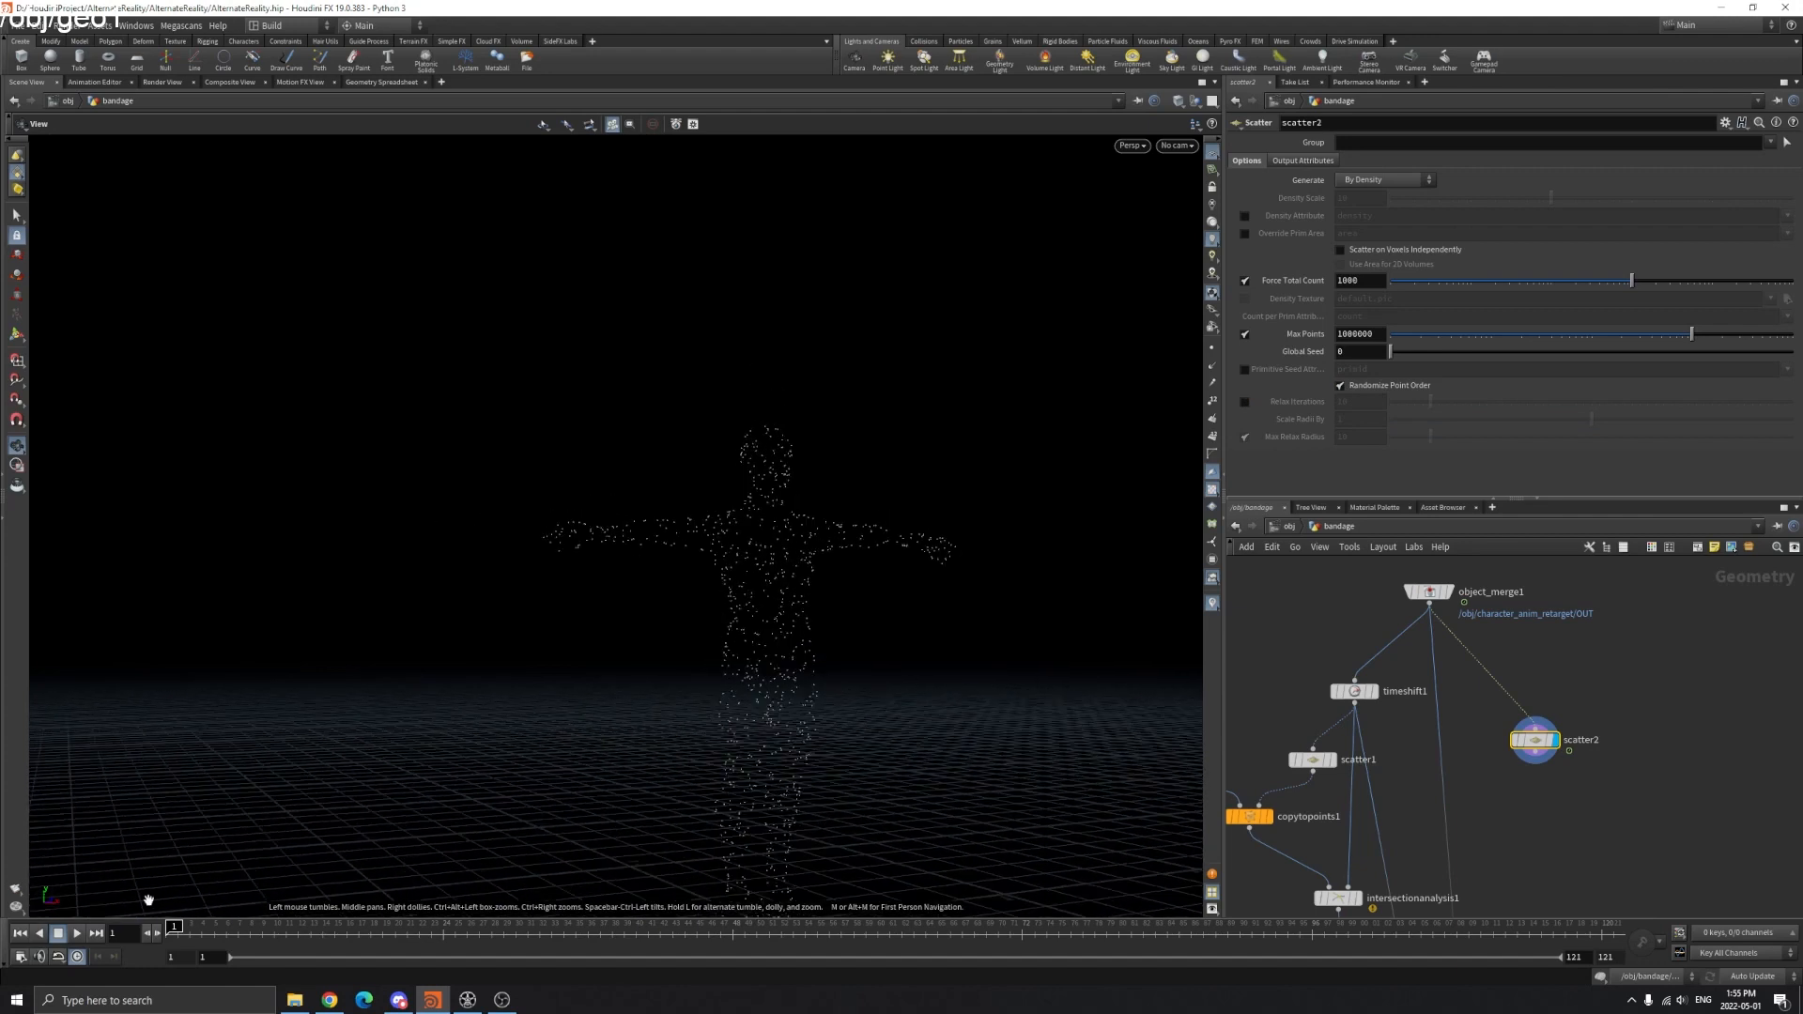
pyautogui.click(75, 933)
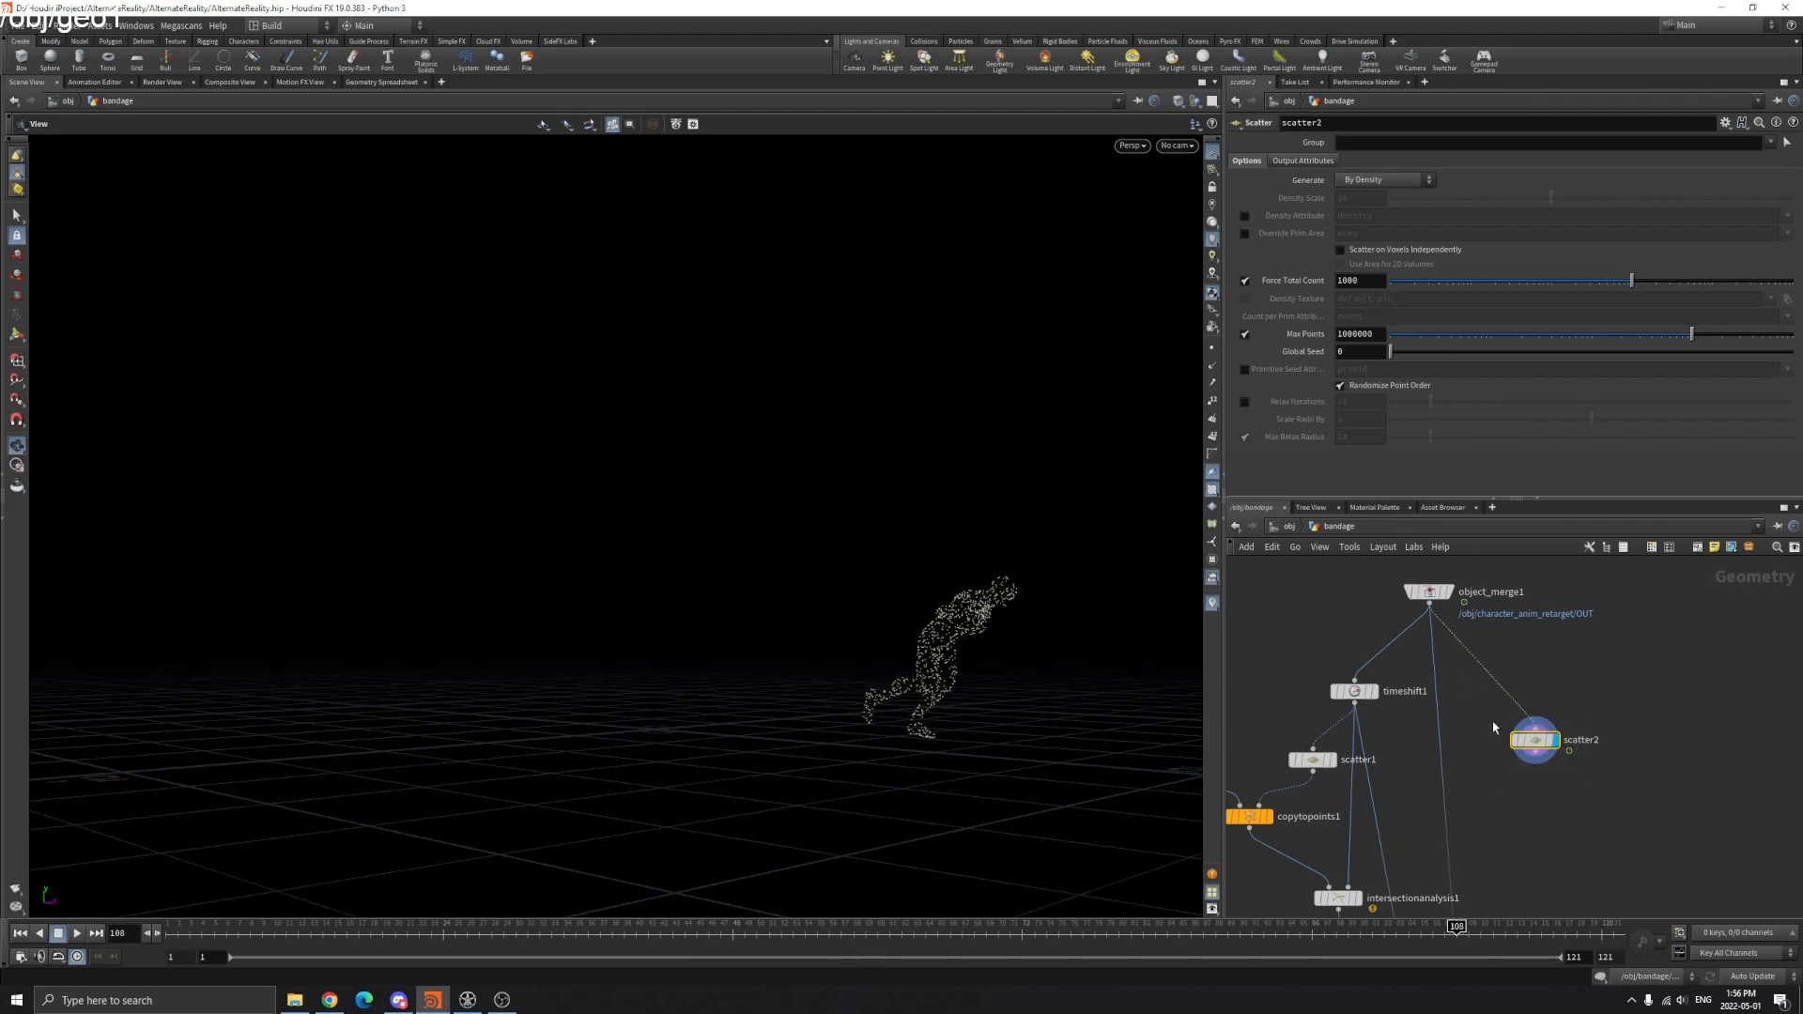
# - Revisit the merged character, scatter points, timeshift and intersection lines in the network
pyautogui.click(1429, 591)
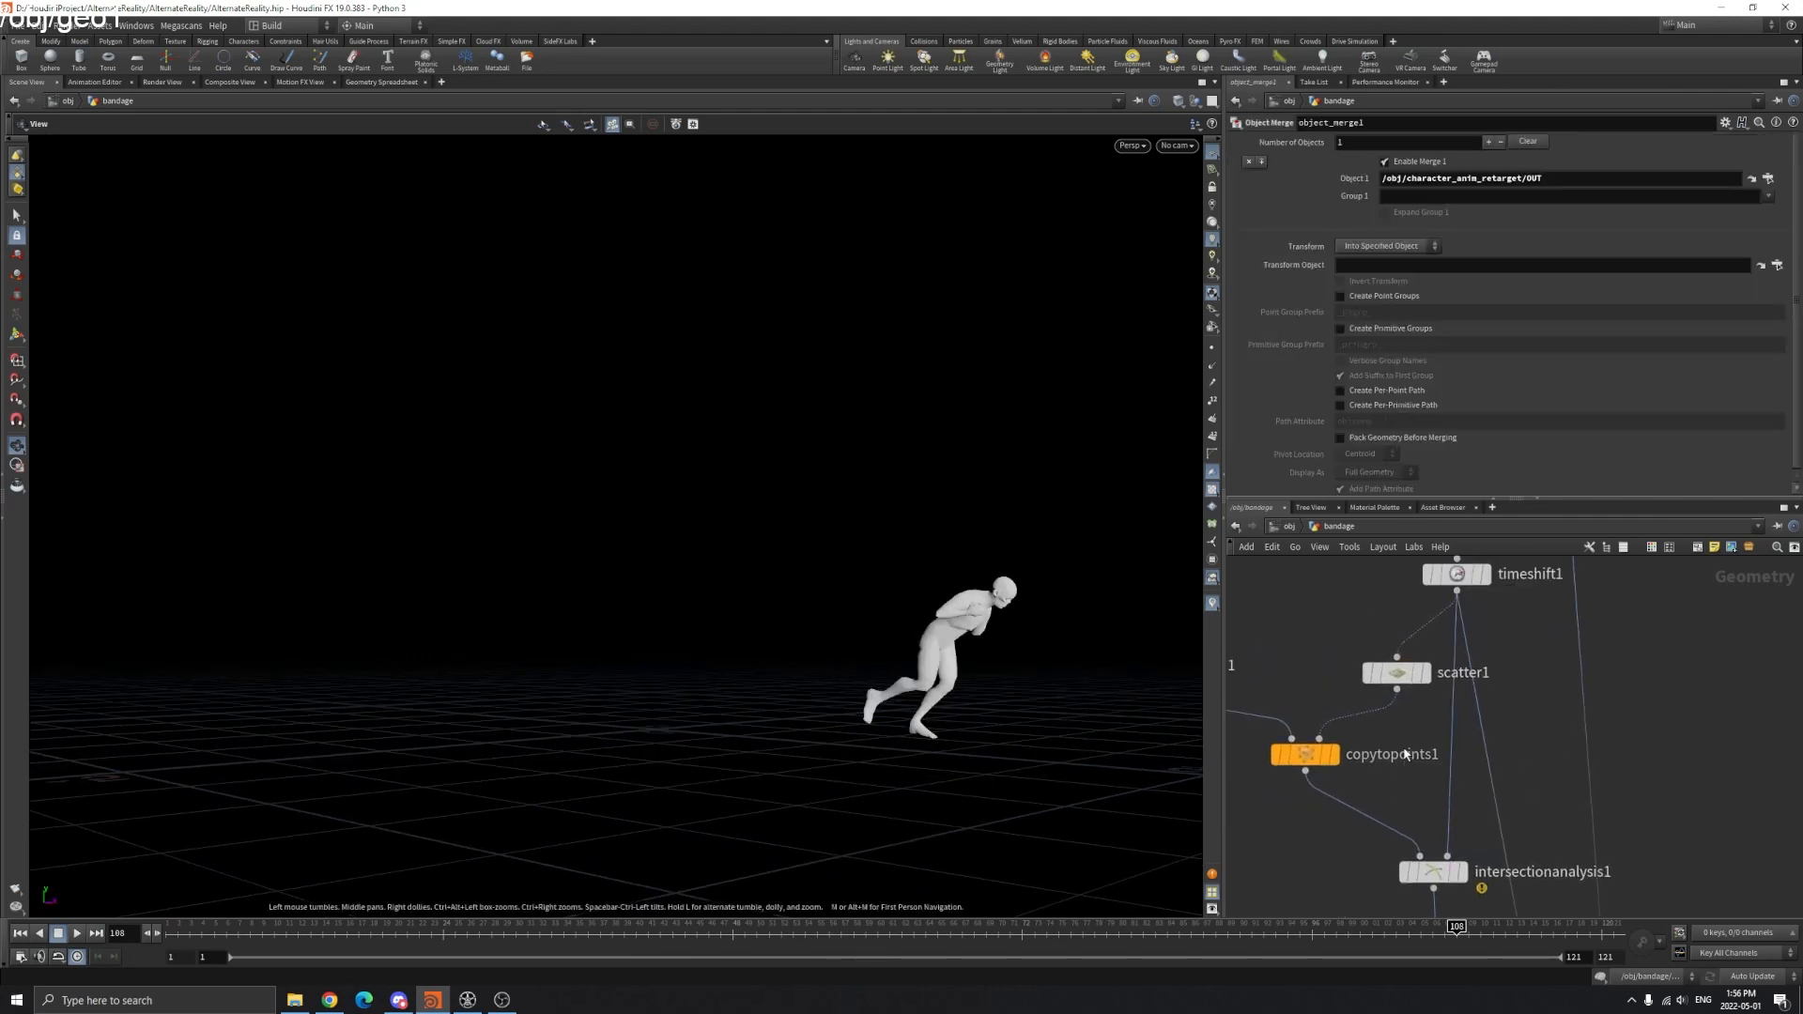
pyautogui.click(1395, 676)
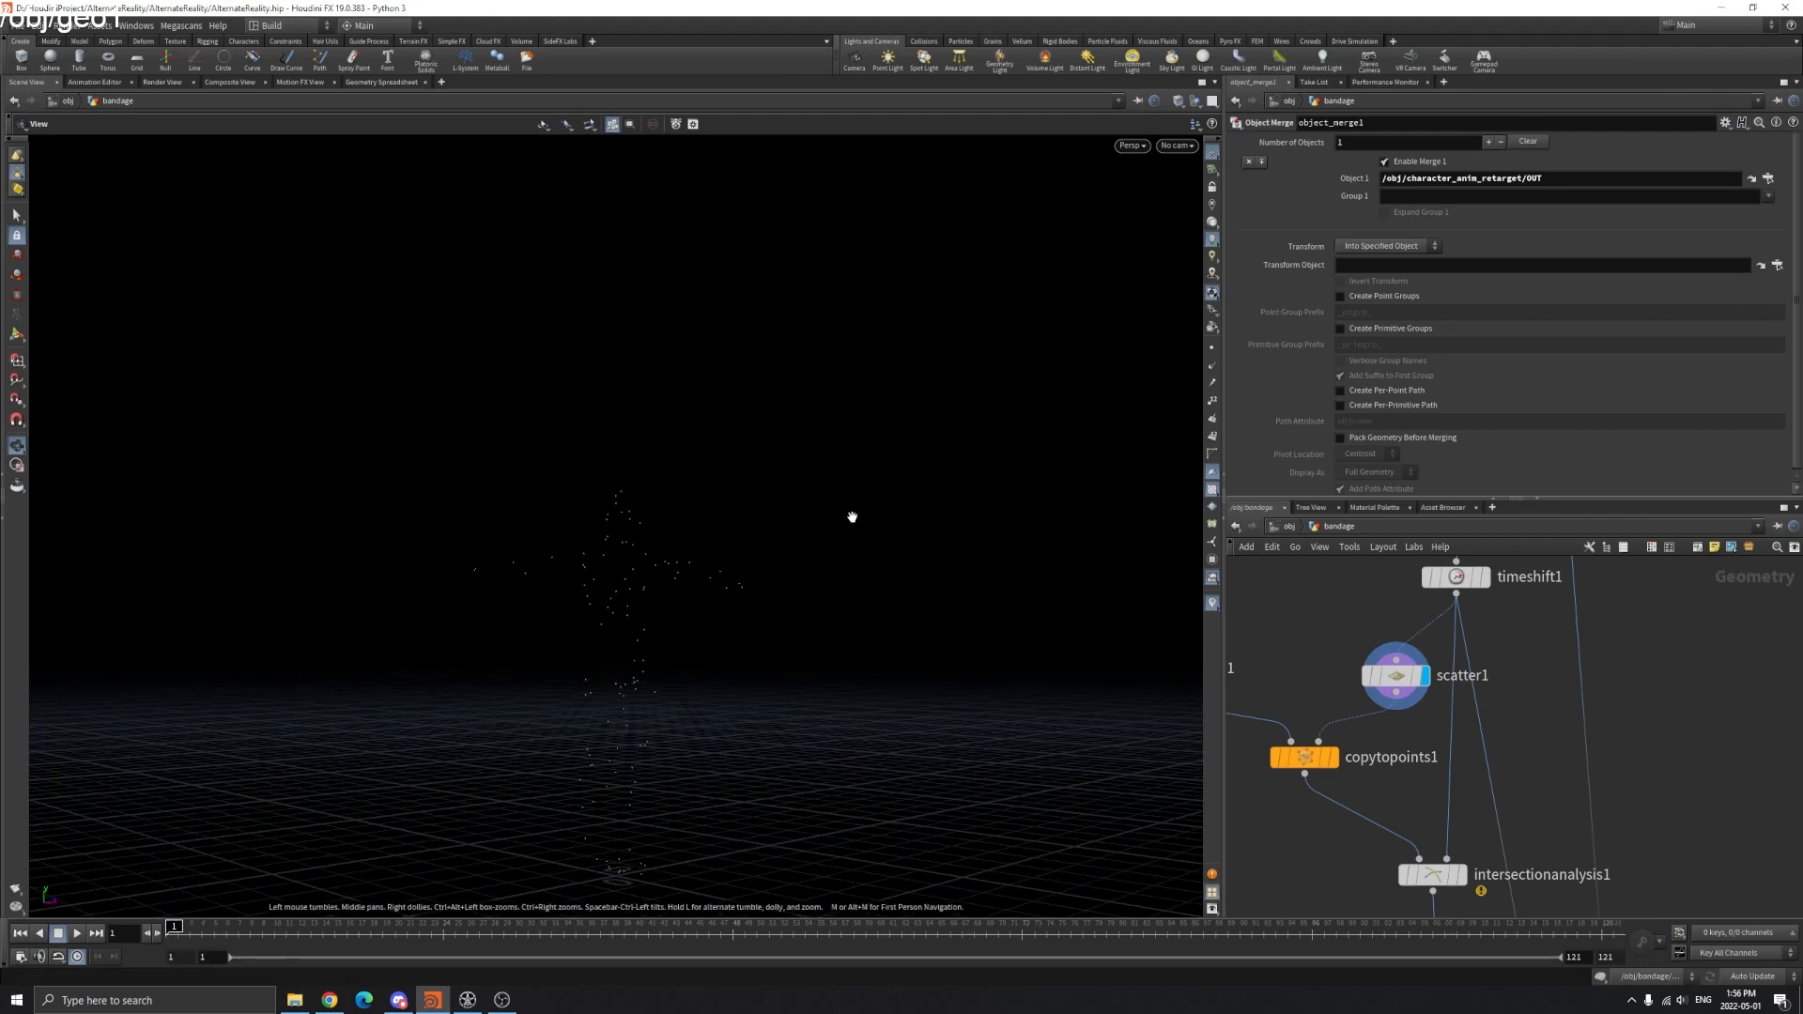
pyautogui.moveTo(543, 507)
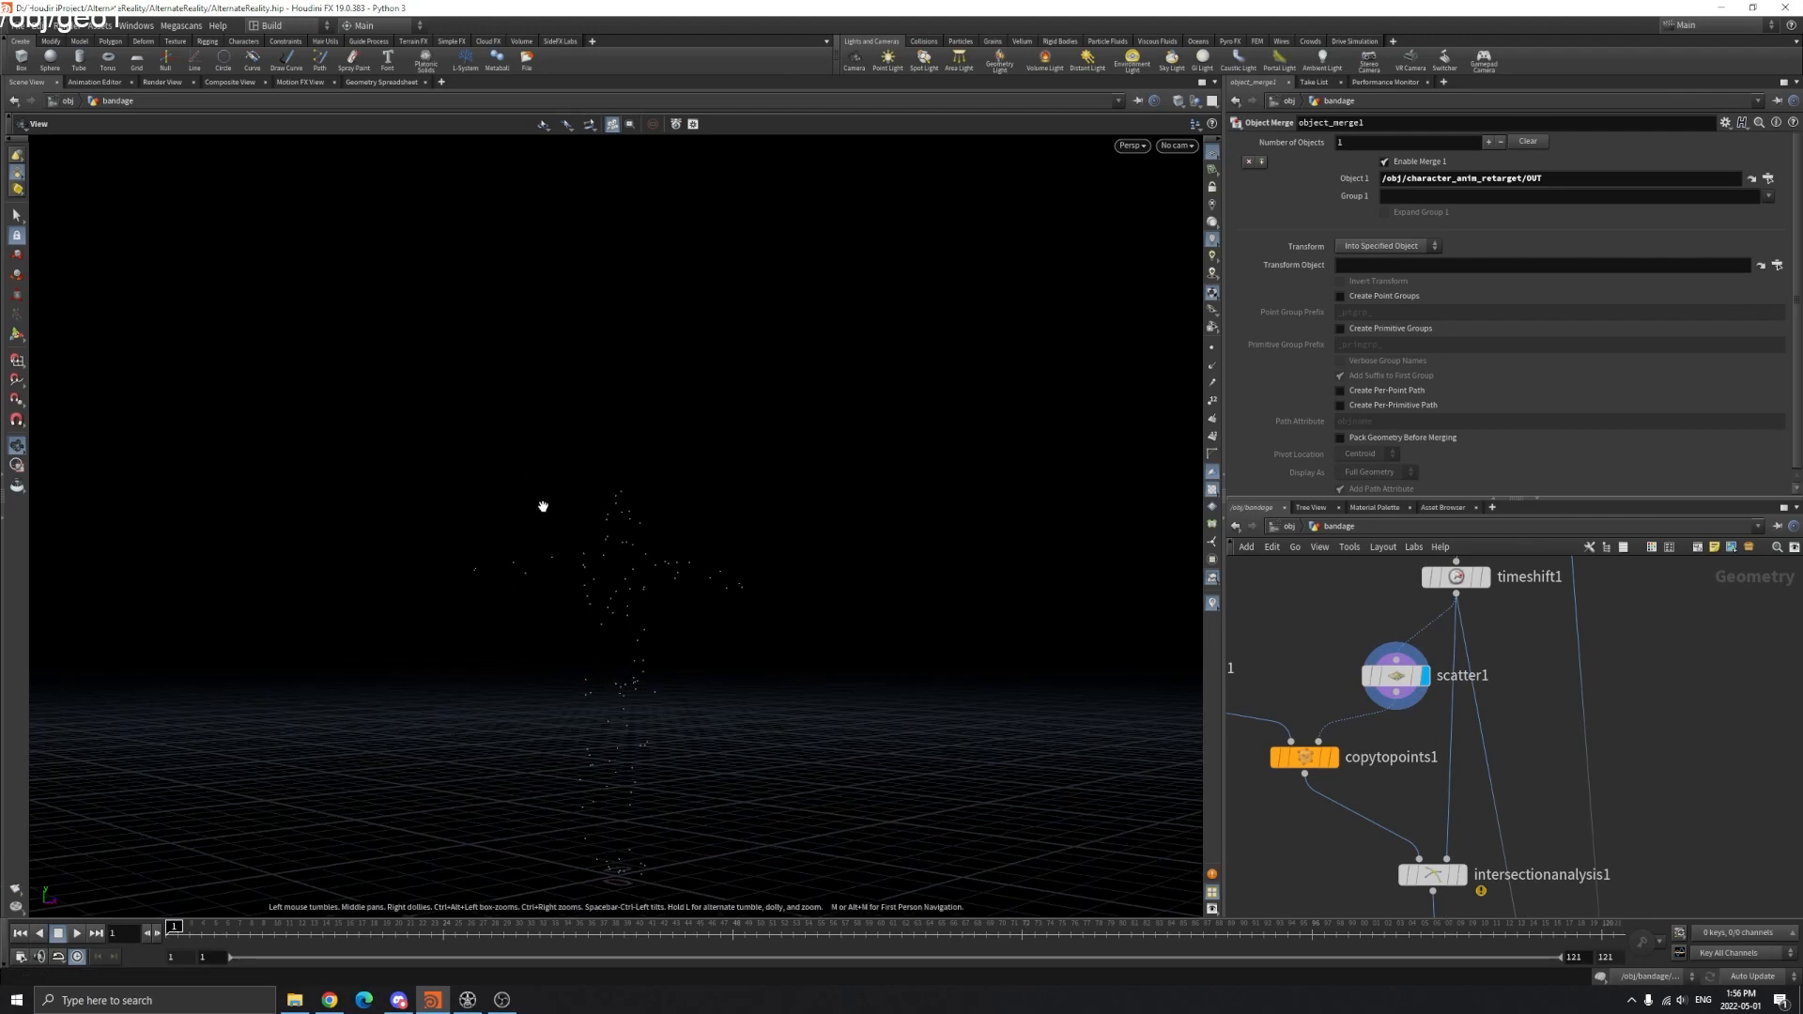
pyautogui.moveTo(1430, 621)
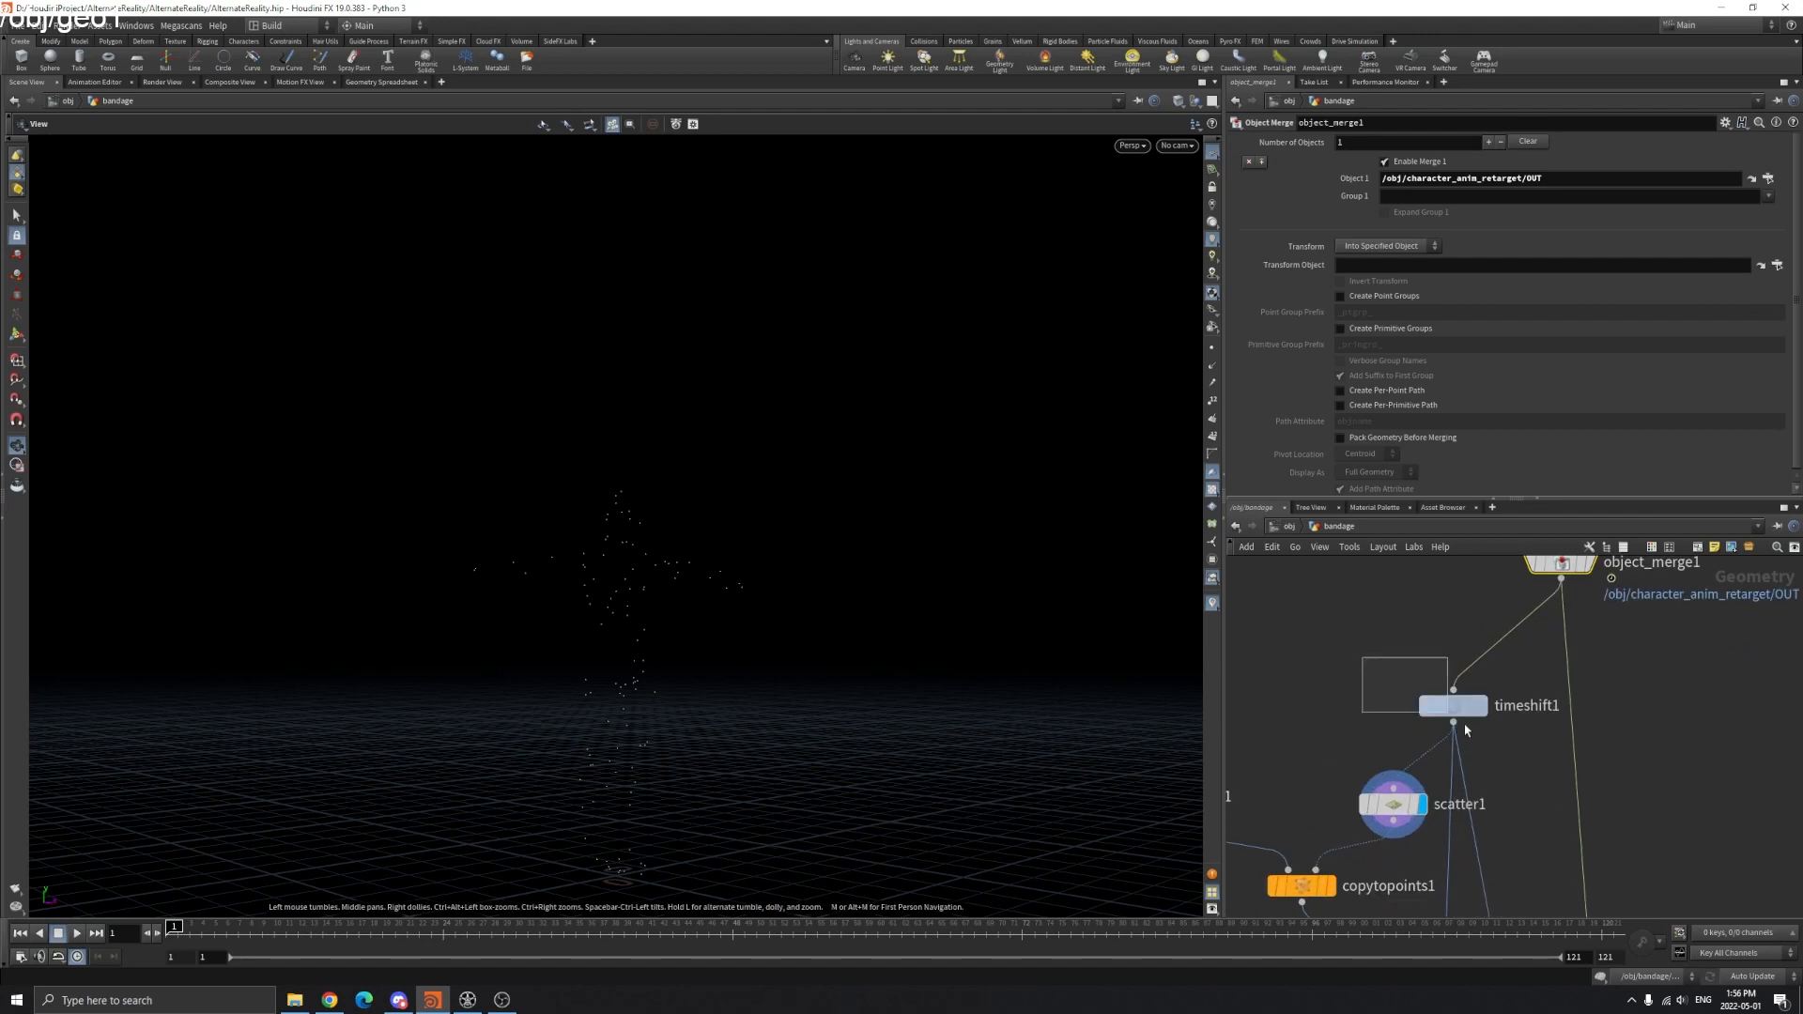
pyautogui.click(1453, 706)
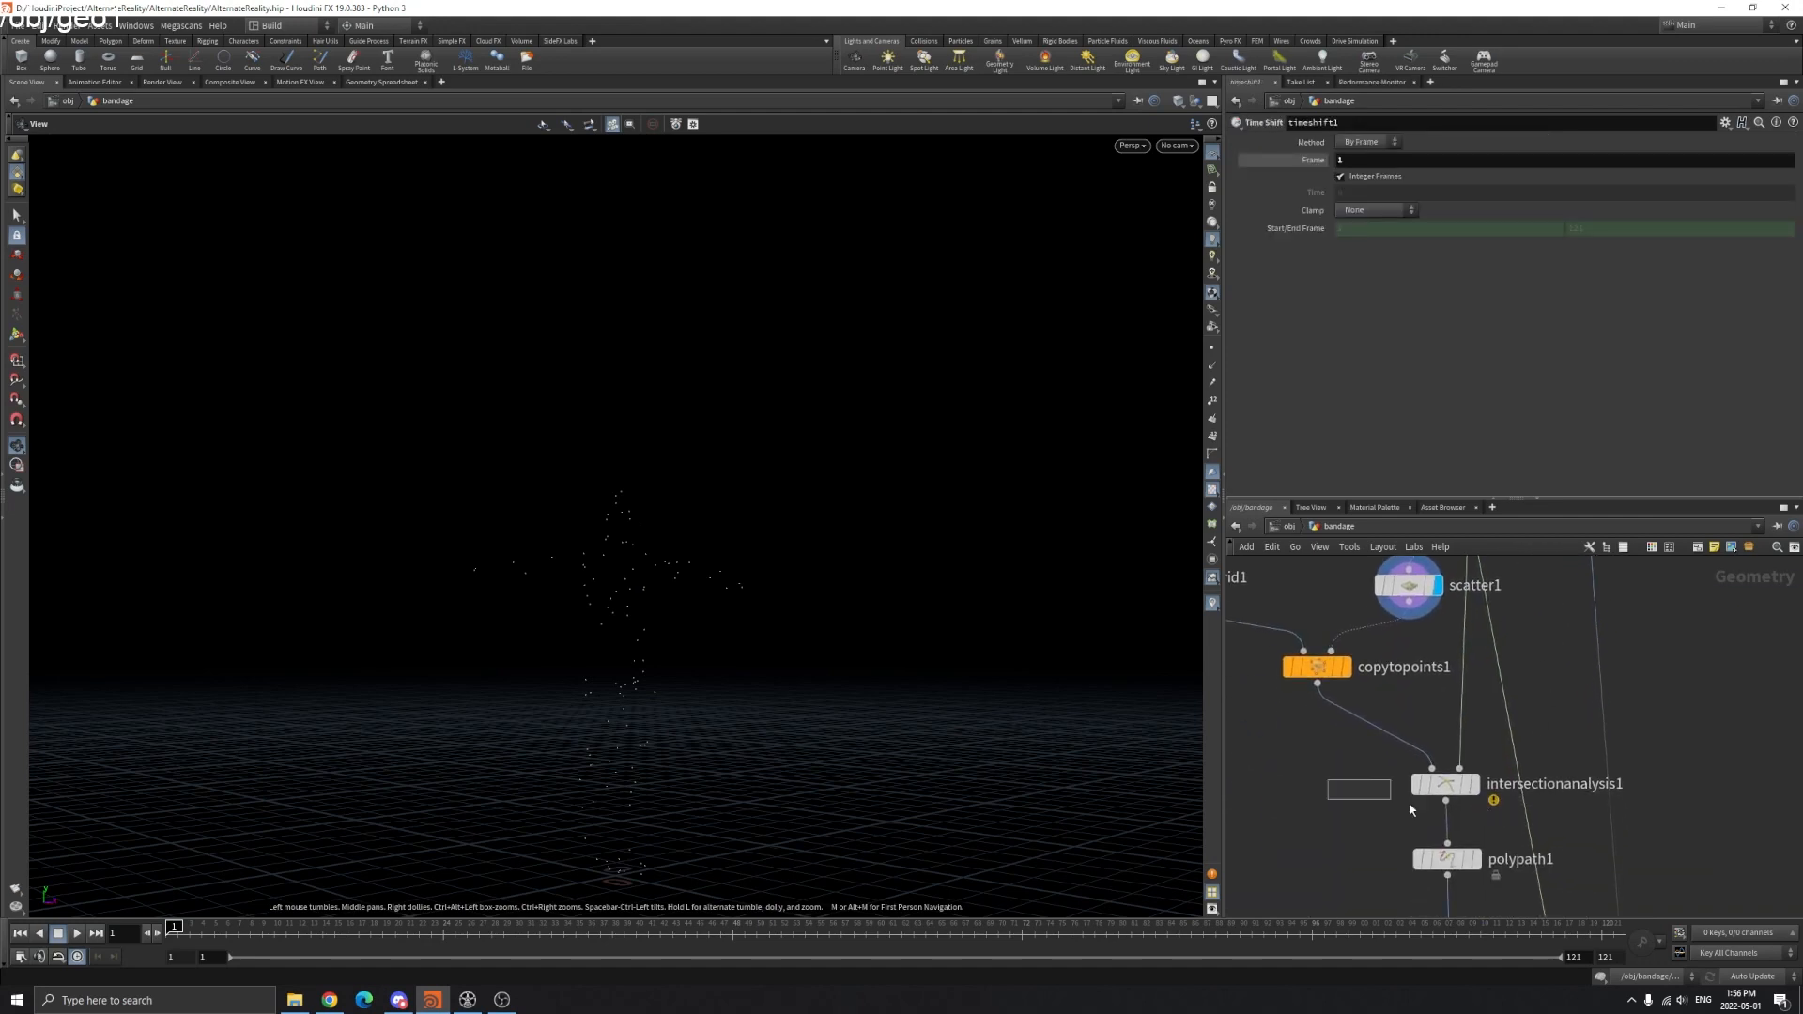
pyautogui.click(1444, 784)
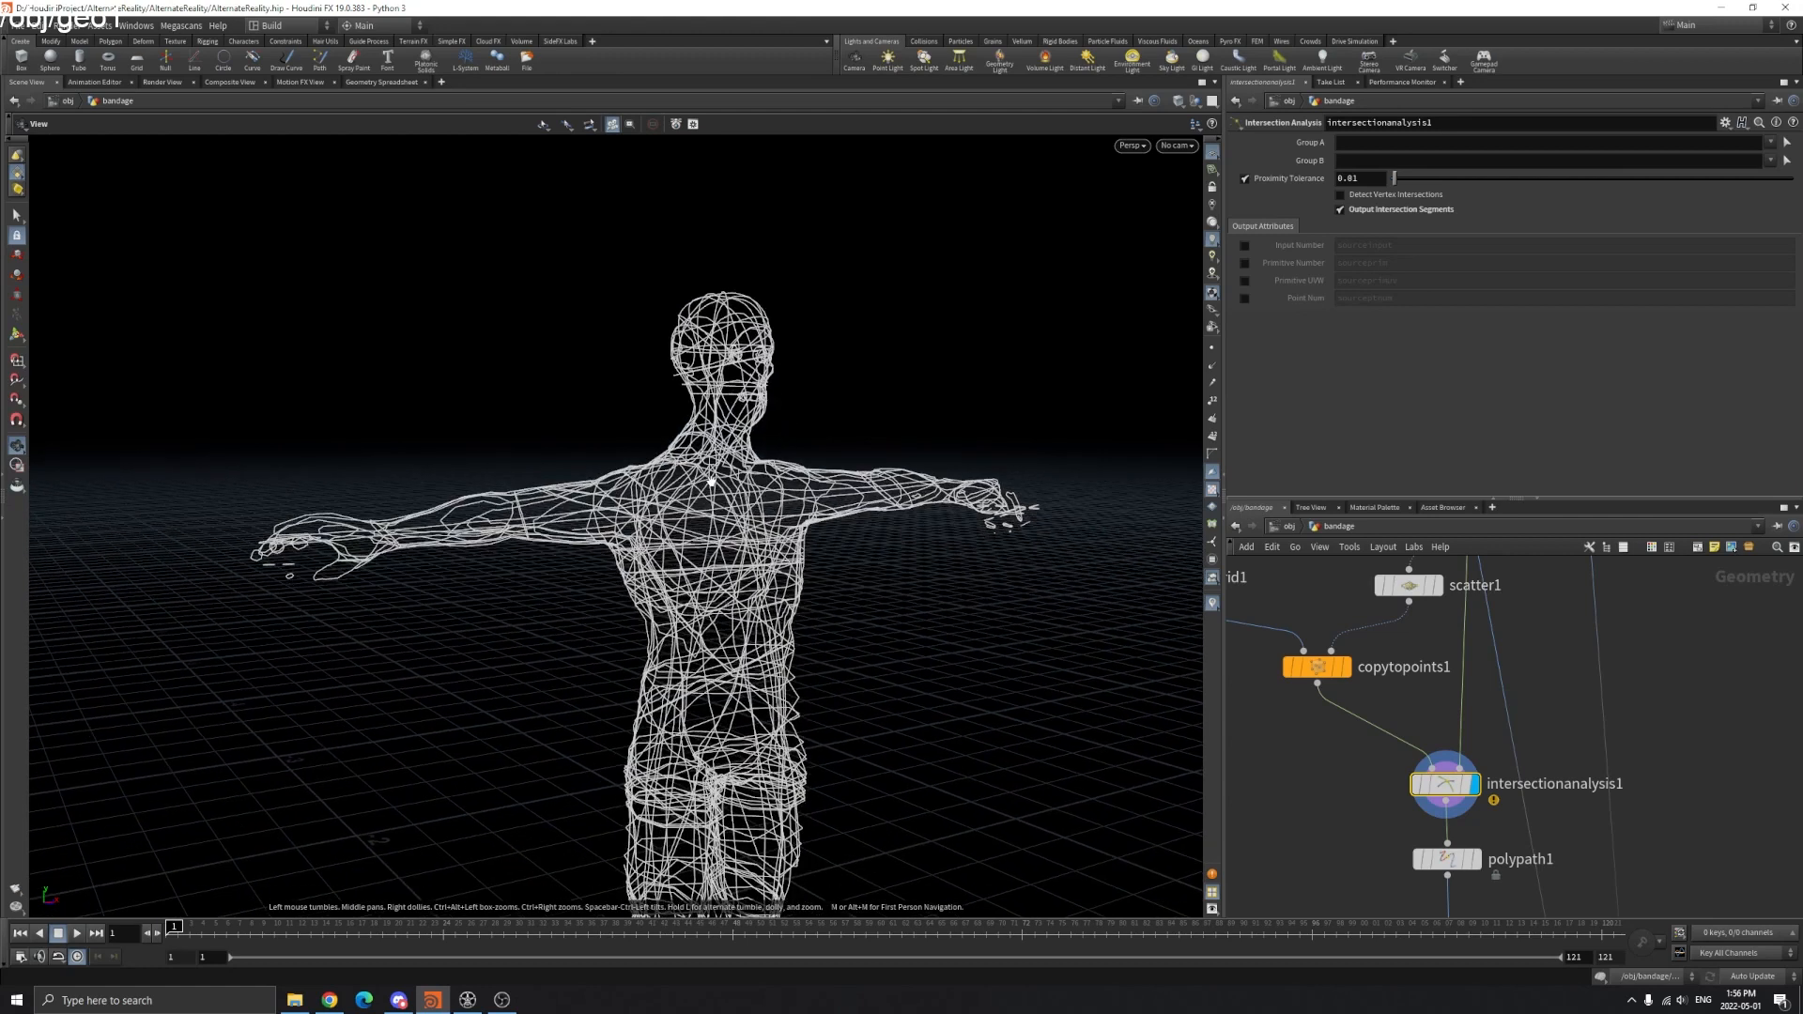
pyautogui.scroll(-3)
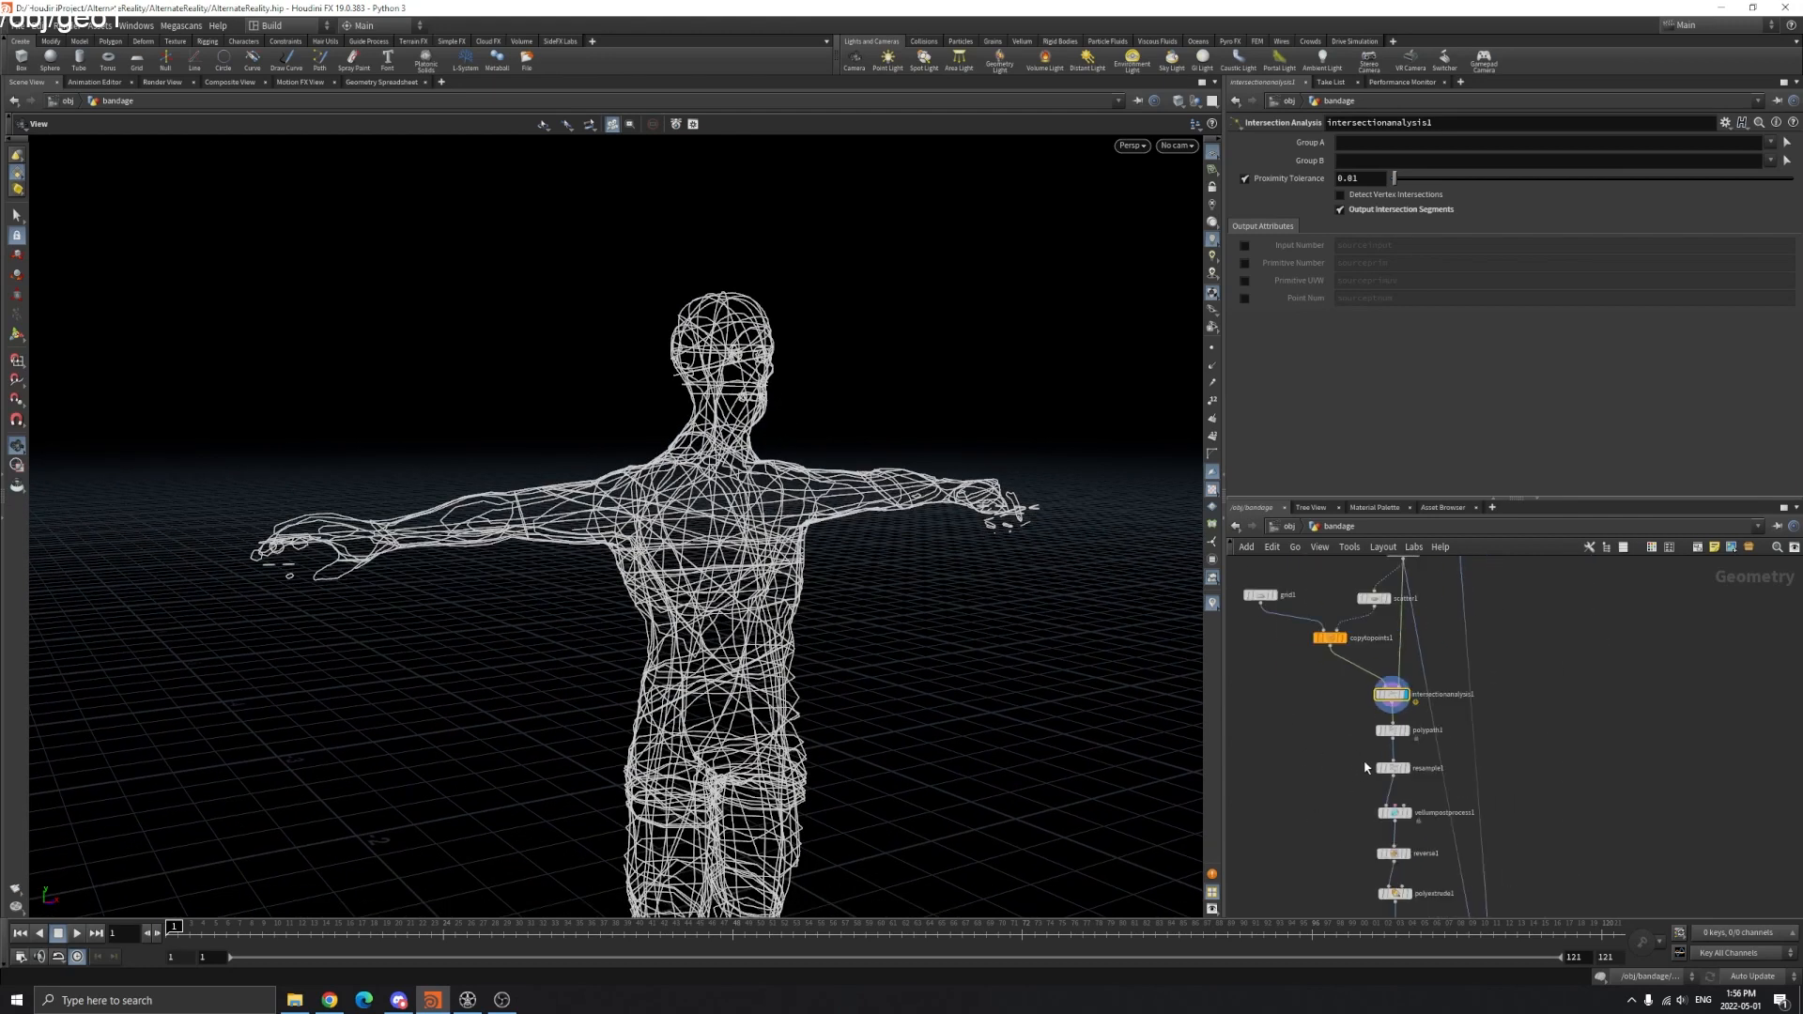
pyautogui.click(1393, 835)
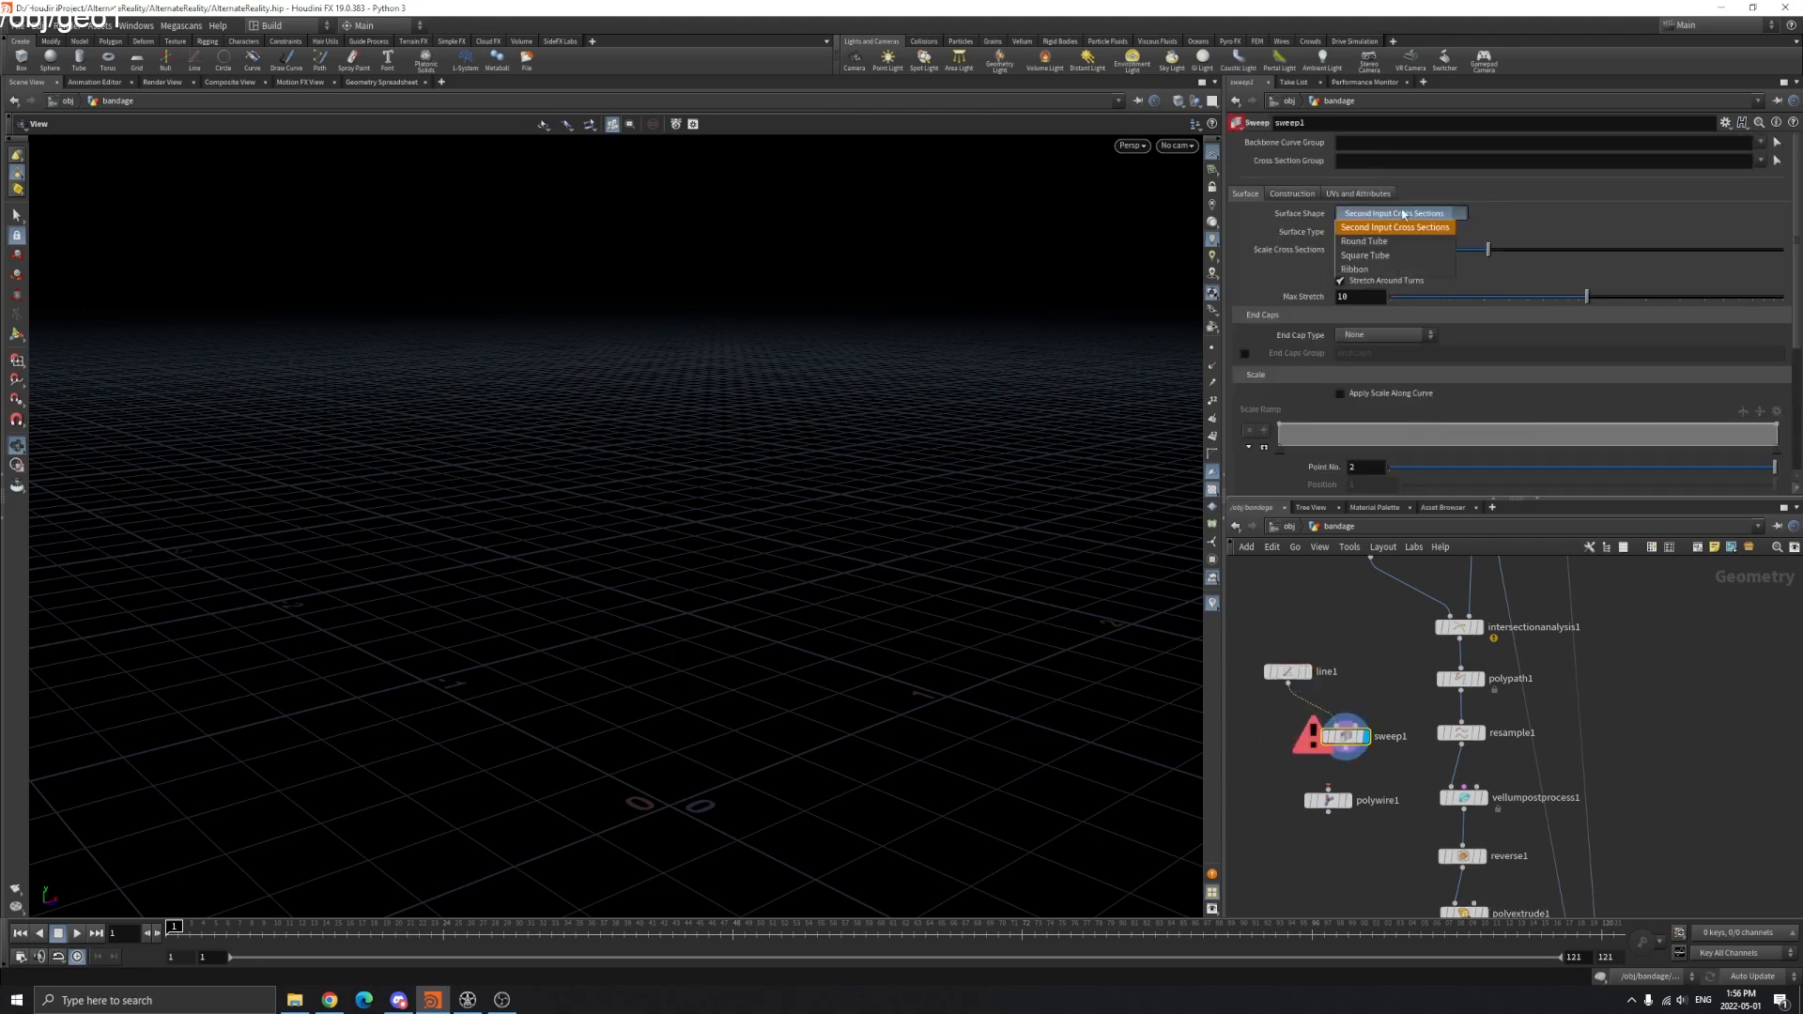
# - Give sweep1 a Round Tube shape tapered by a scale ramp along line1
pyautogui.click(1364, 241)
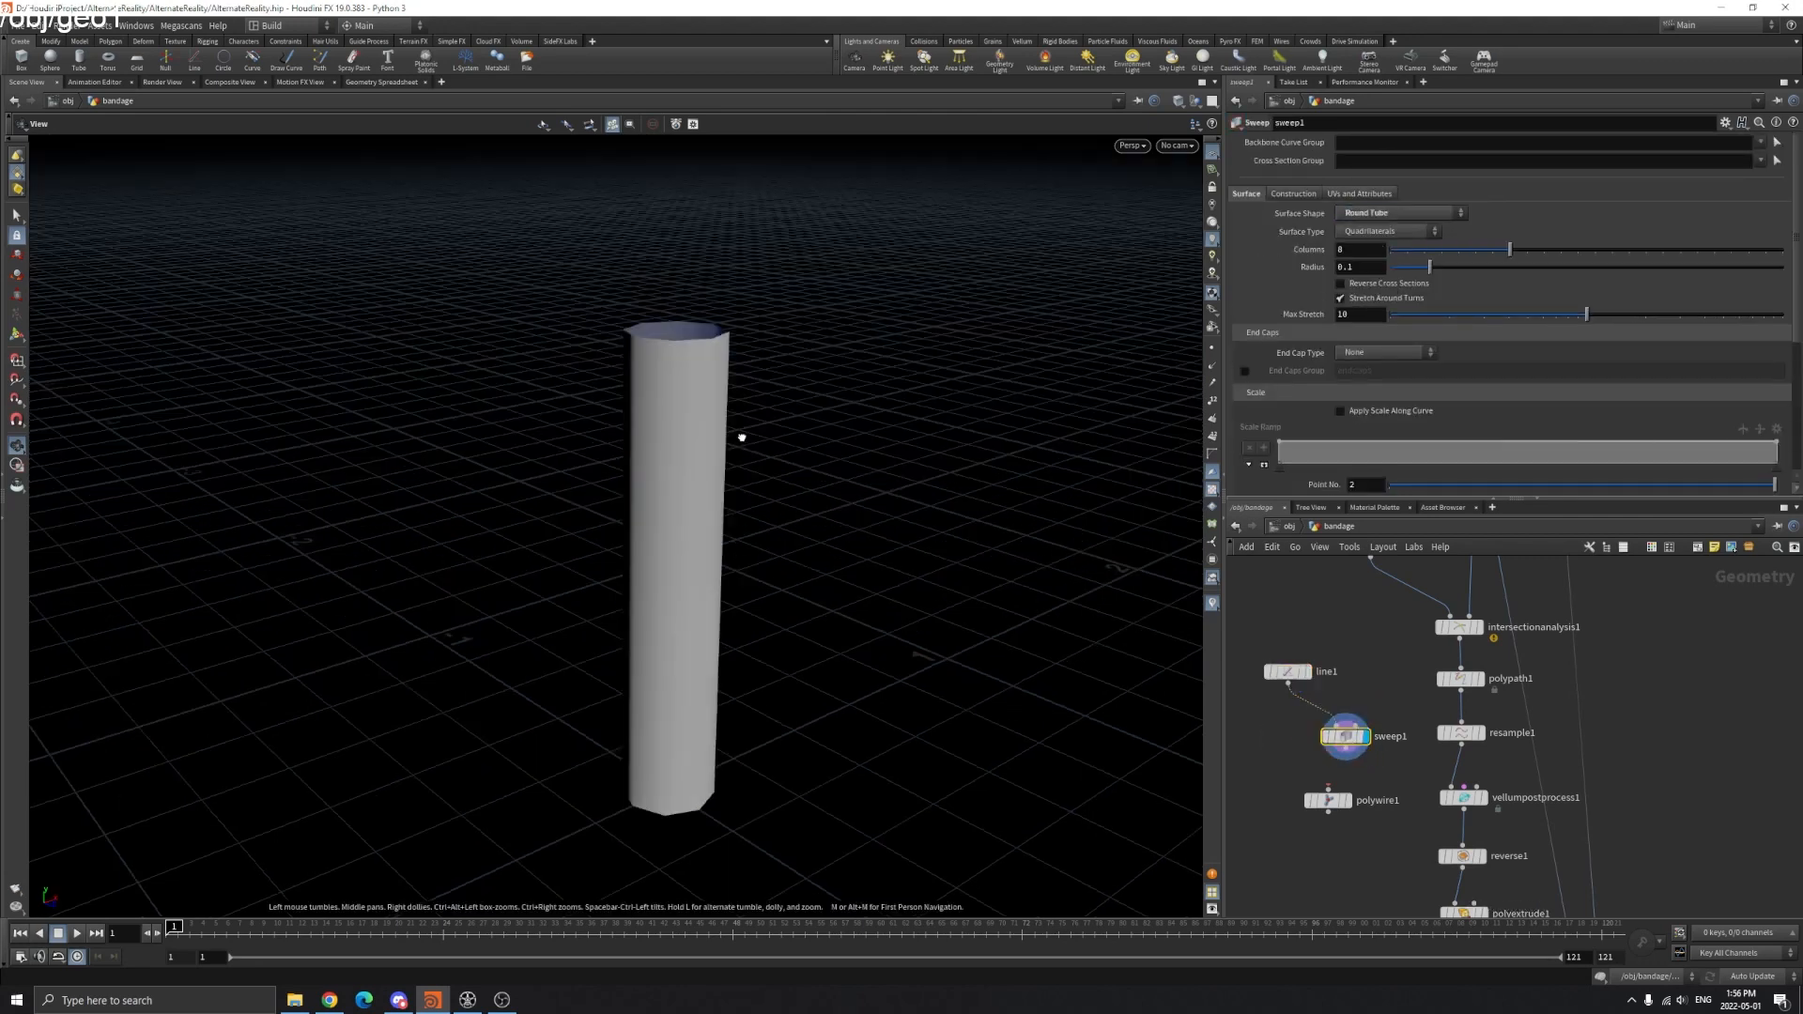
pyautogui.click(628, 124)
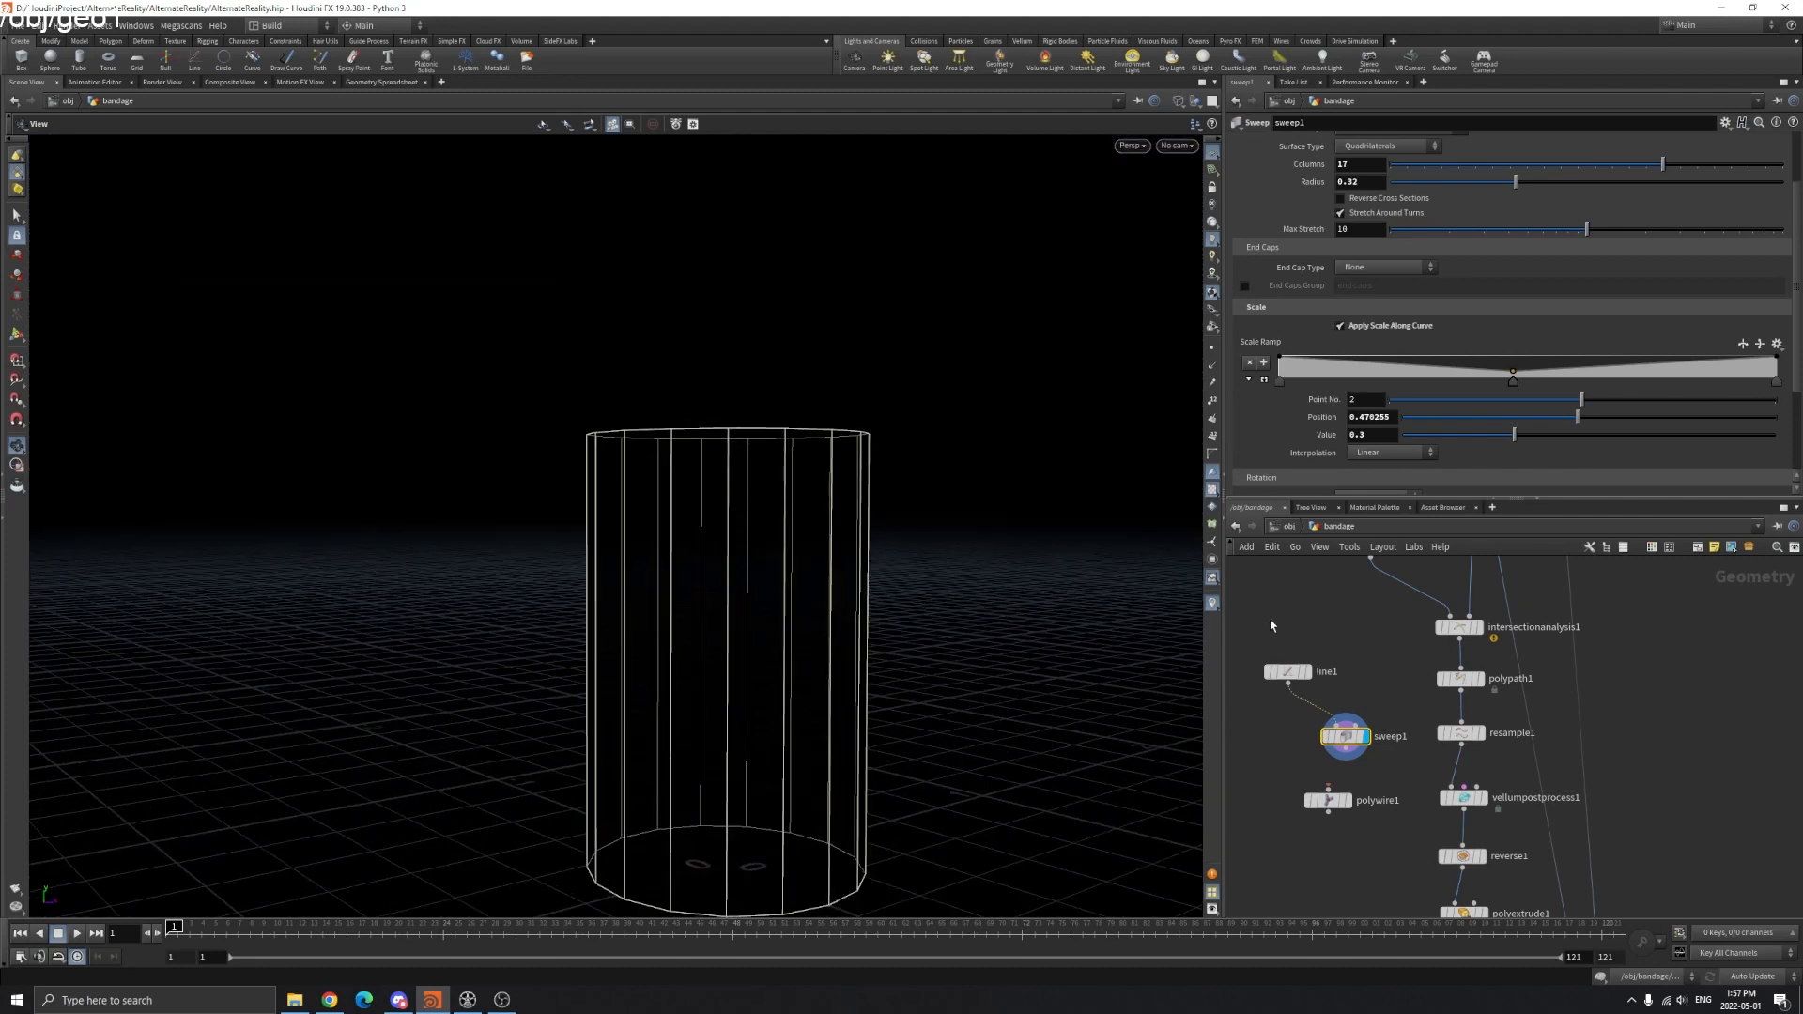
pyautogui.click(1324, 671)
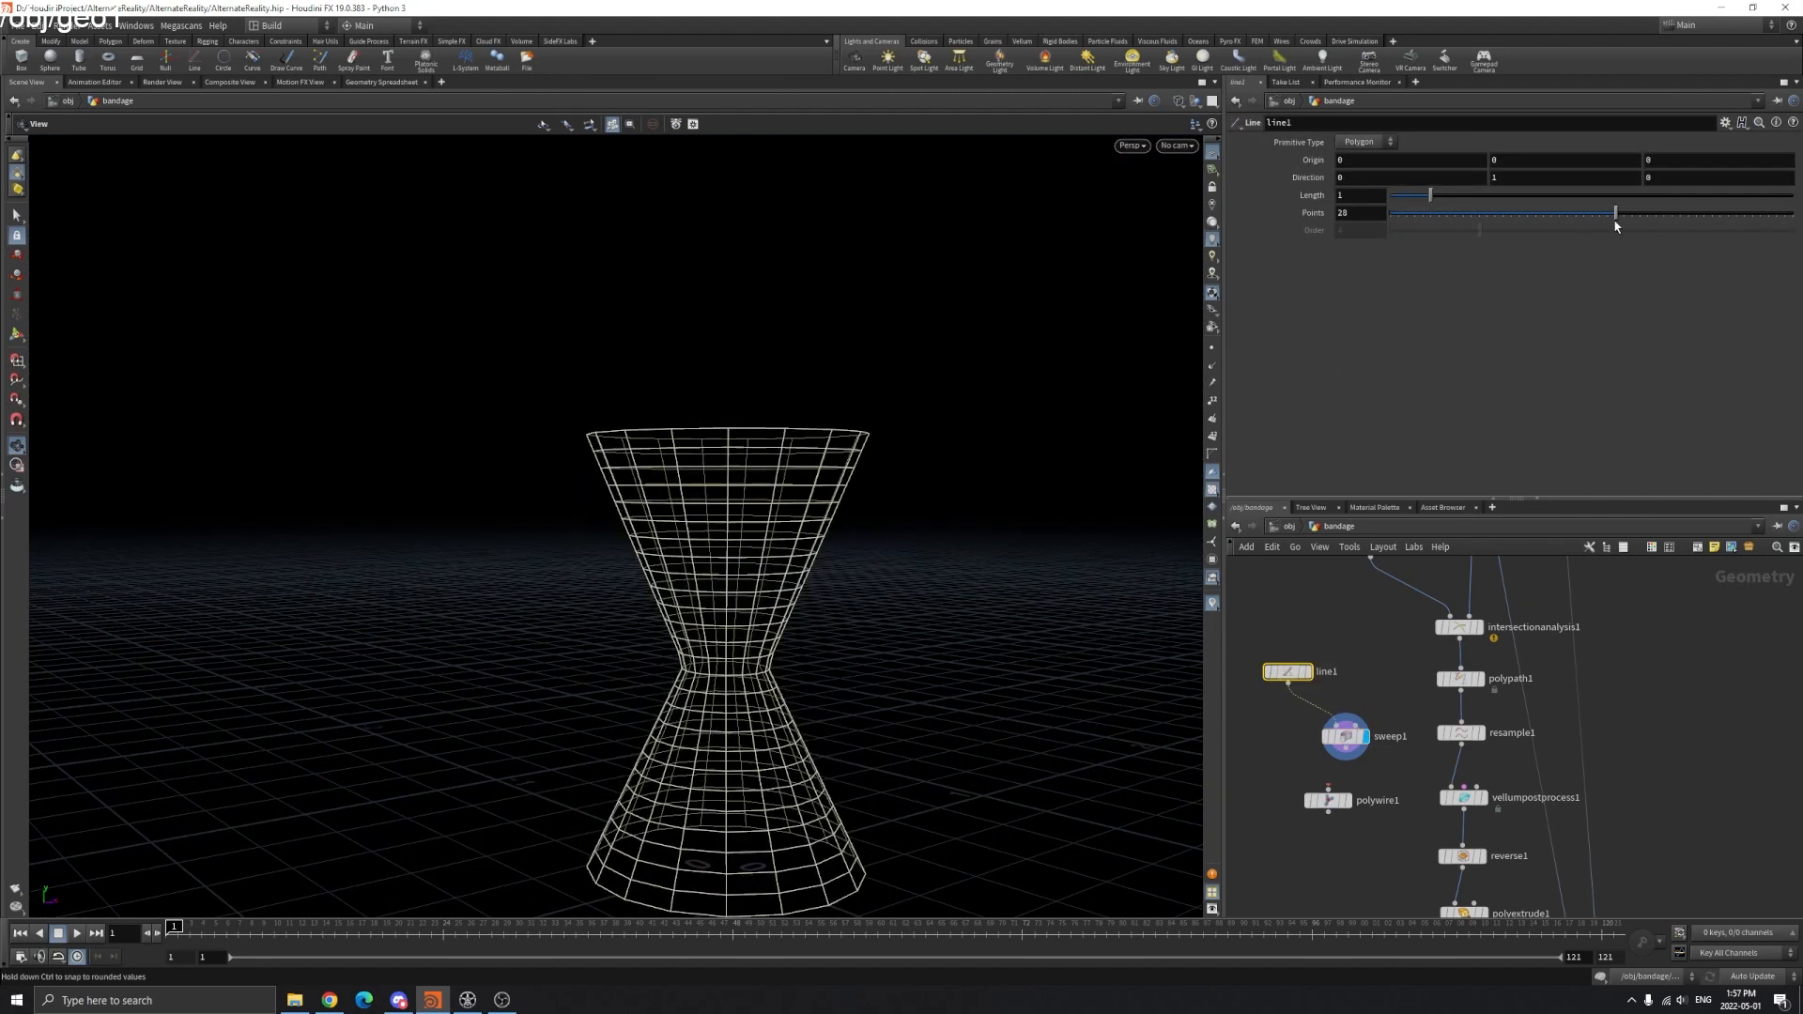
pyautogui.click(1343, 736)
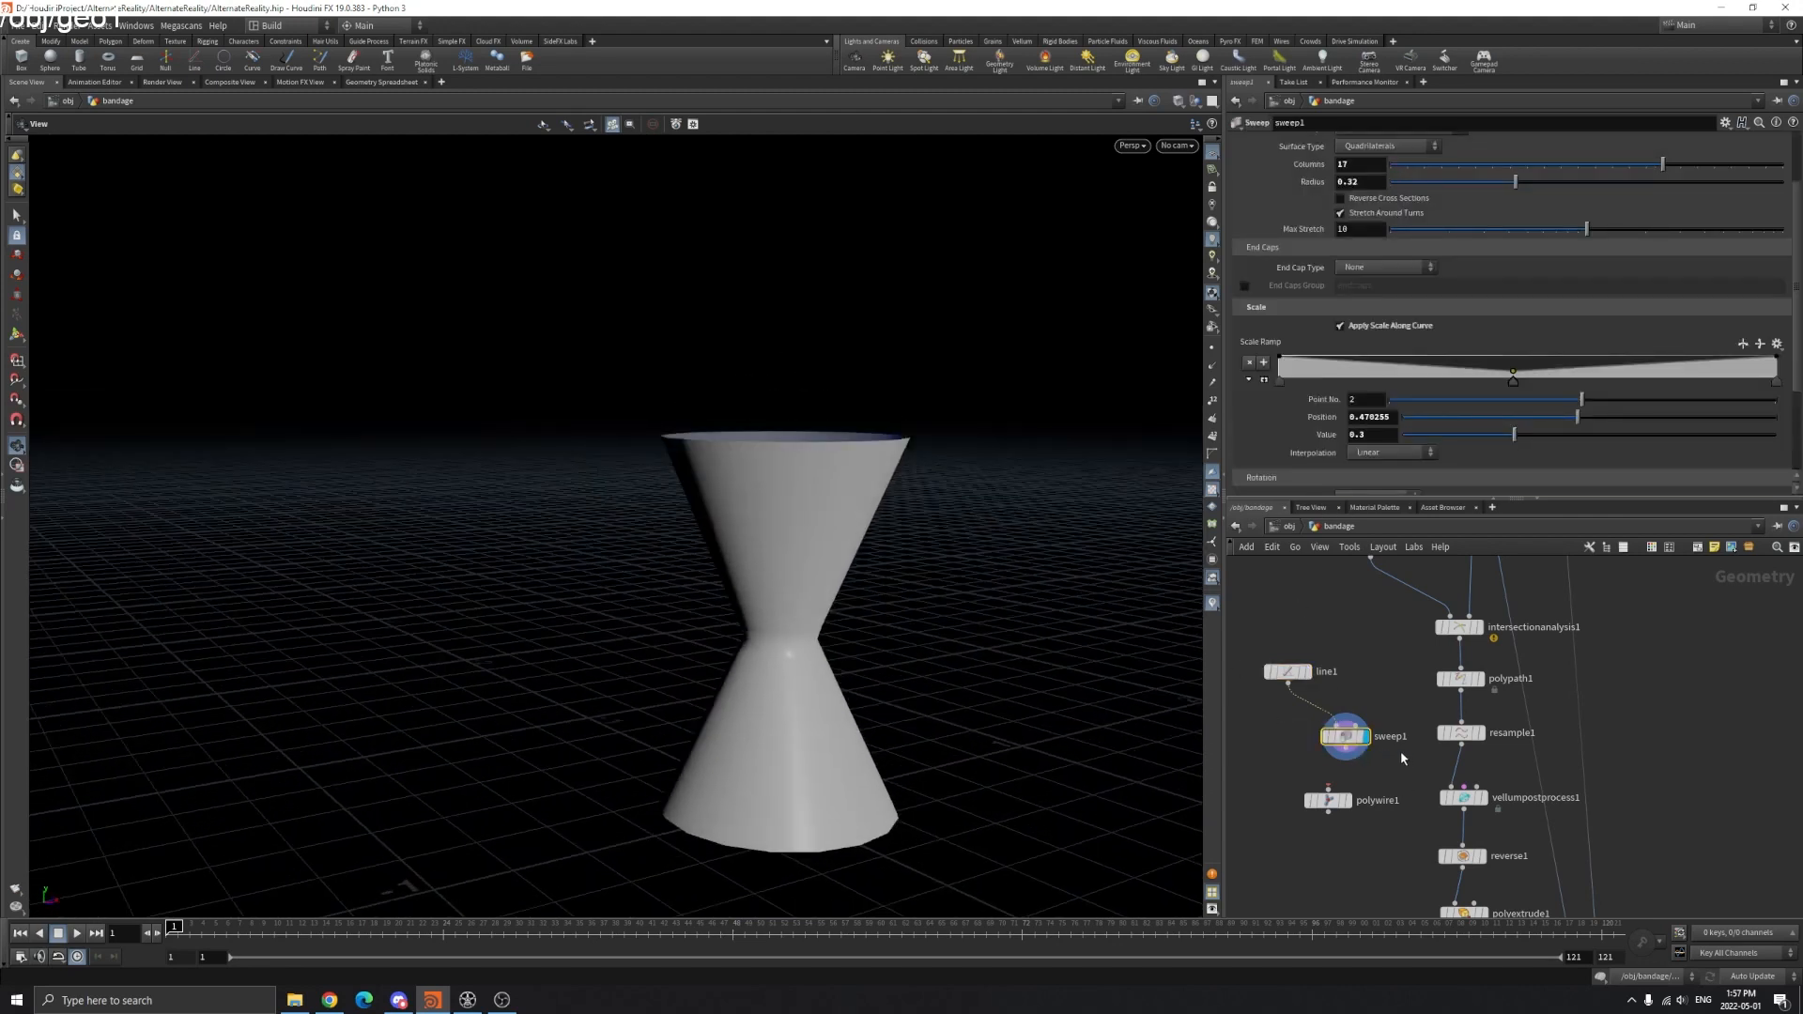
# - Compare the polywire1 version of the line, adjusting line1's point count
pyautogui.click(1288, 671)
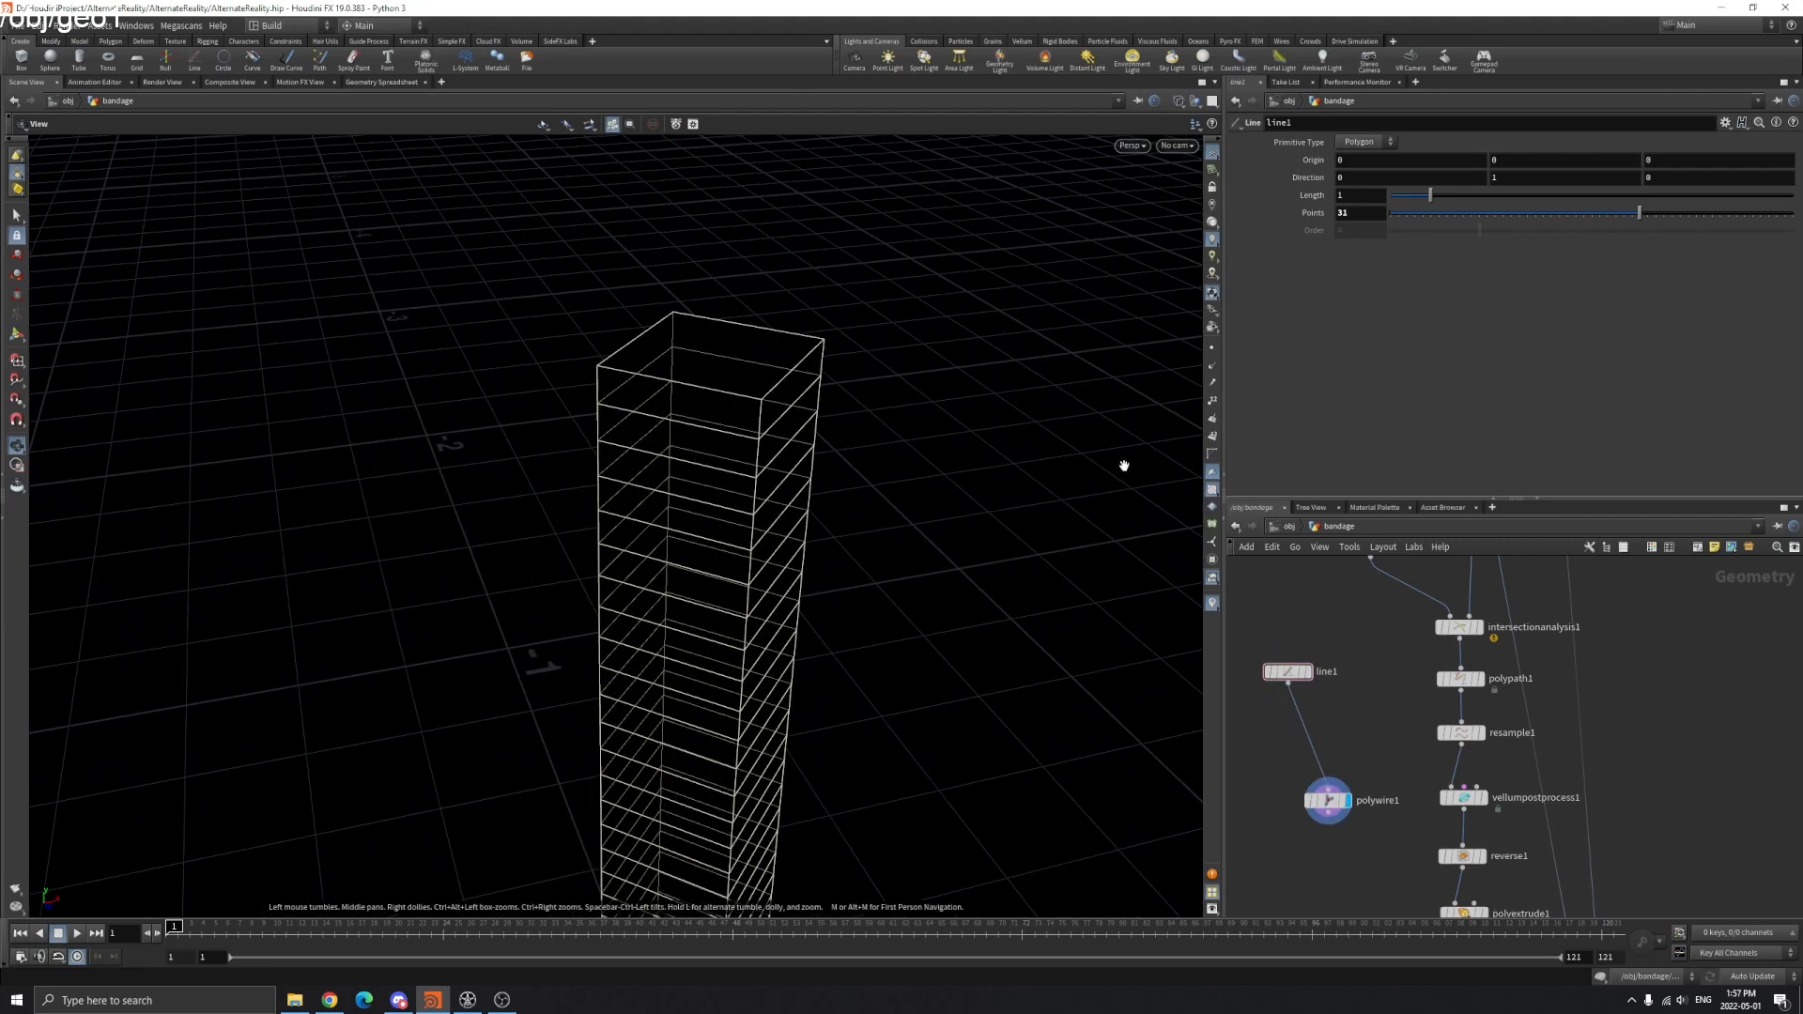
pyautogui.click(1377, 800)
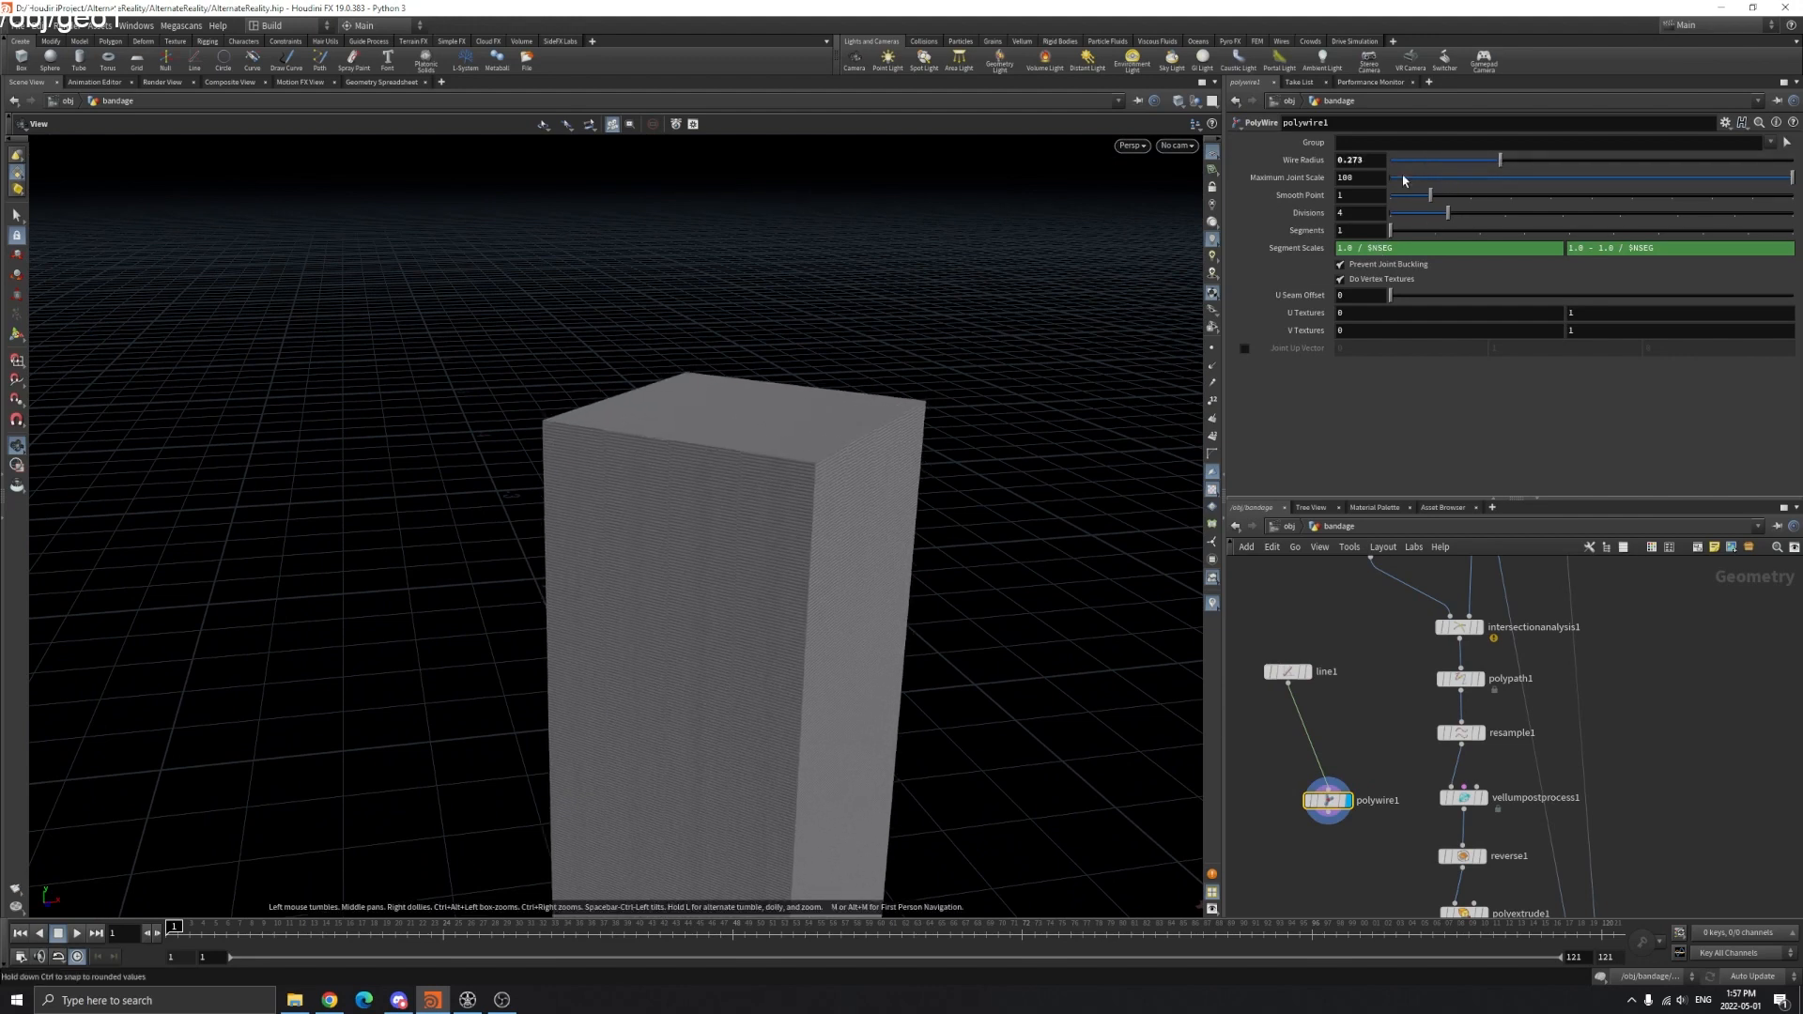
pyautogui.click(1288, 671)
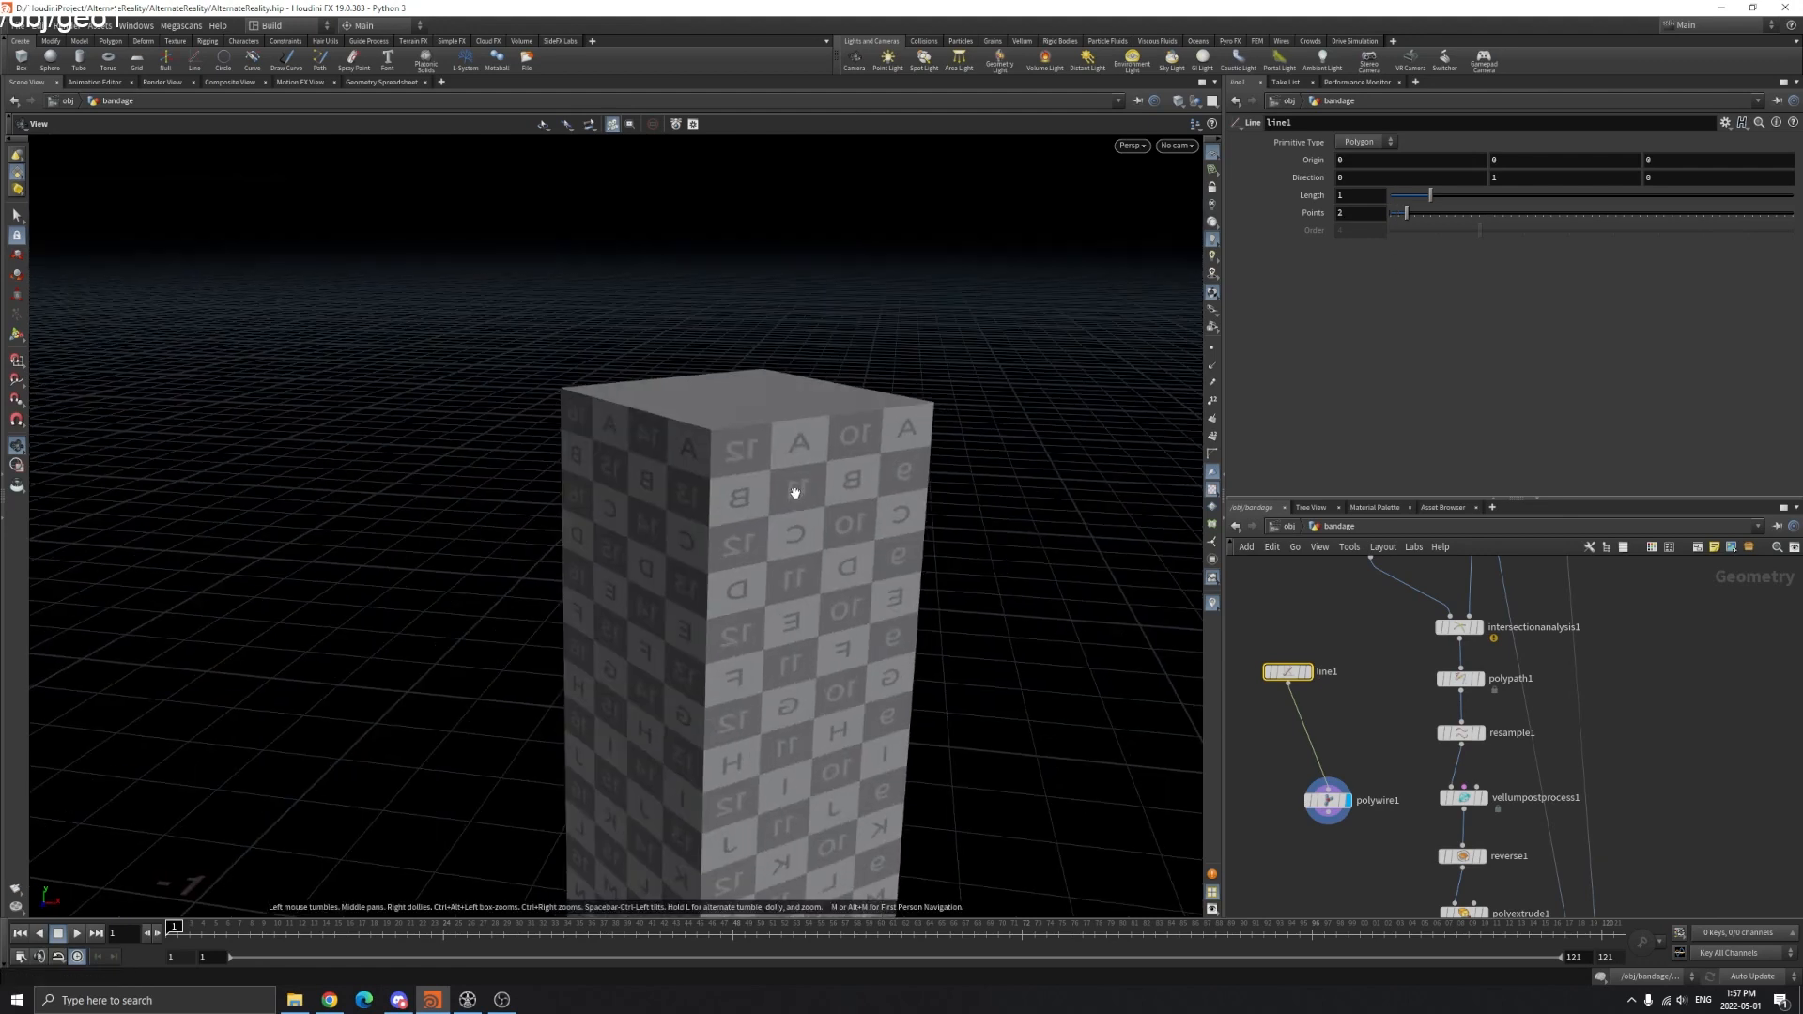
pyautogui.click(1326, 800)
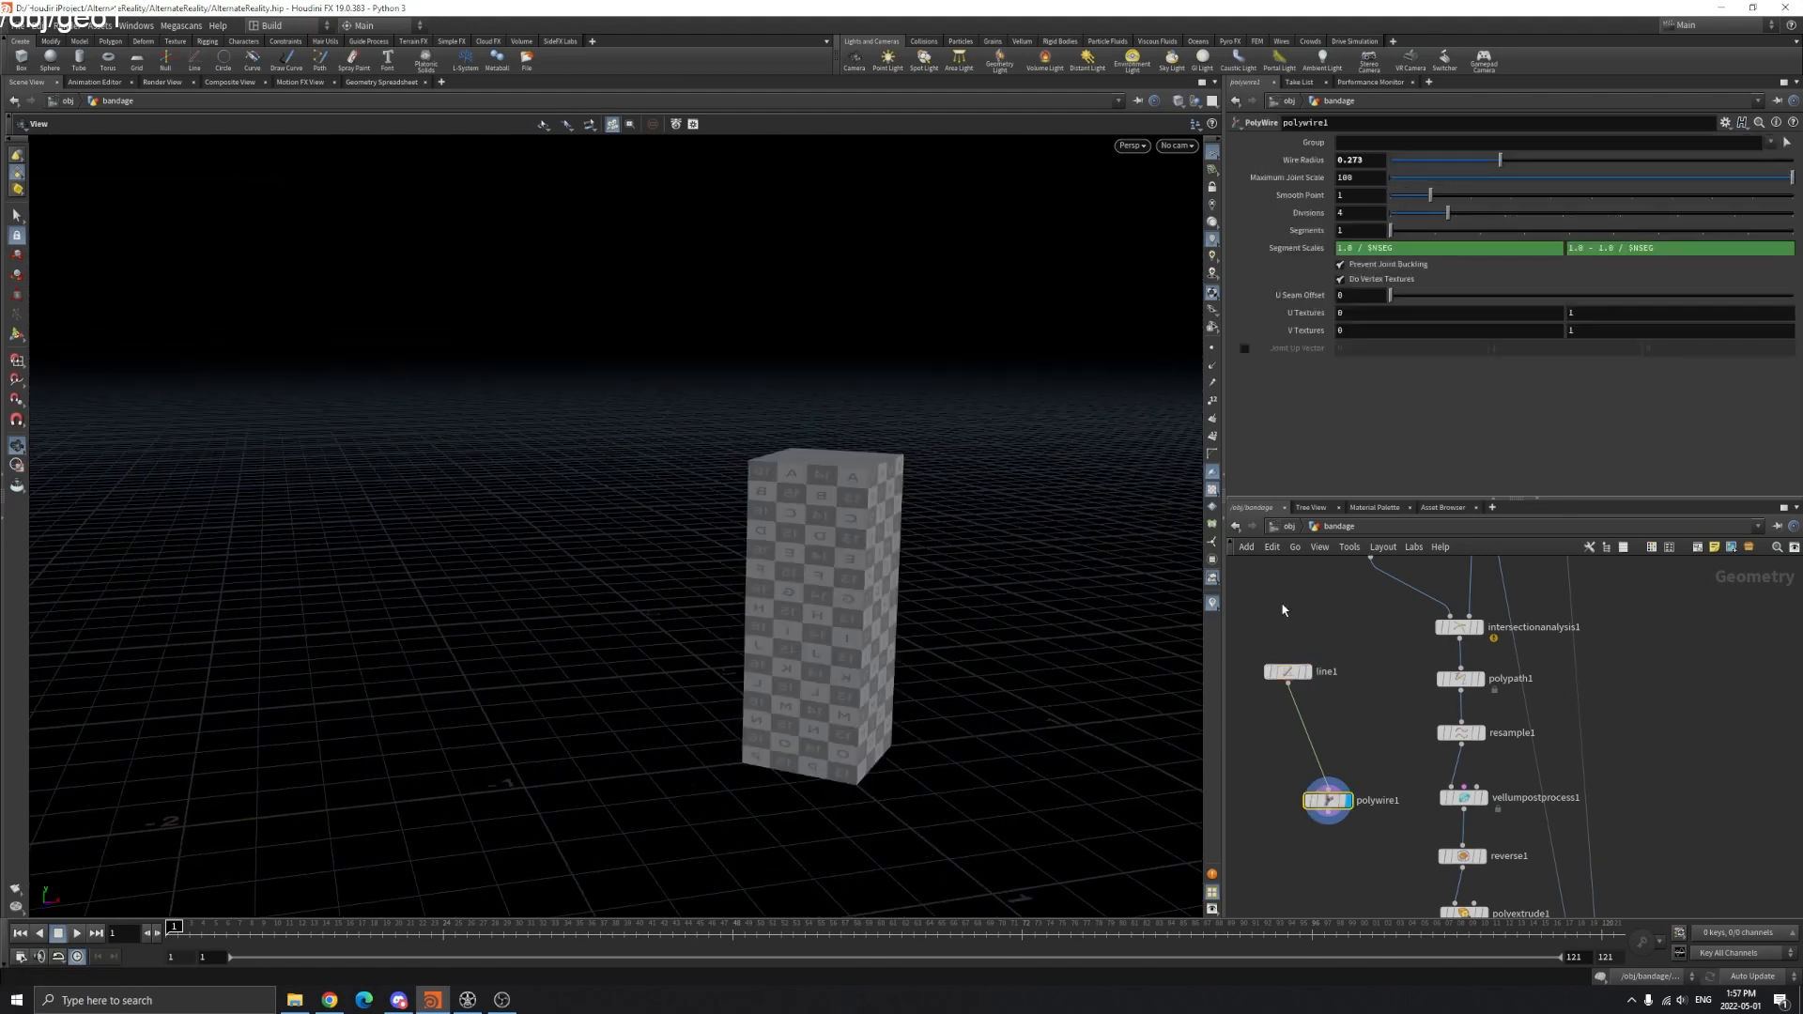
pyautogui.click(1288, 671)
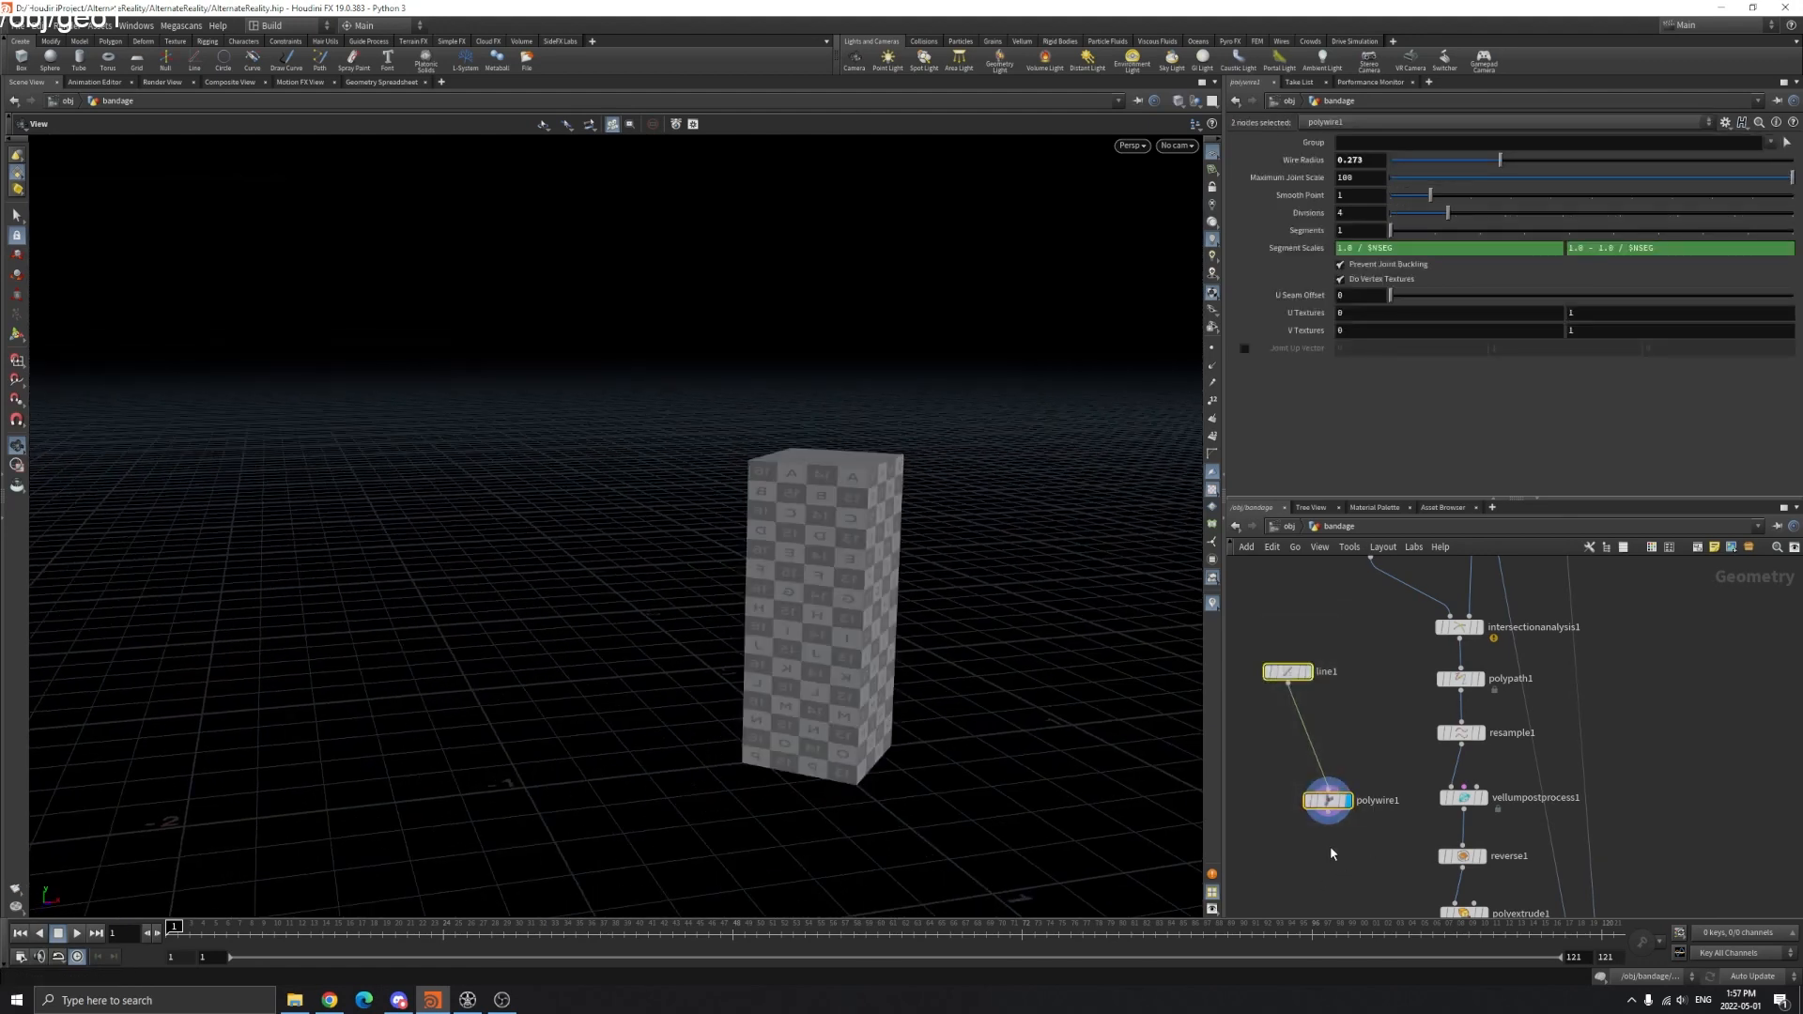
# - Display vellumpostprocess1's smoothed bandages, then resample1's curve web around the body
pyautogui.click(1461, 797)
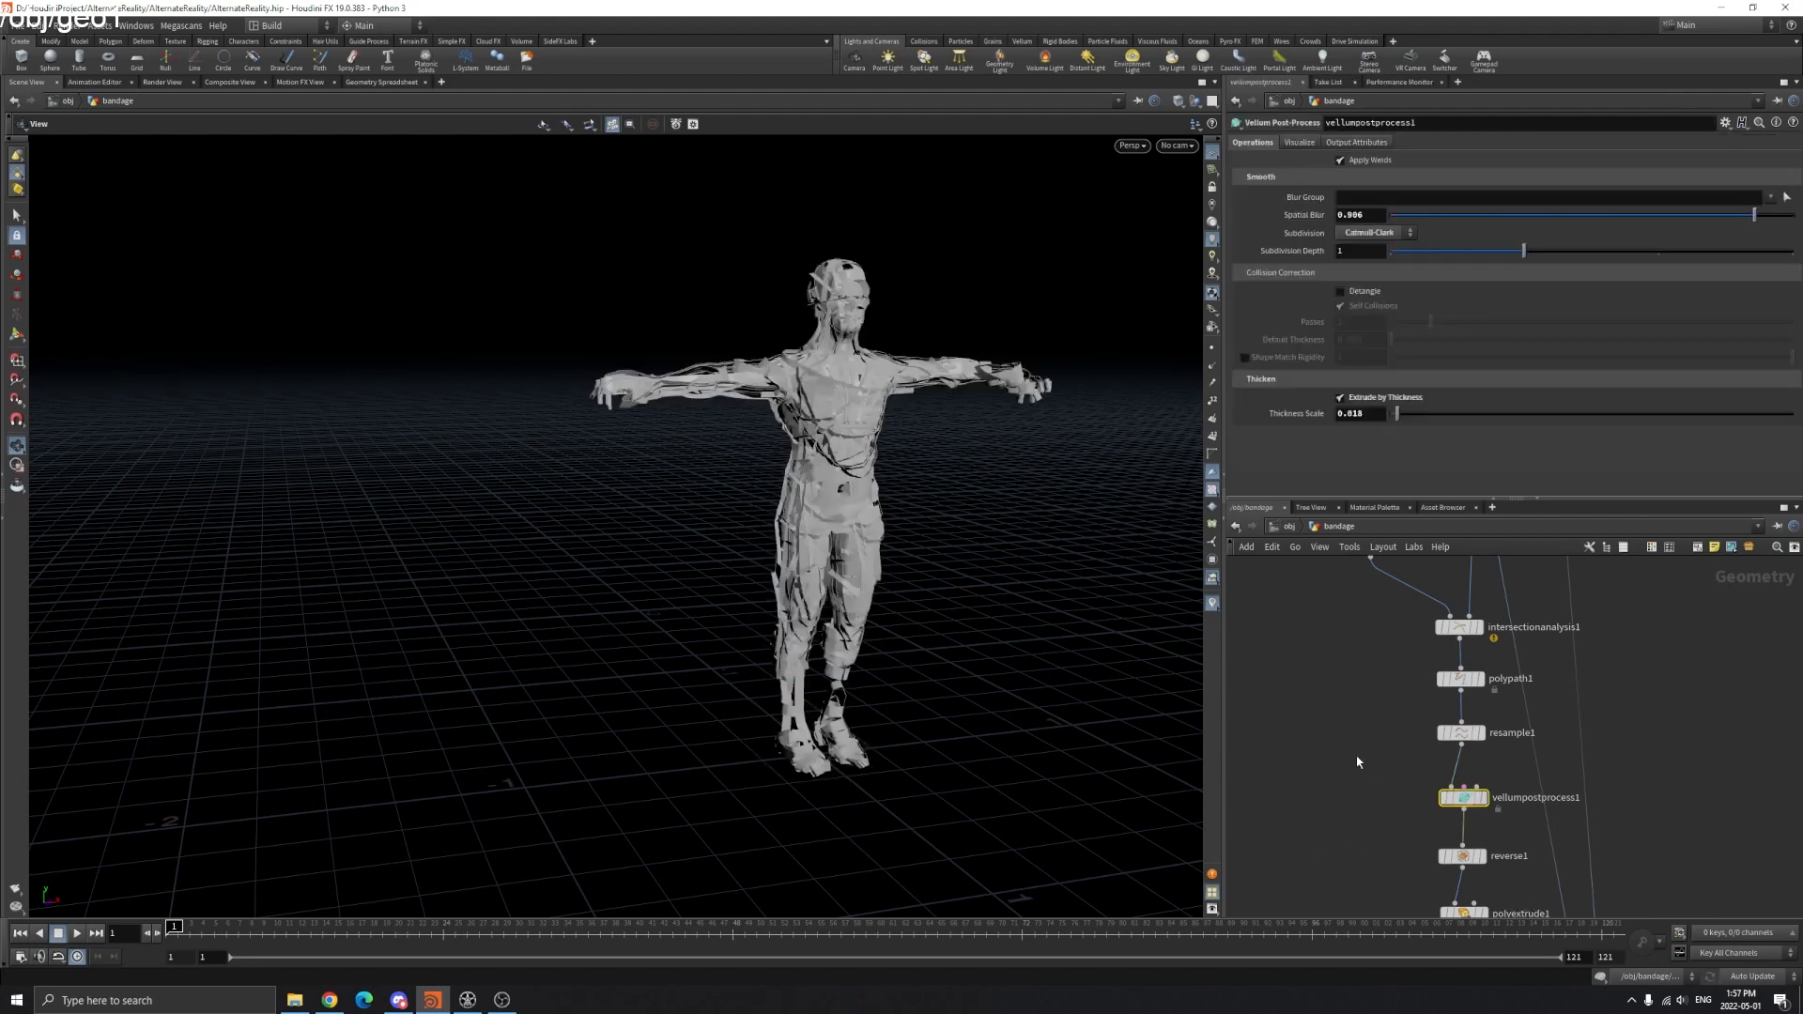
pyautogui.moveTo(1481, 797)
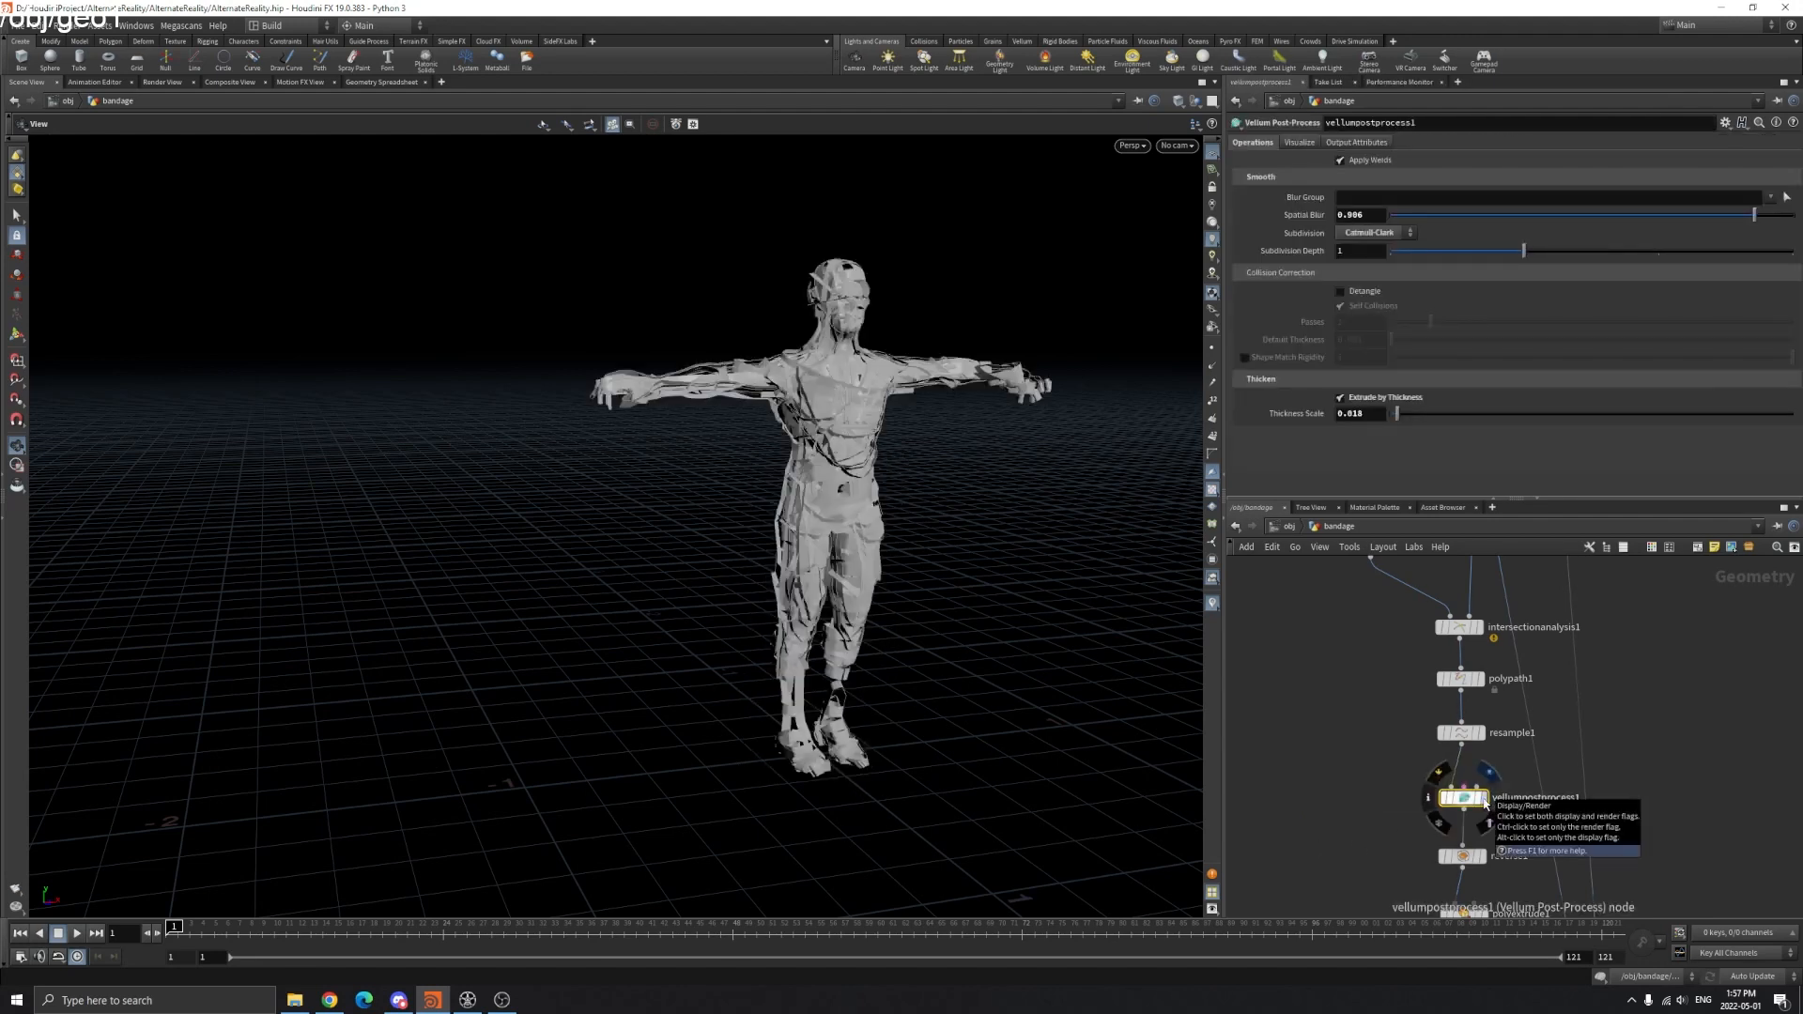
pyautogui.click(1476, 798)
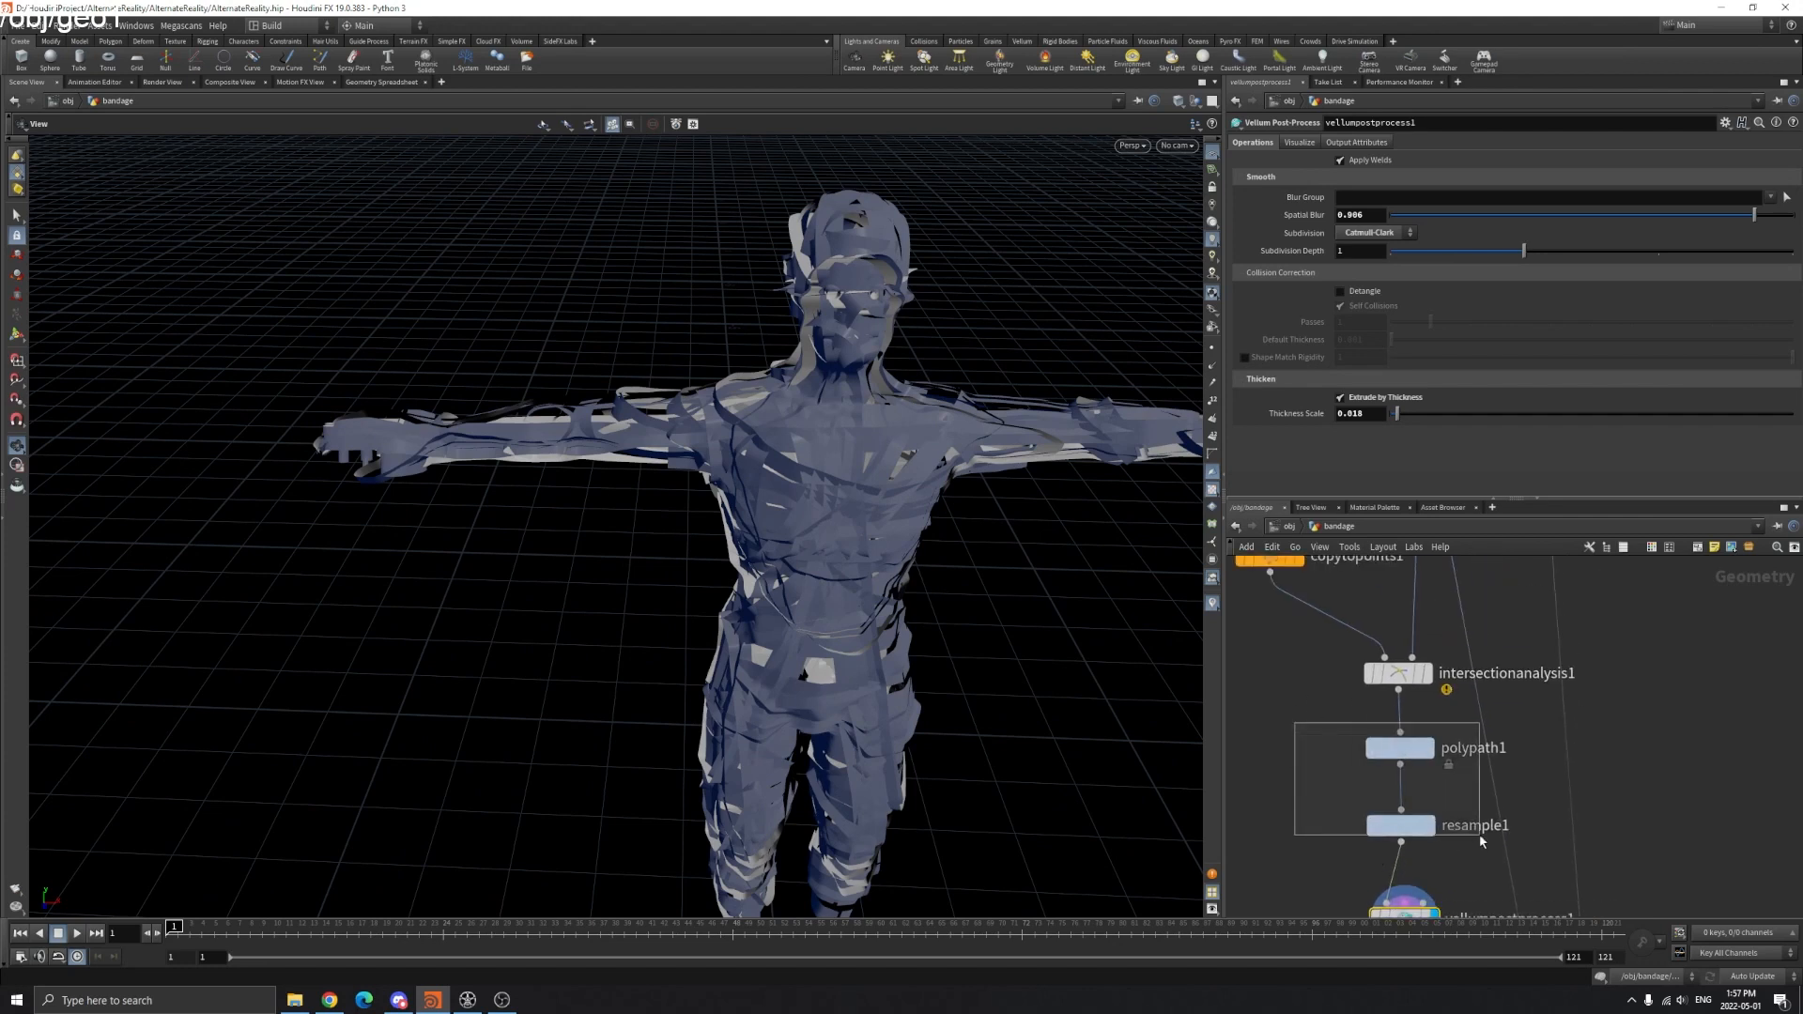
pyautogui.click(1399, 747)
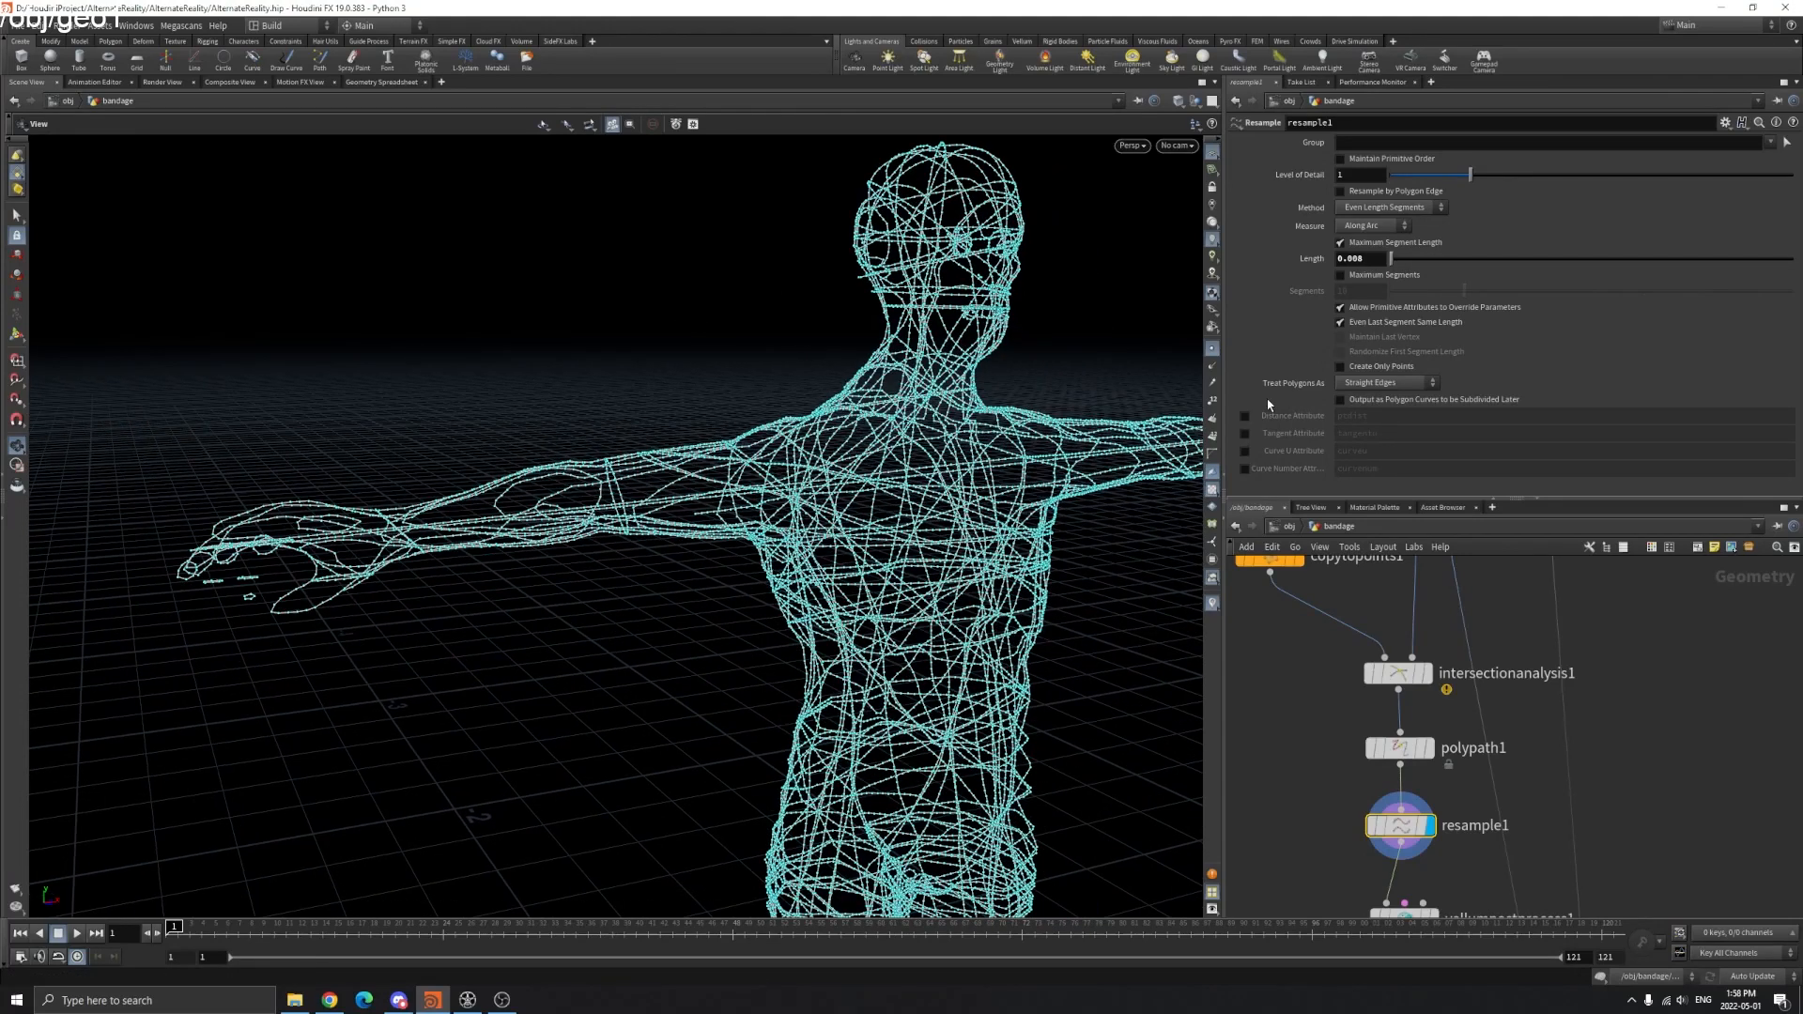
# - Try Subdivision Curves on resample1, revert to Straight Edges, then display vellumpostprocess1 and reverse1
pyautogui.click(1386, 382)
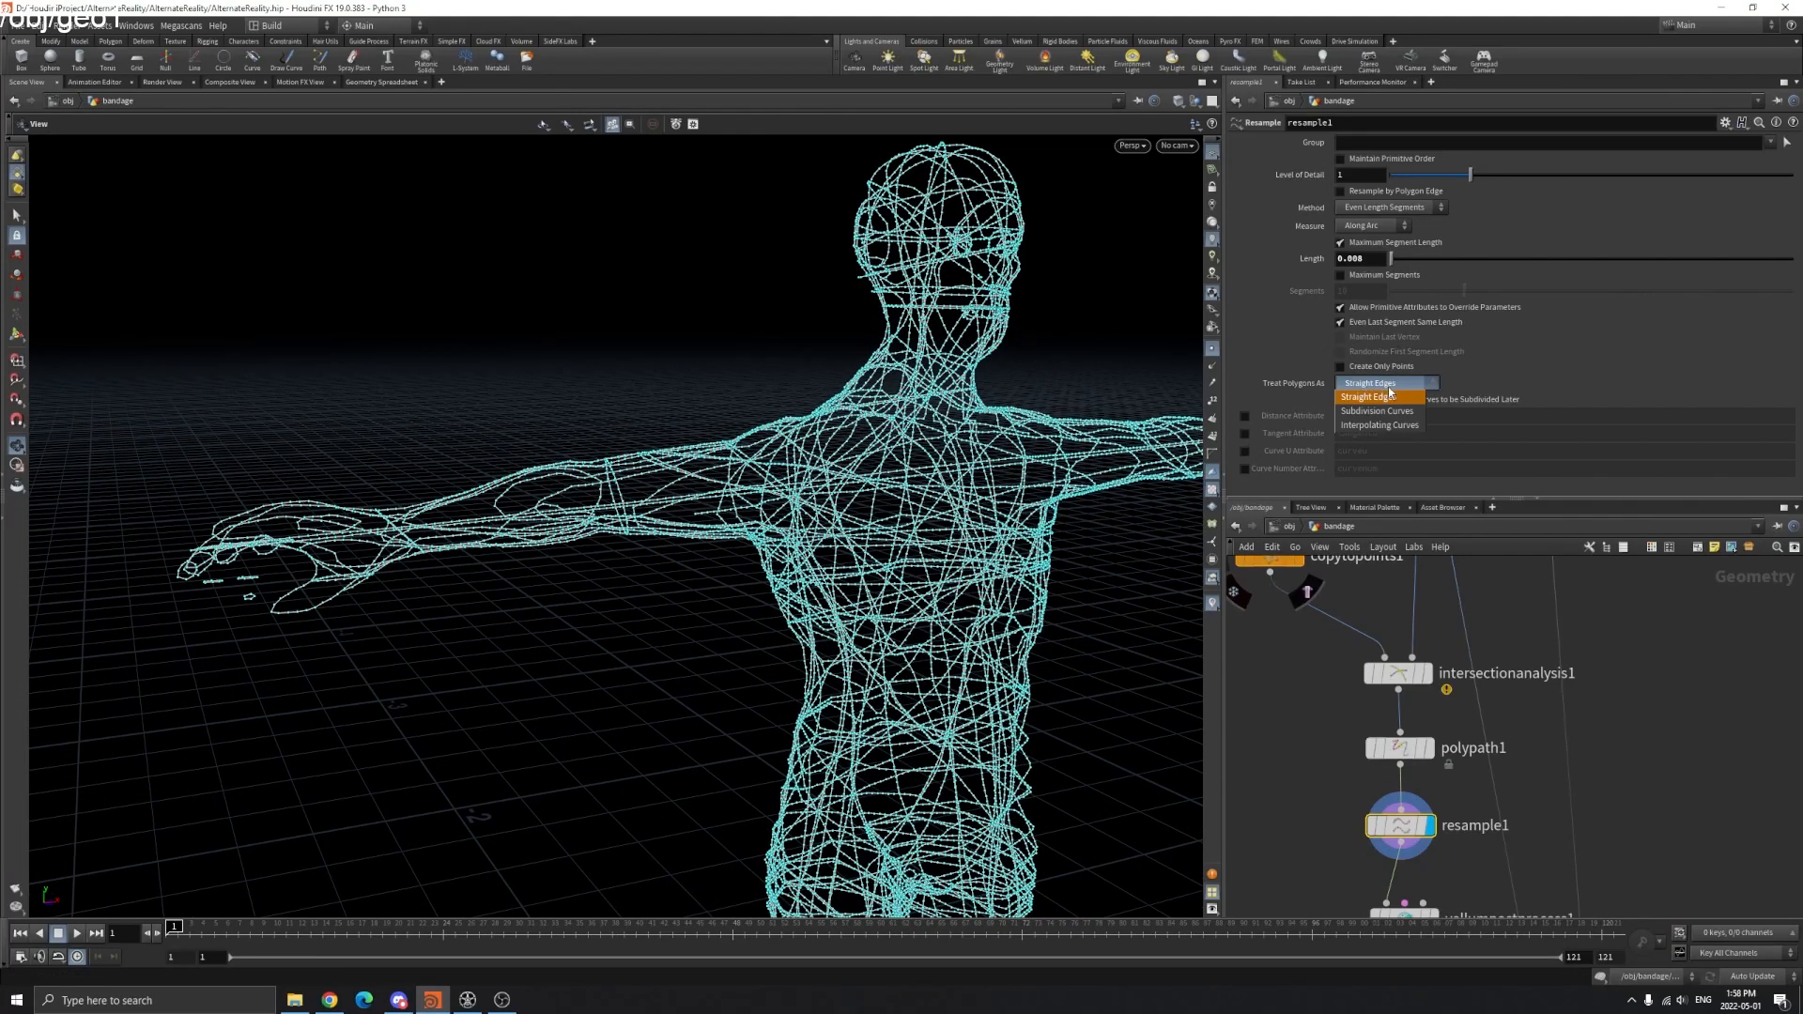
pyautogui.click(1379, 411)
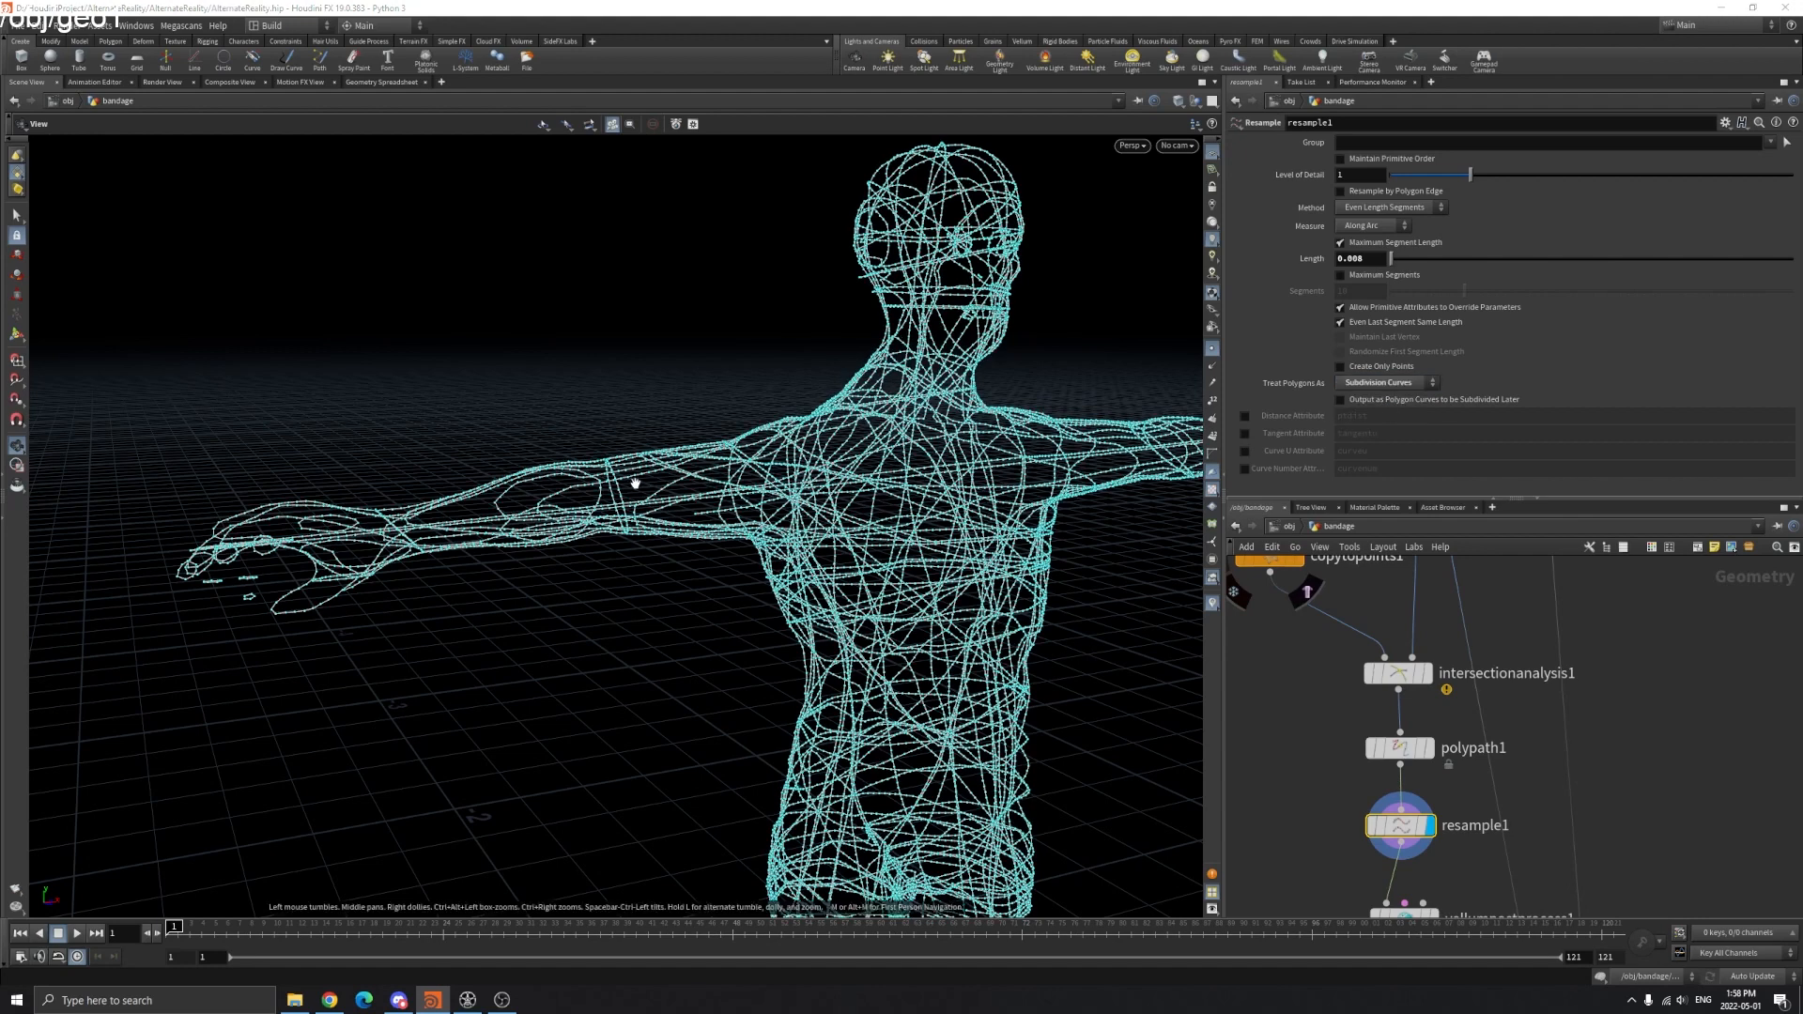
pyautogui.click(1387, 383)
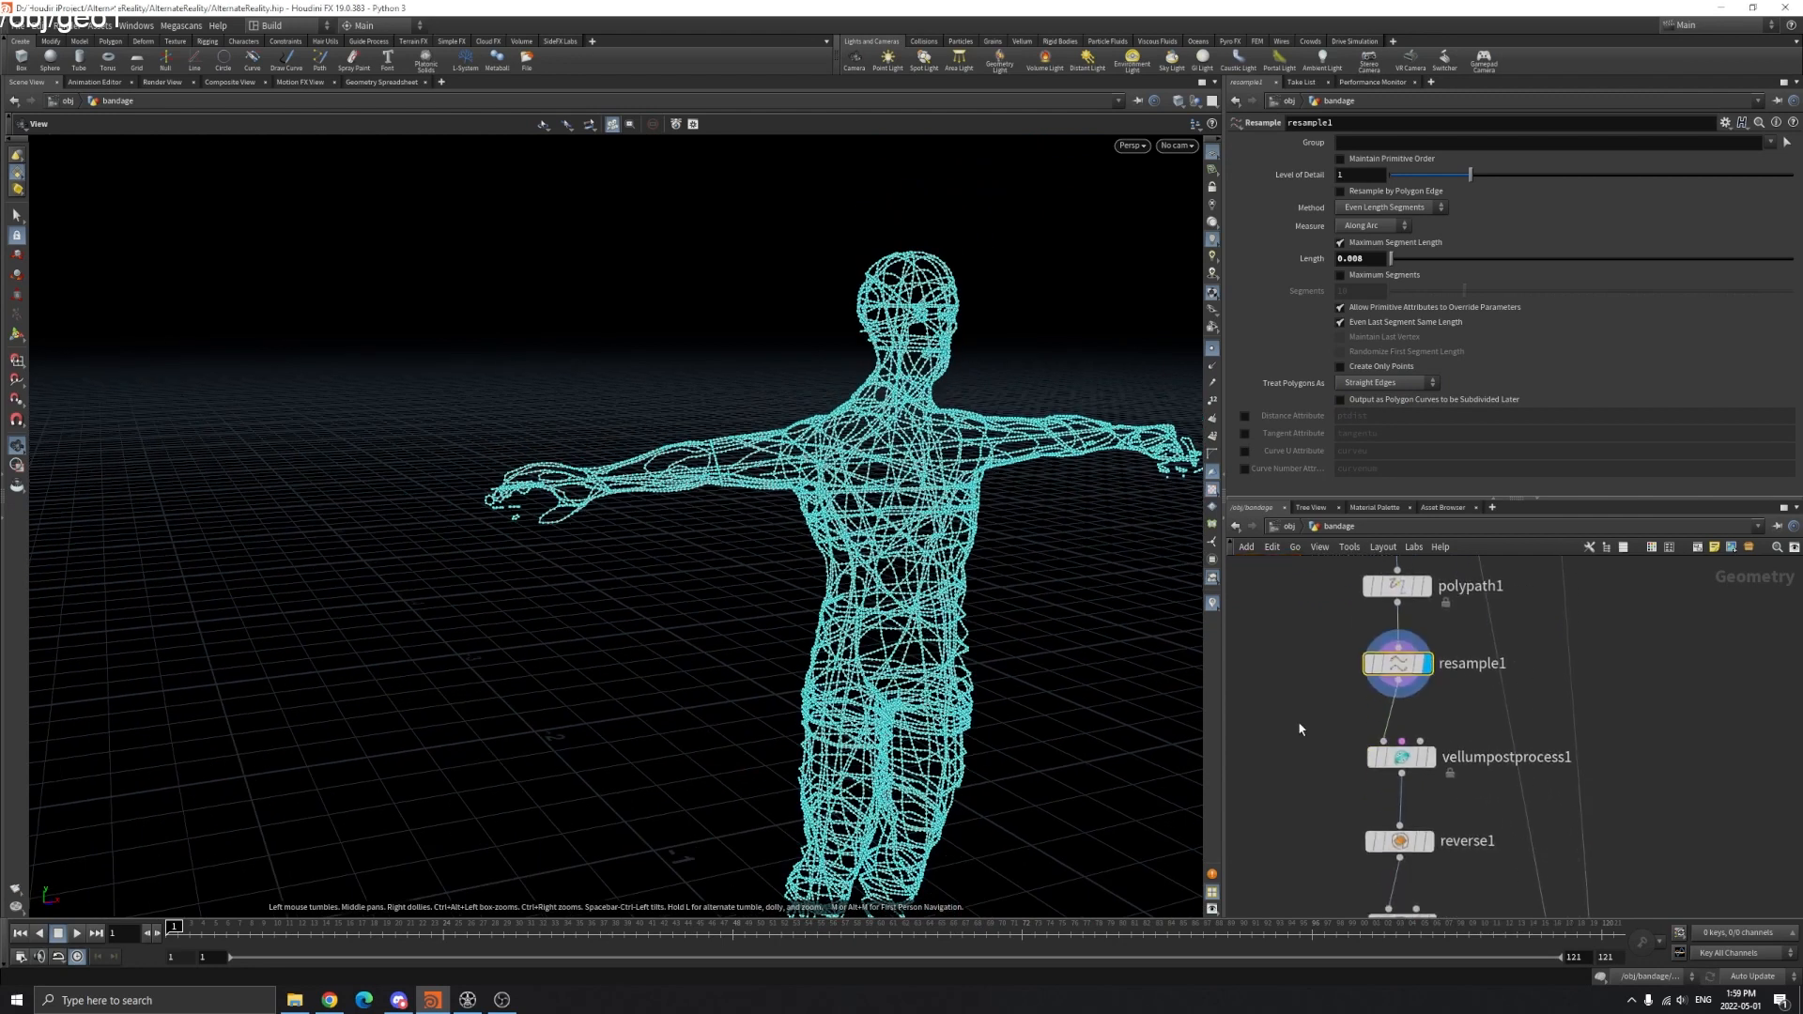
pyautogui.click(1398, 757)
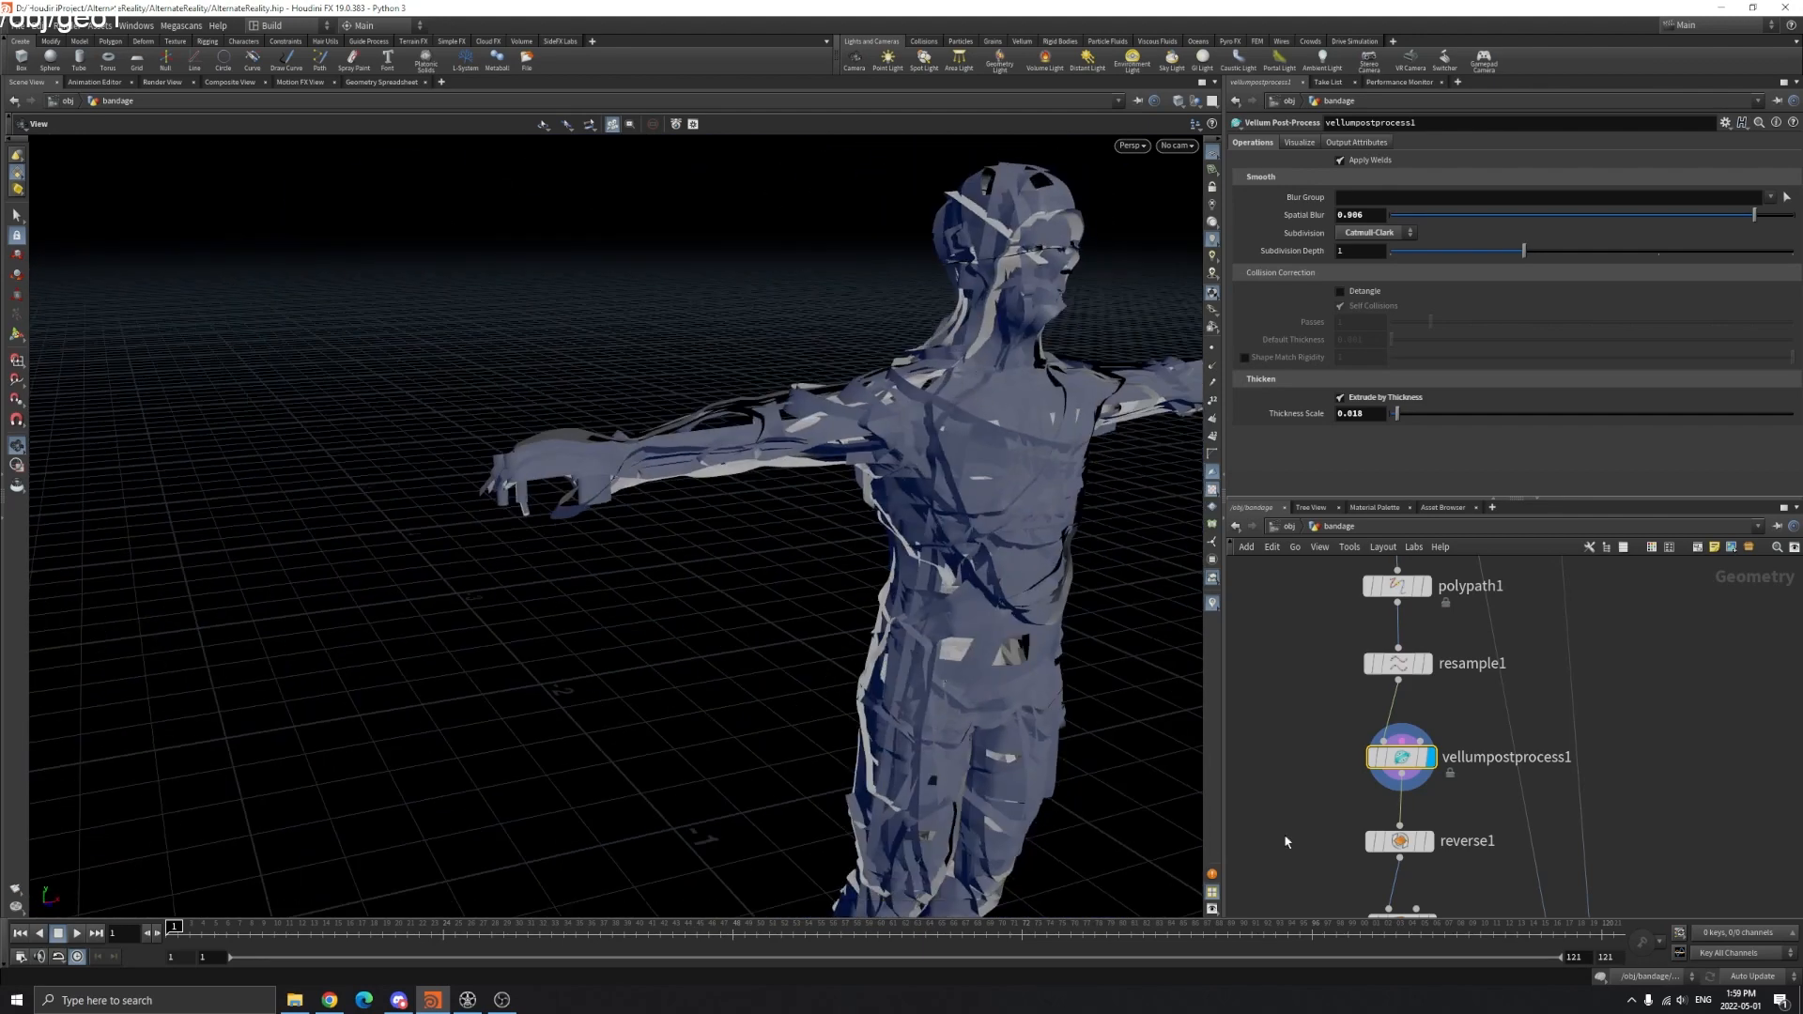
pyautogui.click(1466, 841)
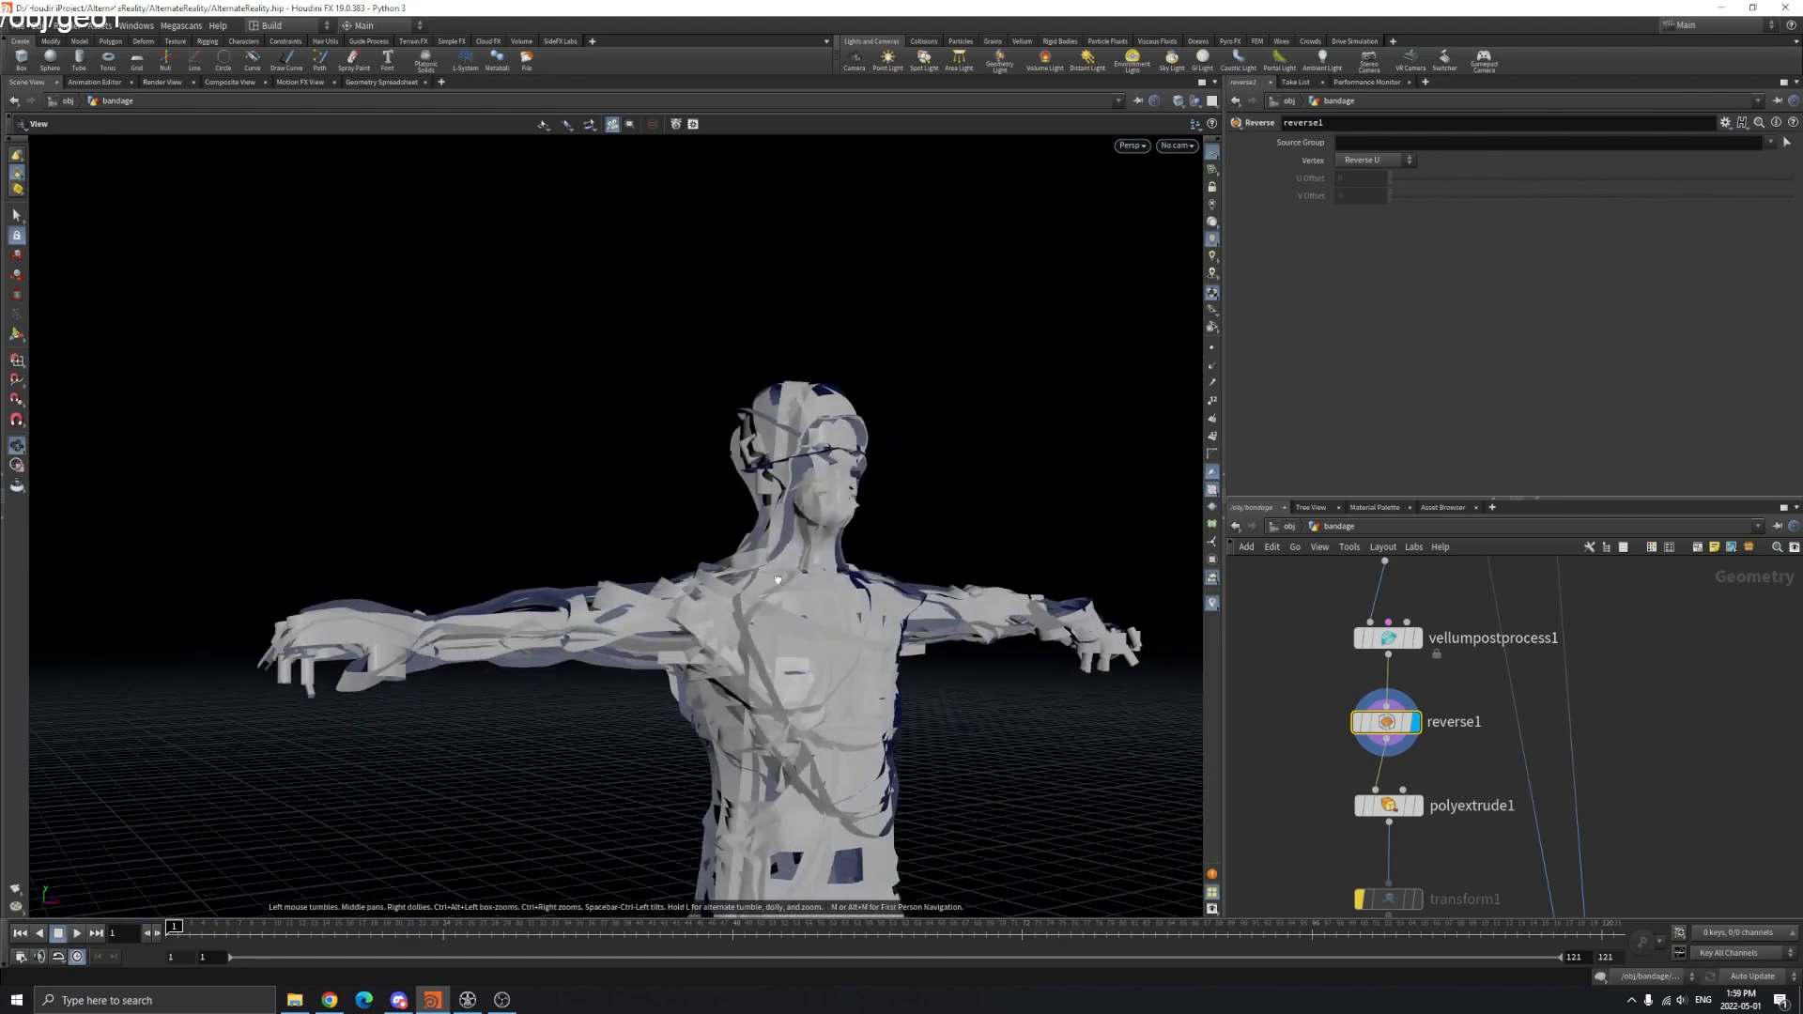
# - Display polyextrude1's thickened bandage strips, then show object_merge1's bare character
pyautogui.click(1386, 805)
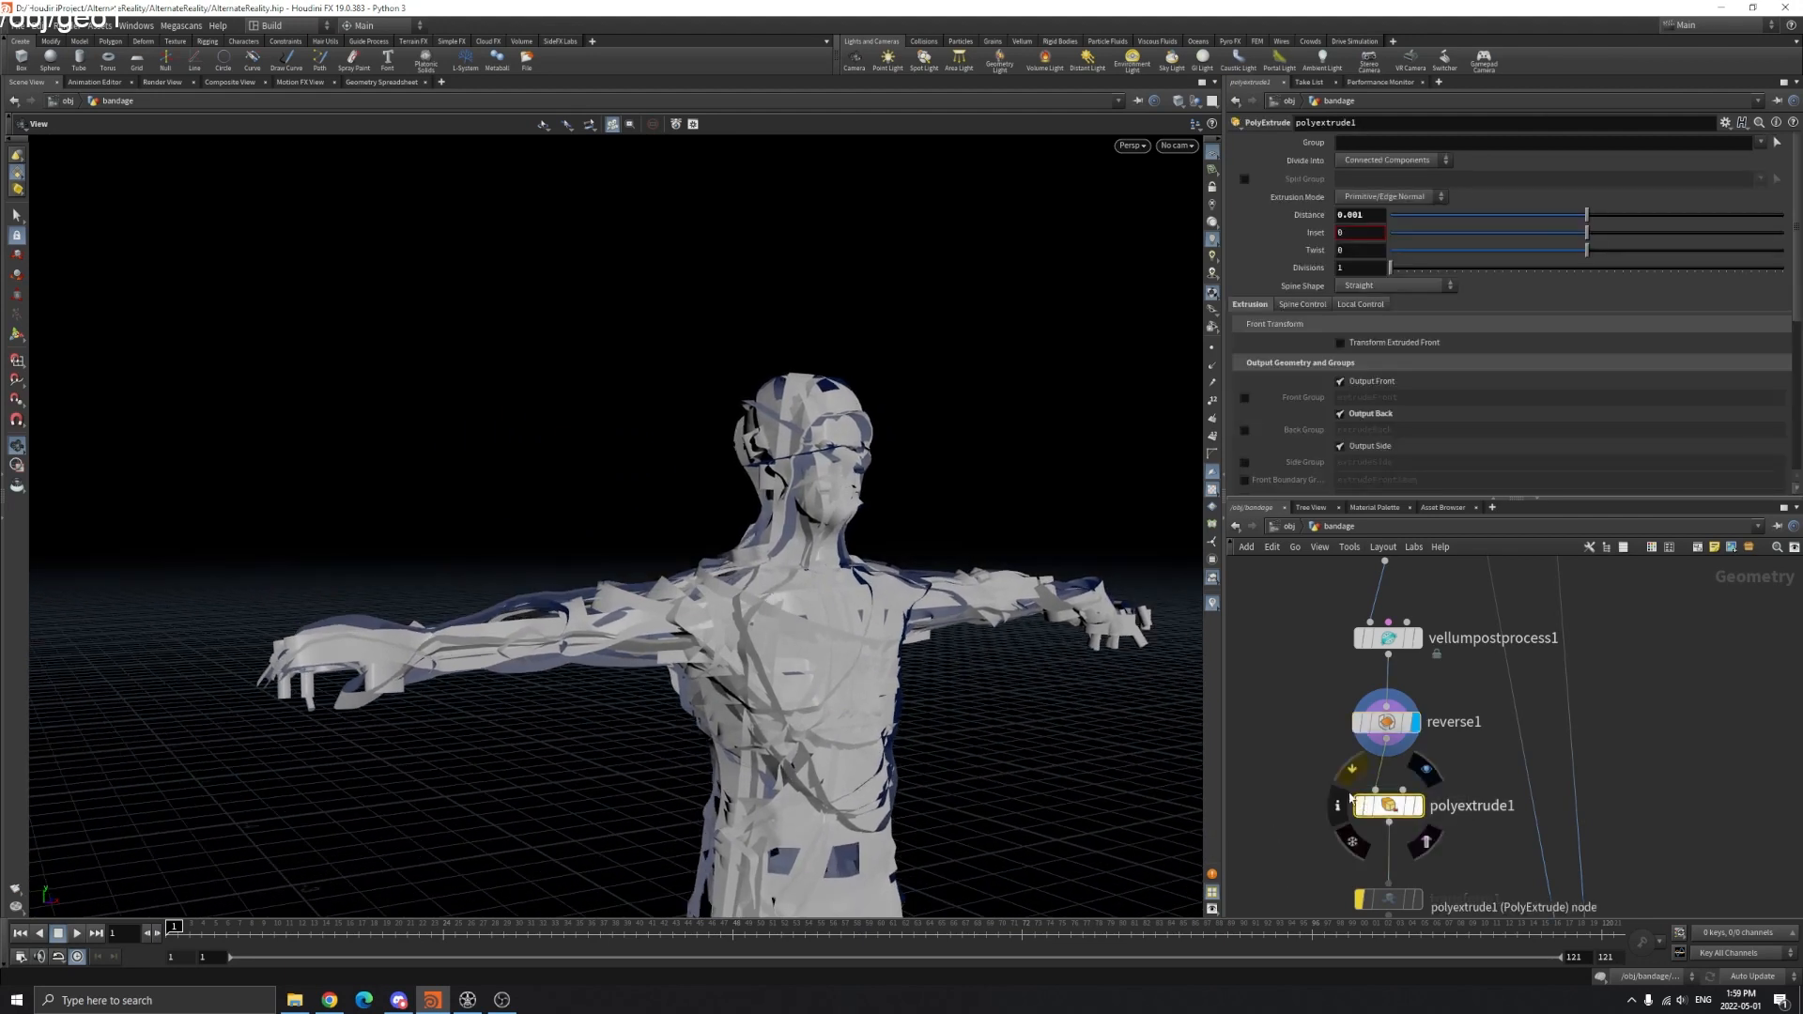
pyautogui.moveTo(1424, 814)
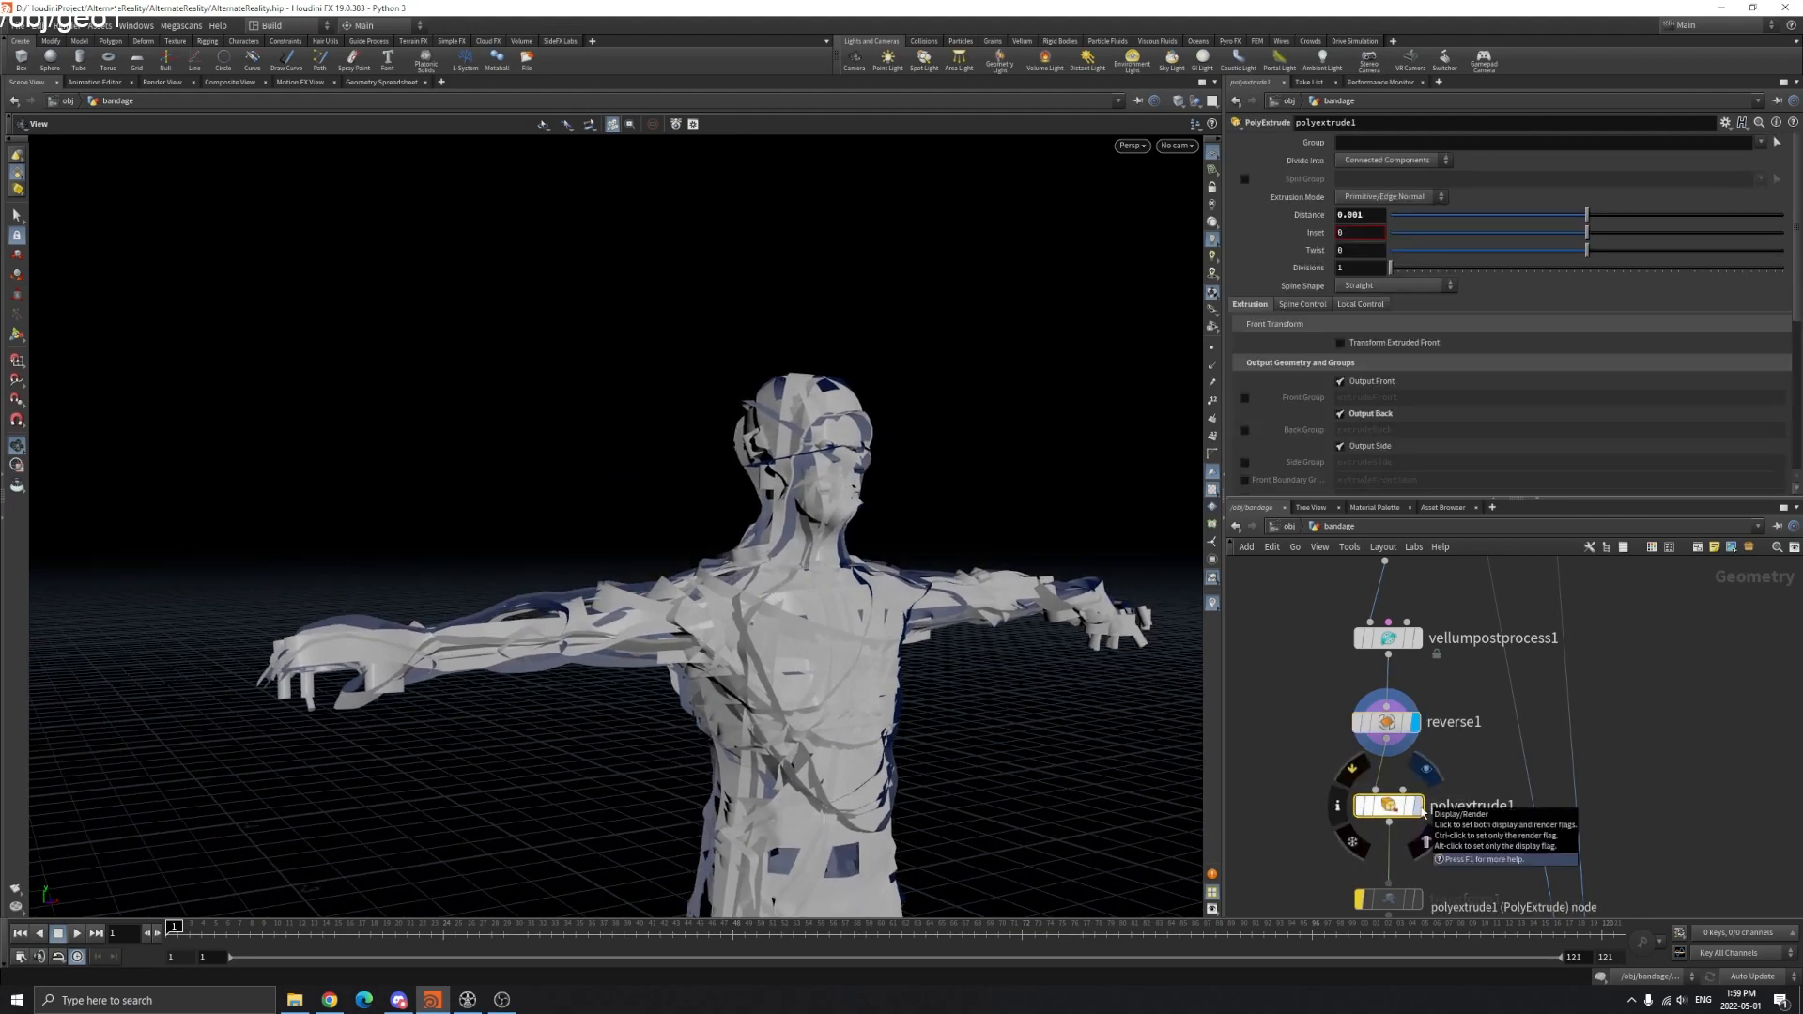
pyautogui.click(1363, 215)
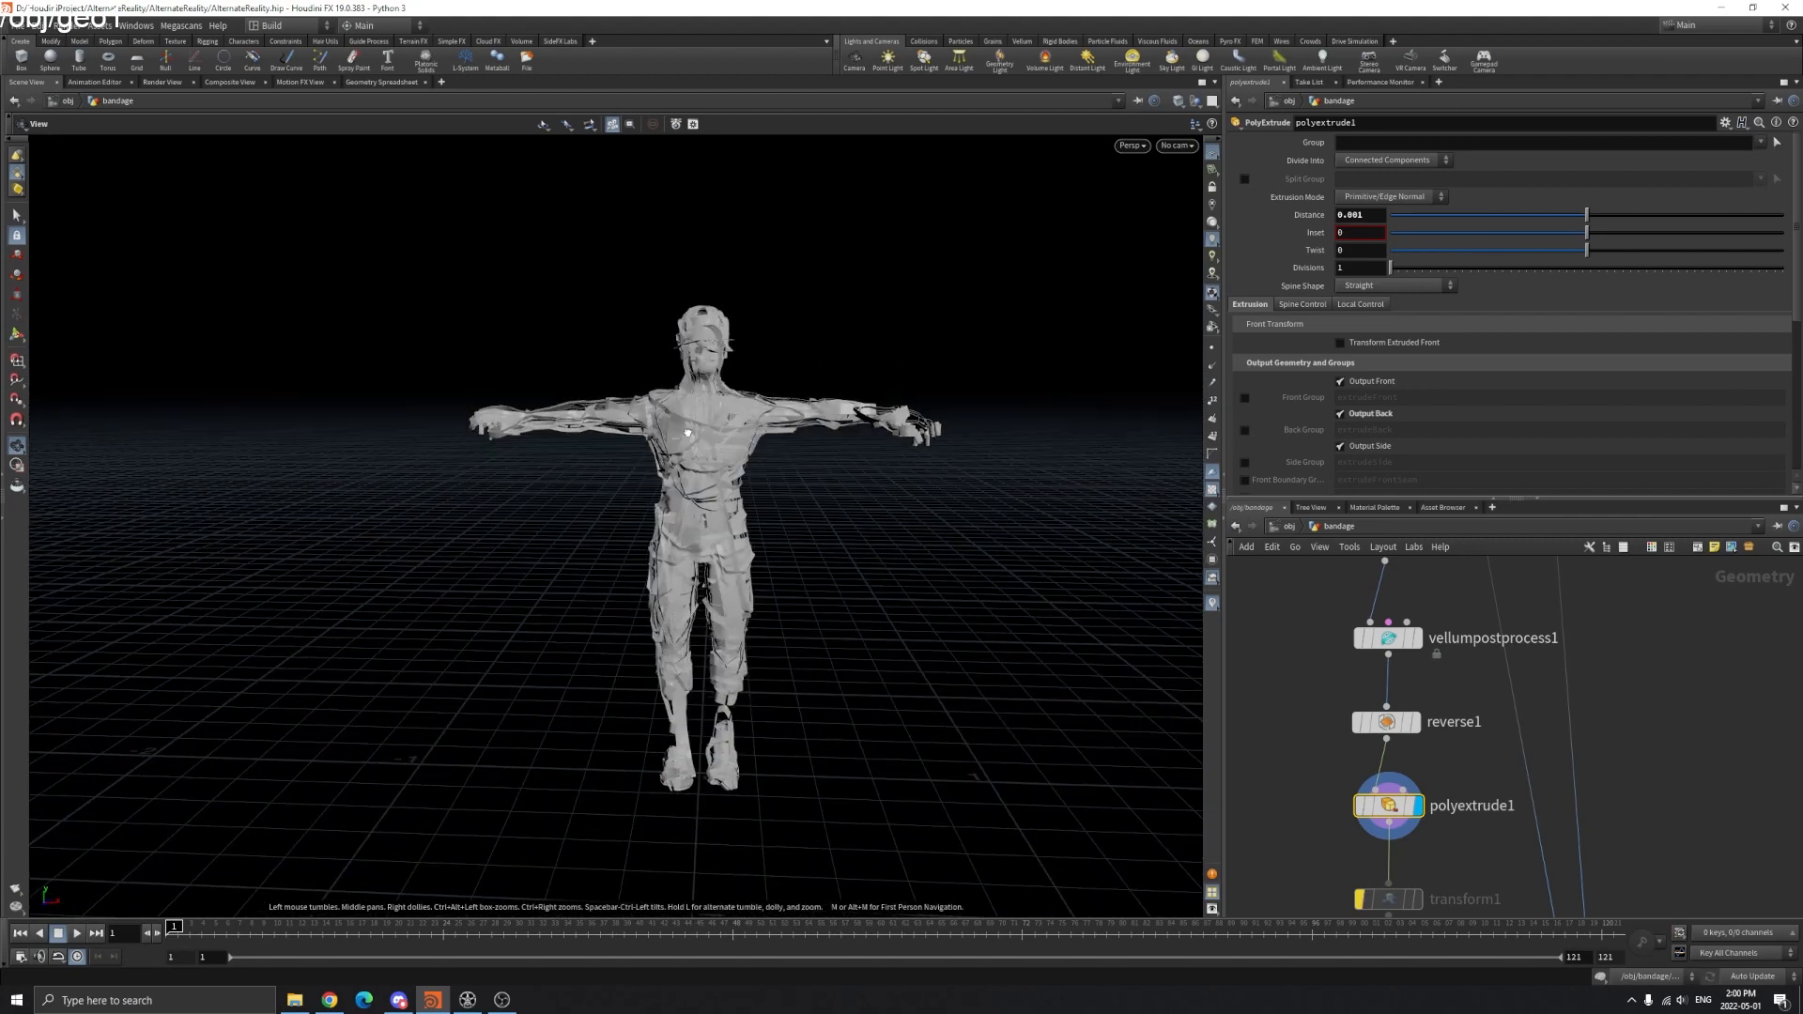
pyautogui.click(76, 933)
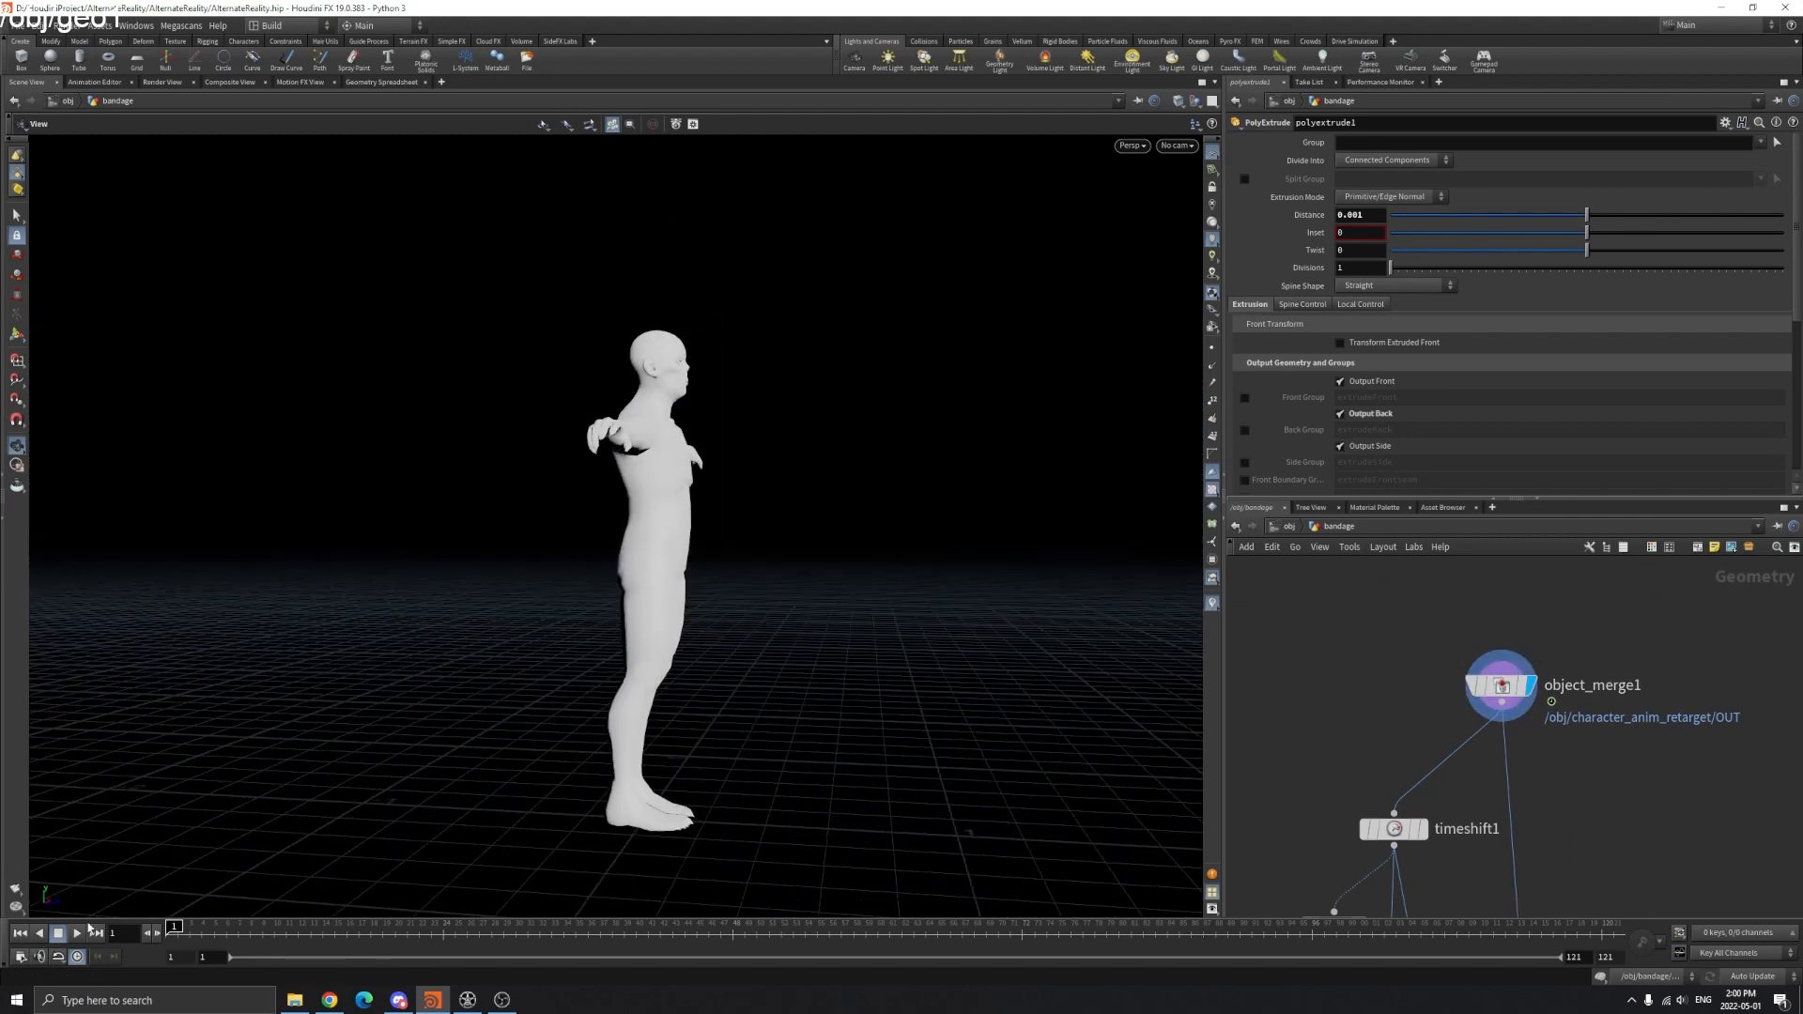
# - Set pointdeform1 to the time-shifted rest body, display it, and play the animation
pyautogui.click(56, 932)
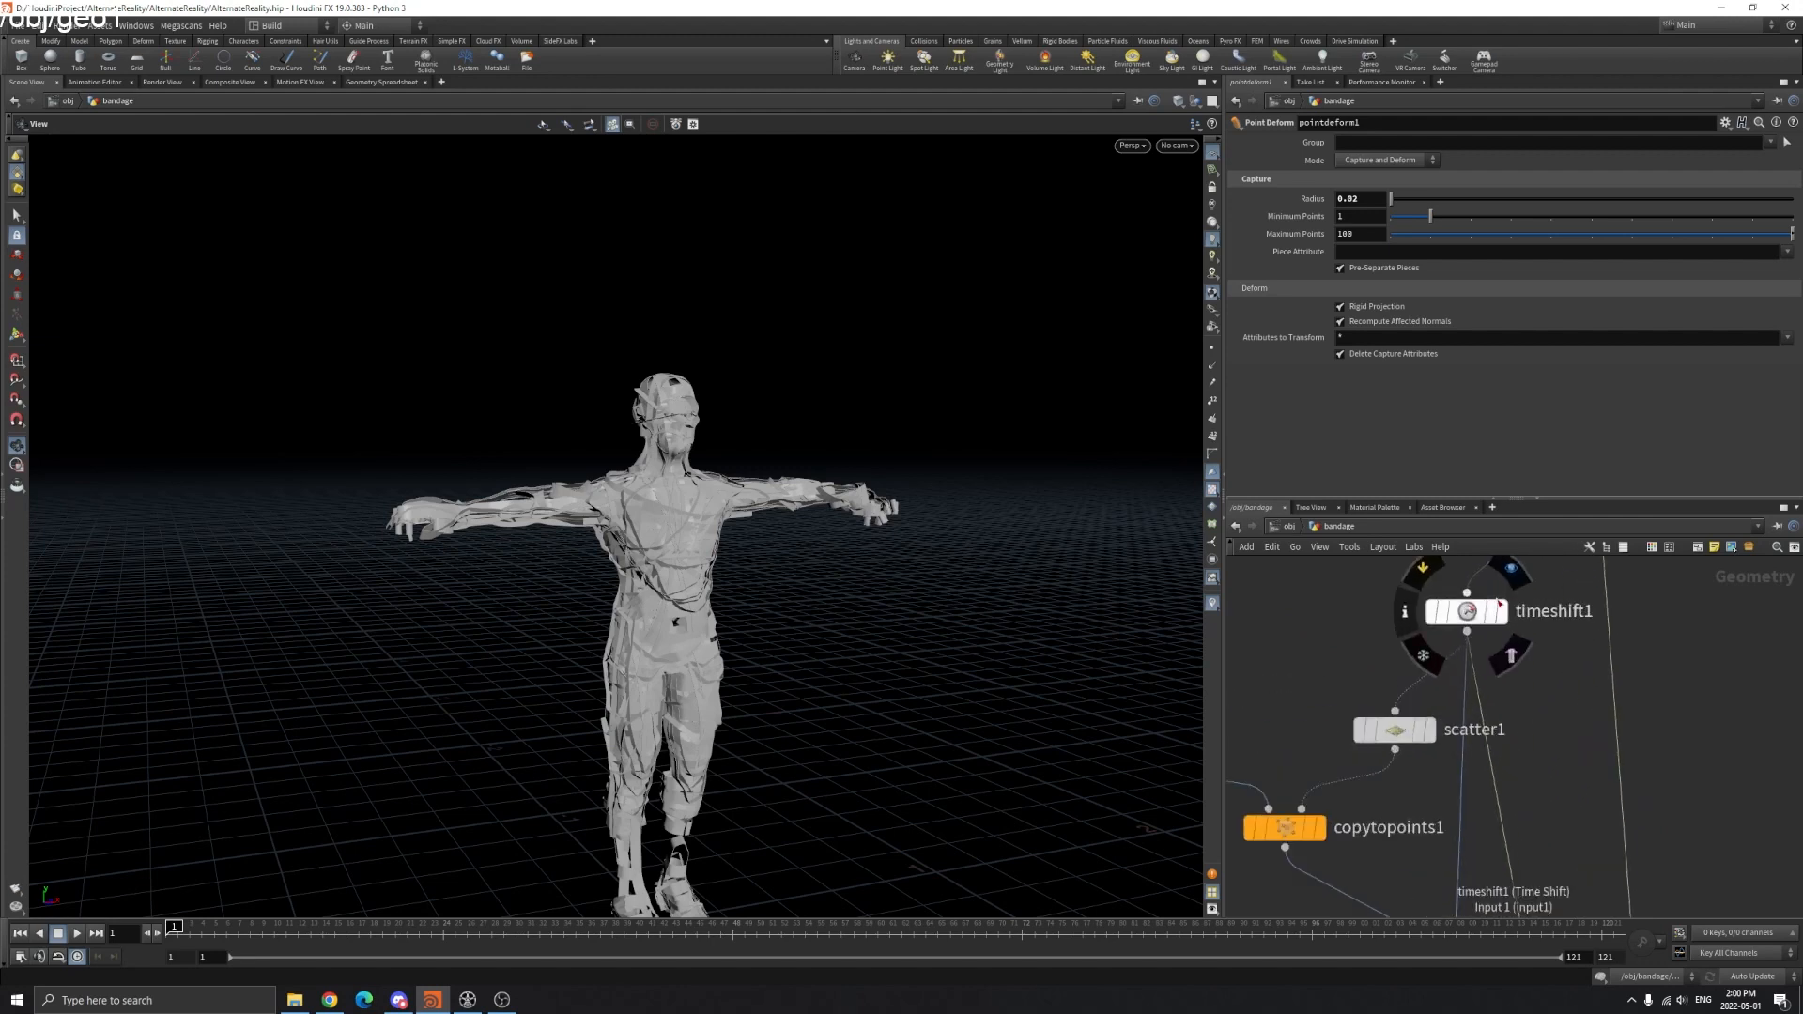
pyautogui.click(1467, 611)
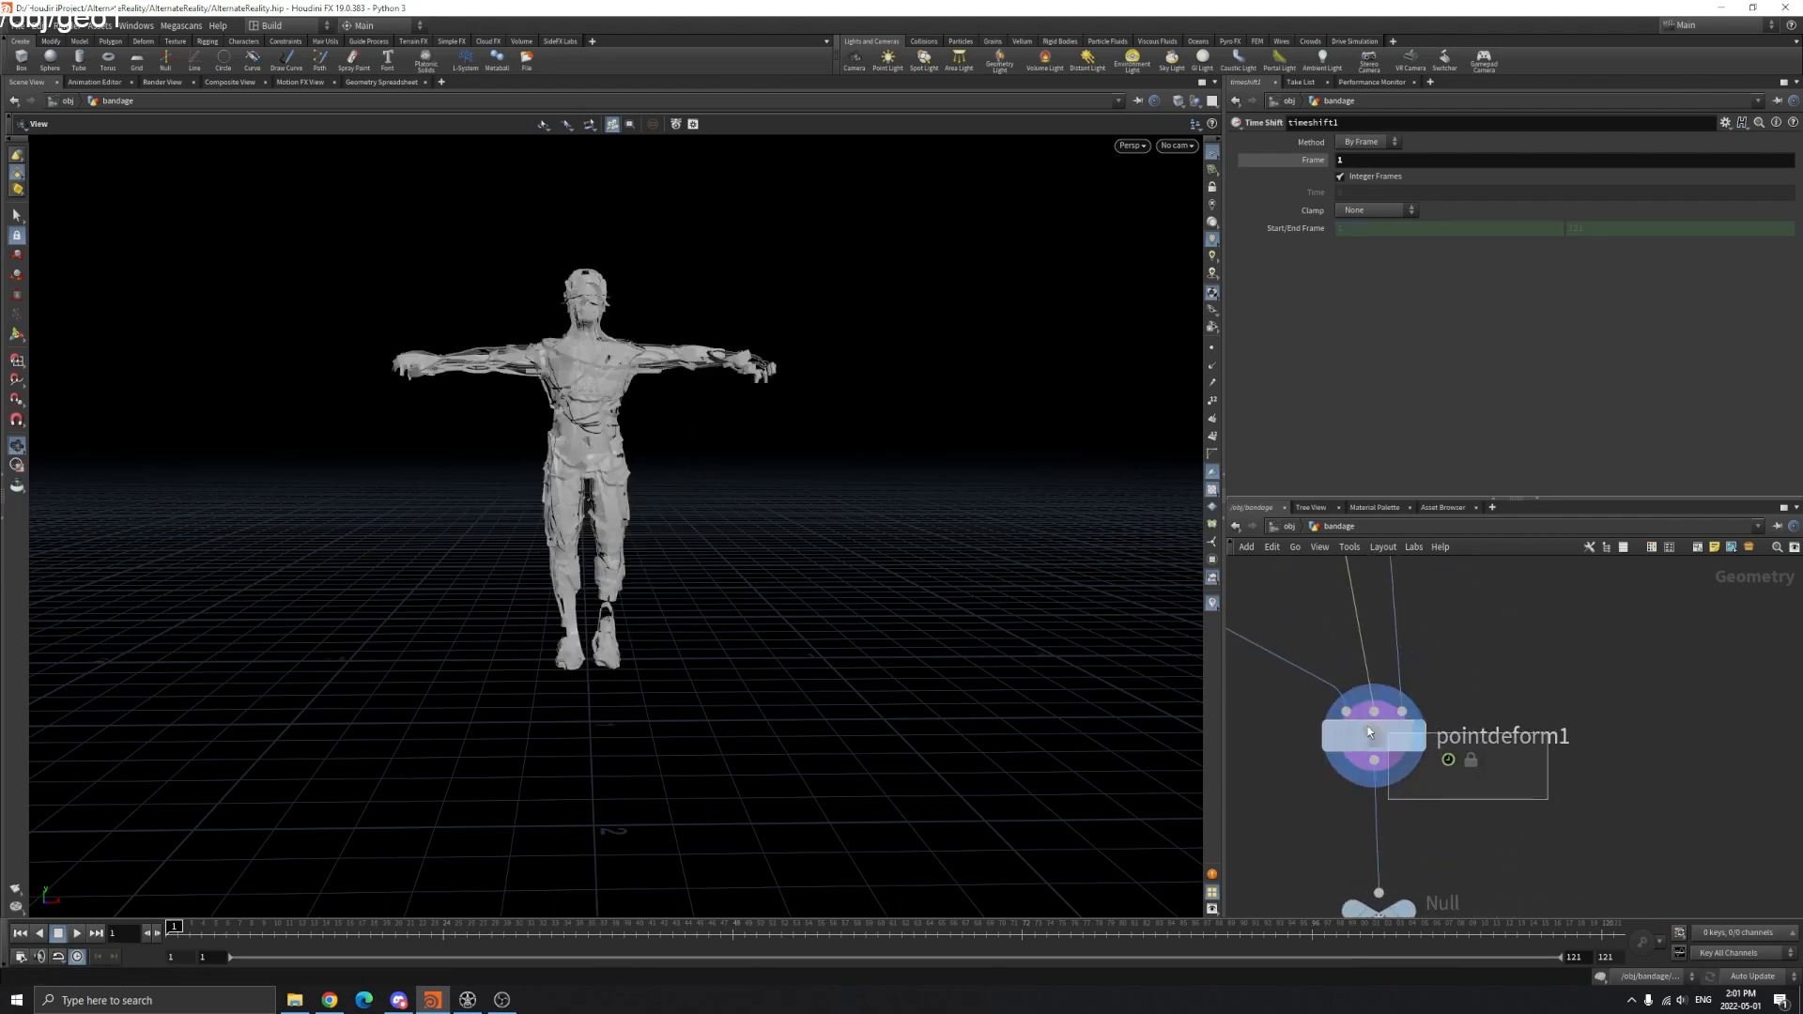
pyautogui.click(1372, 733)
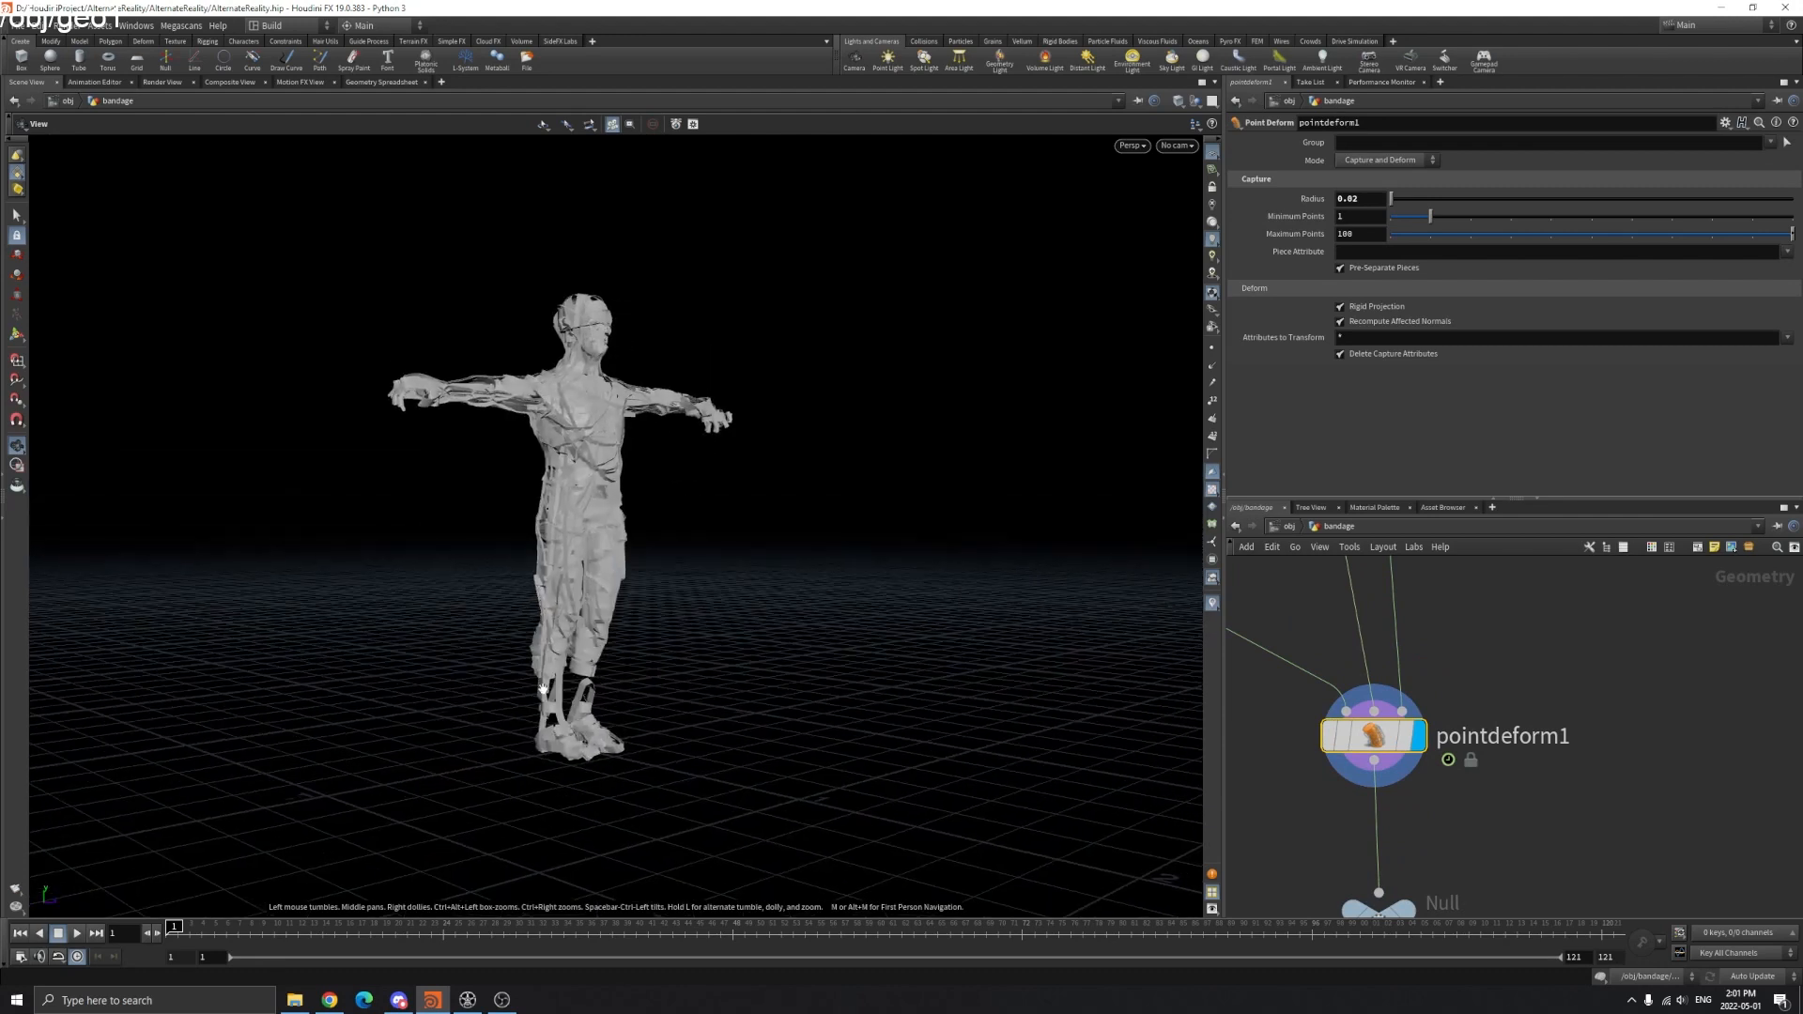
pyautogui.click(77, 933)
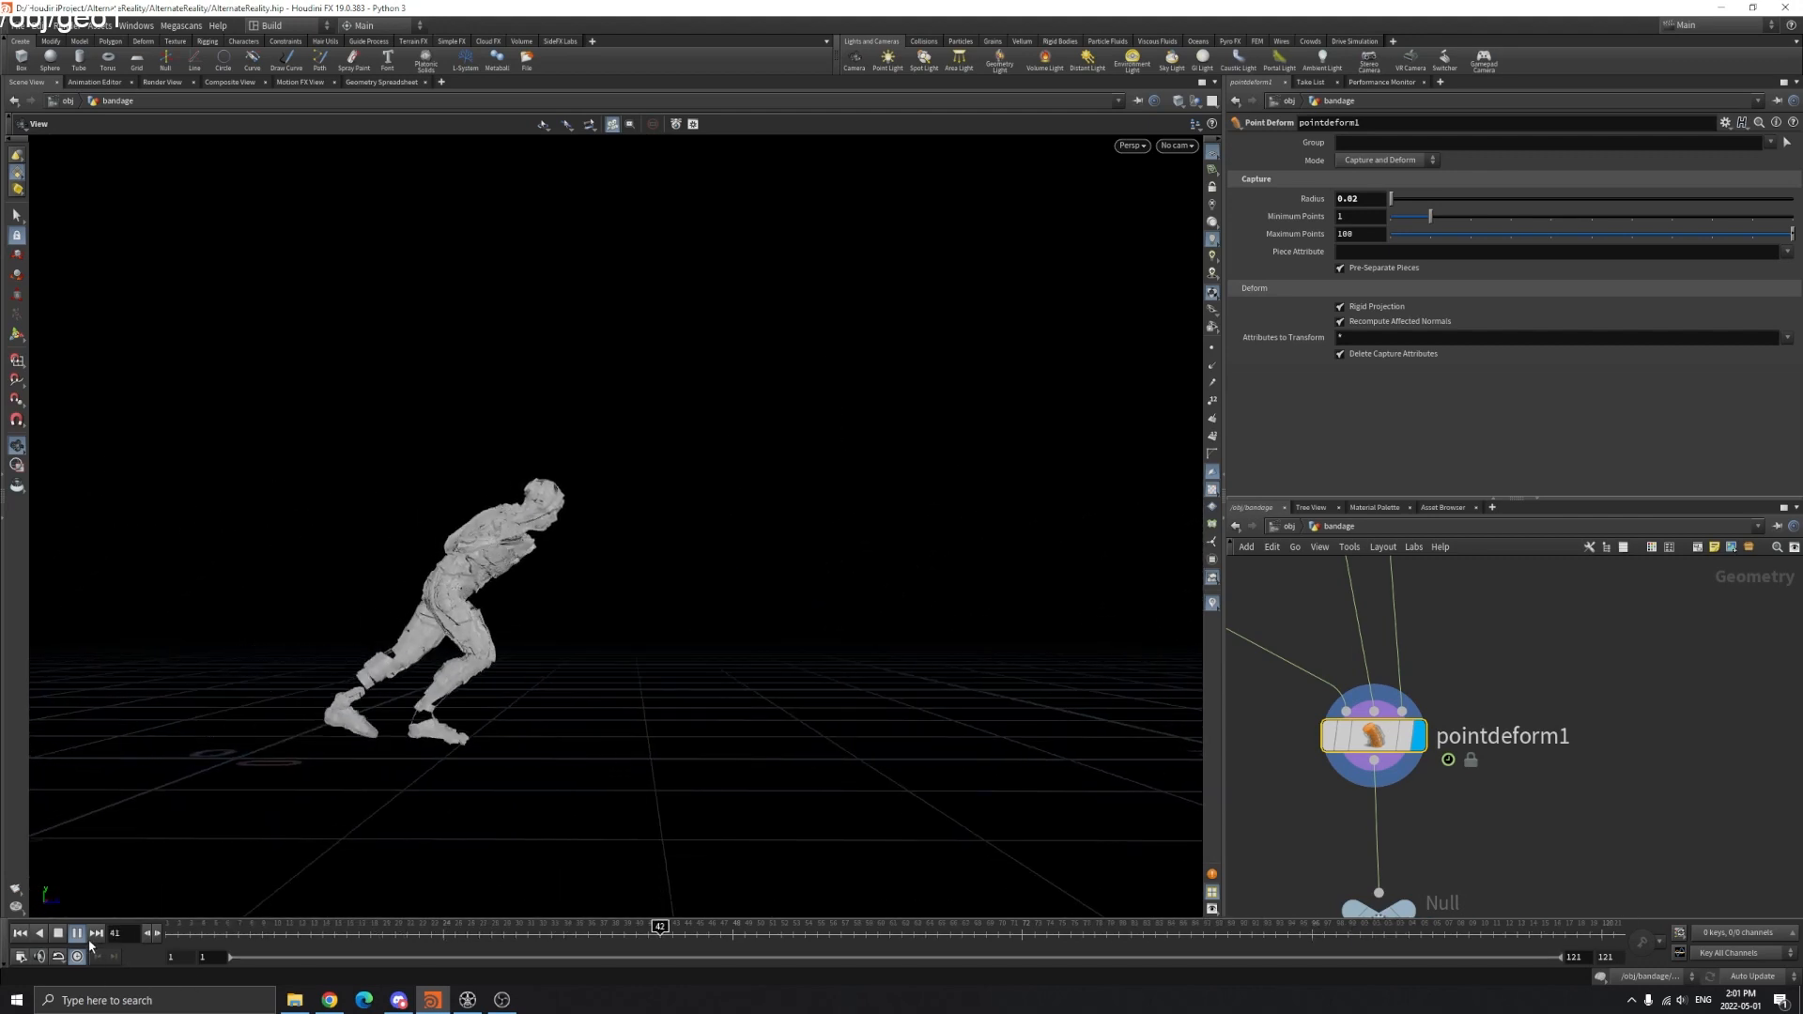
# - Stop playback and return the animation to frame 1
pyautogui.click(76, 932)
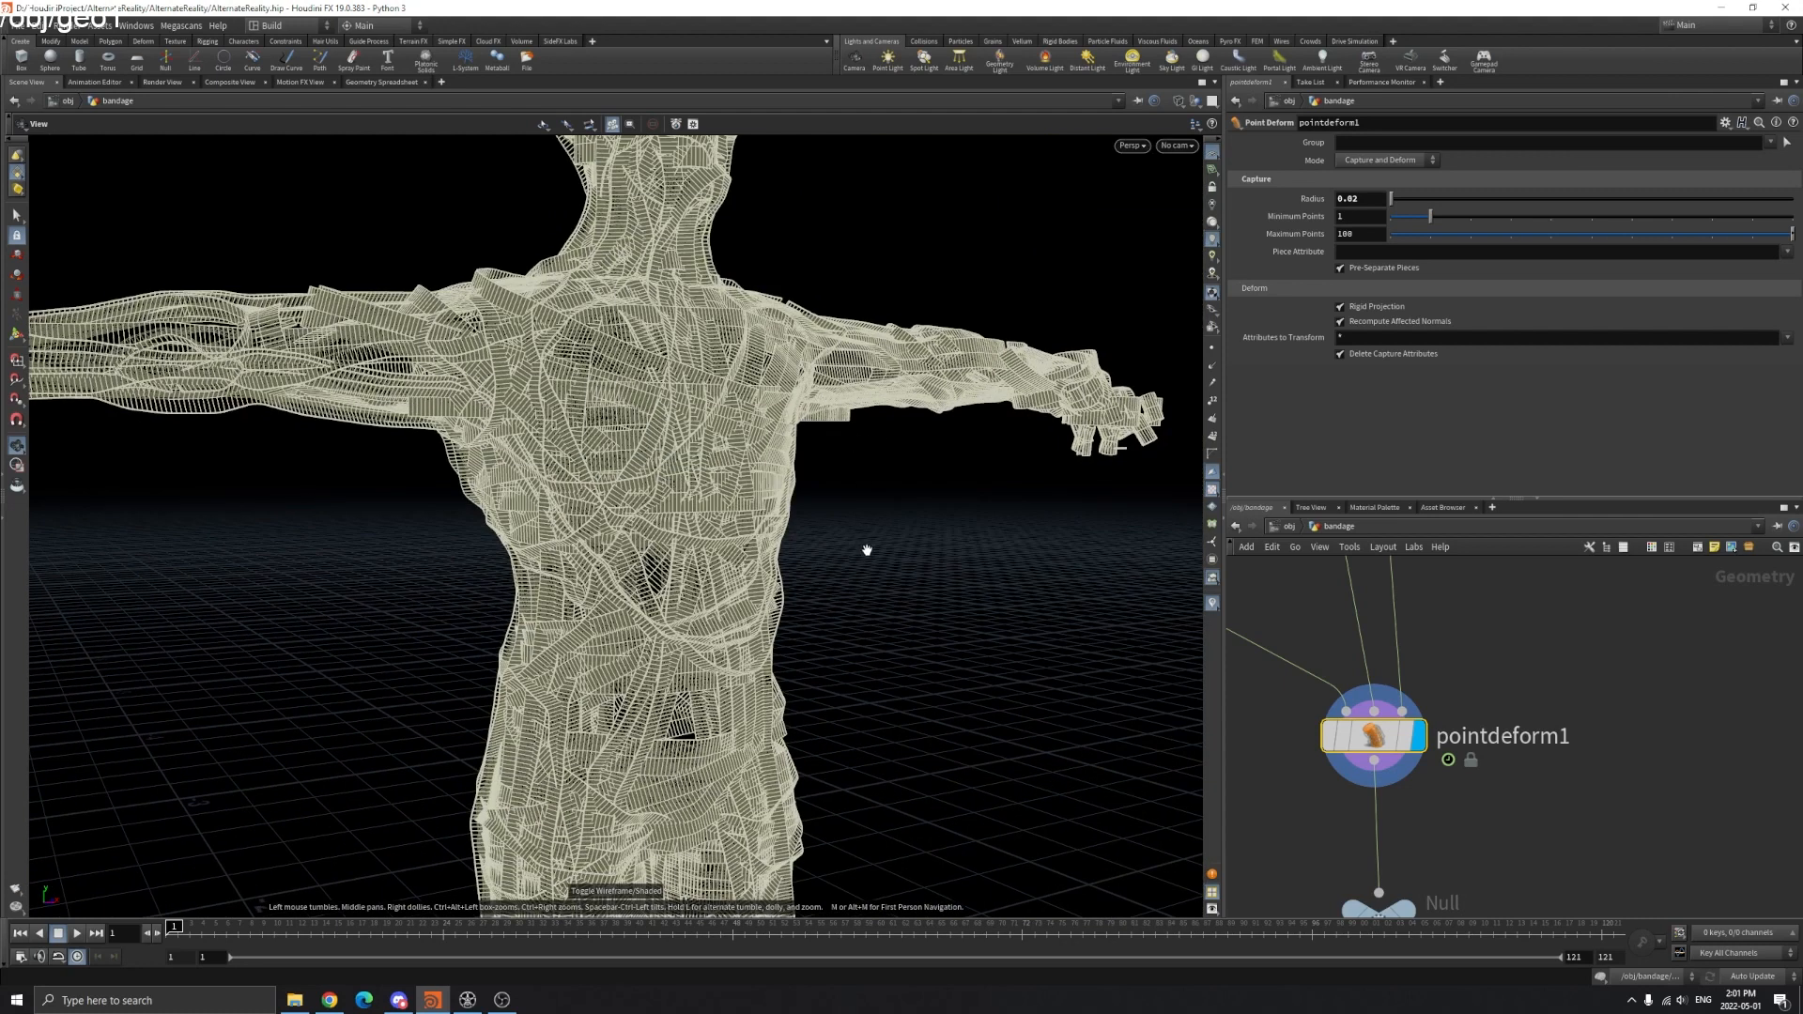
pyautogui.moveTo(929, 539)
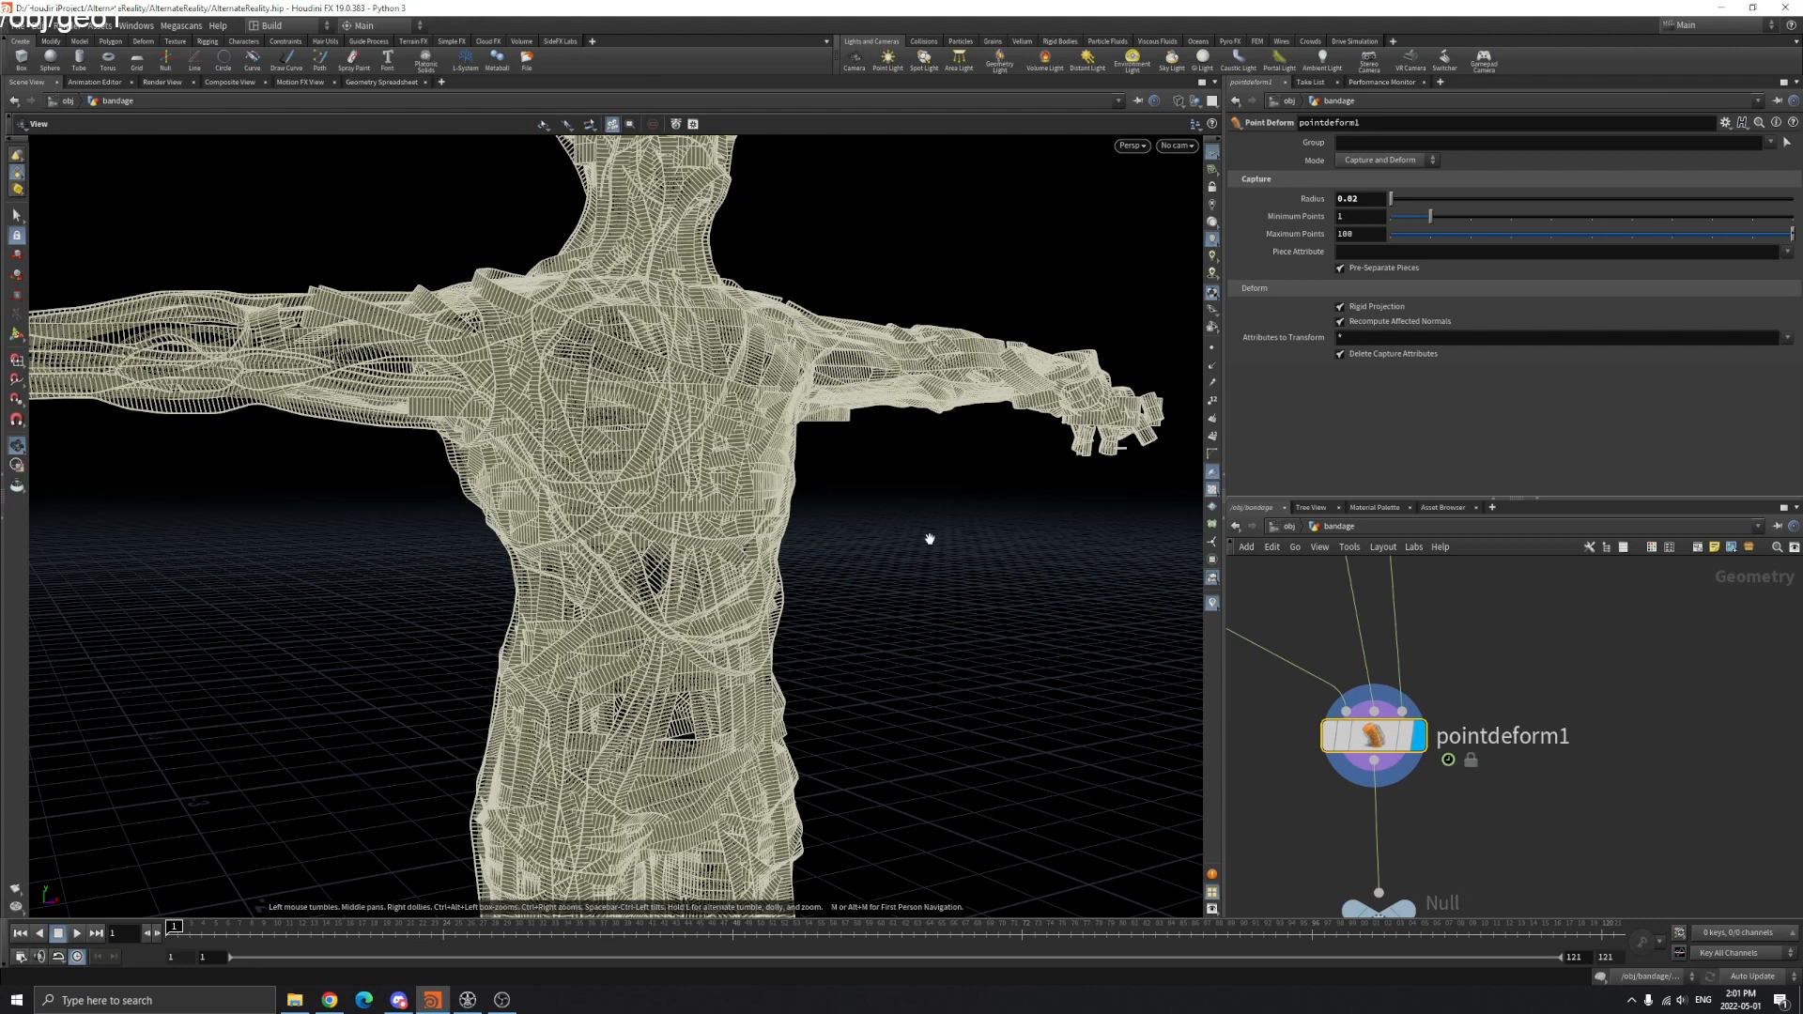
pyautogui.moveTo(841, 452)
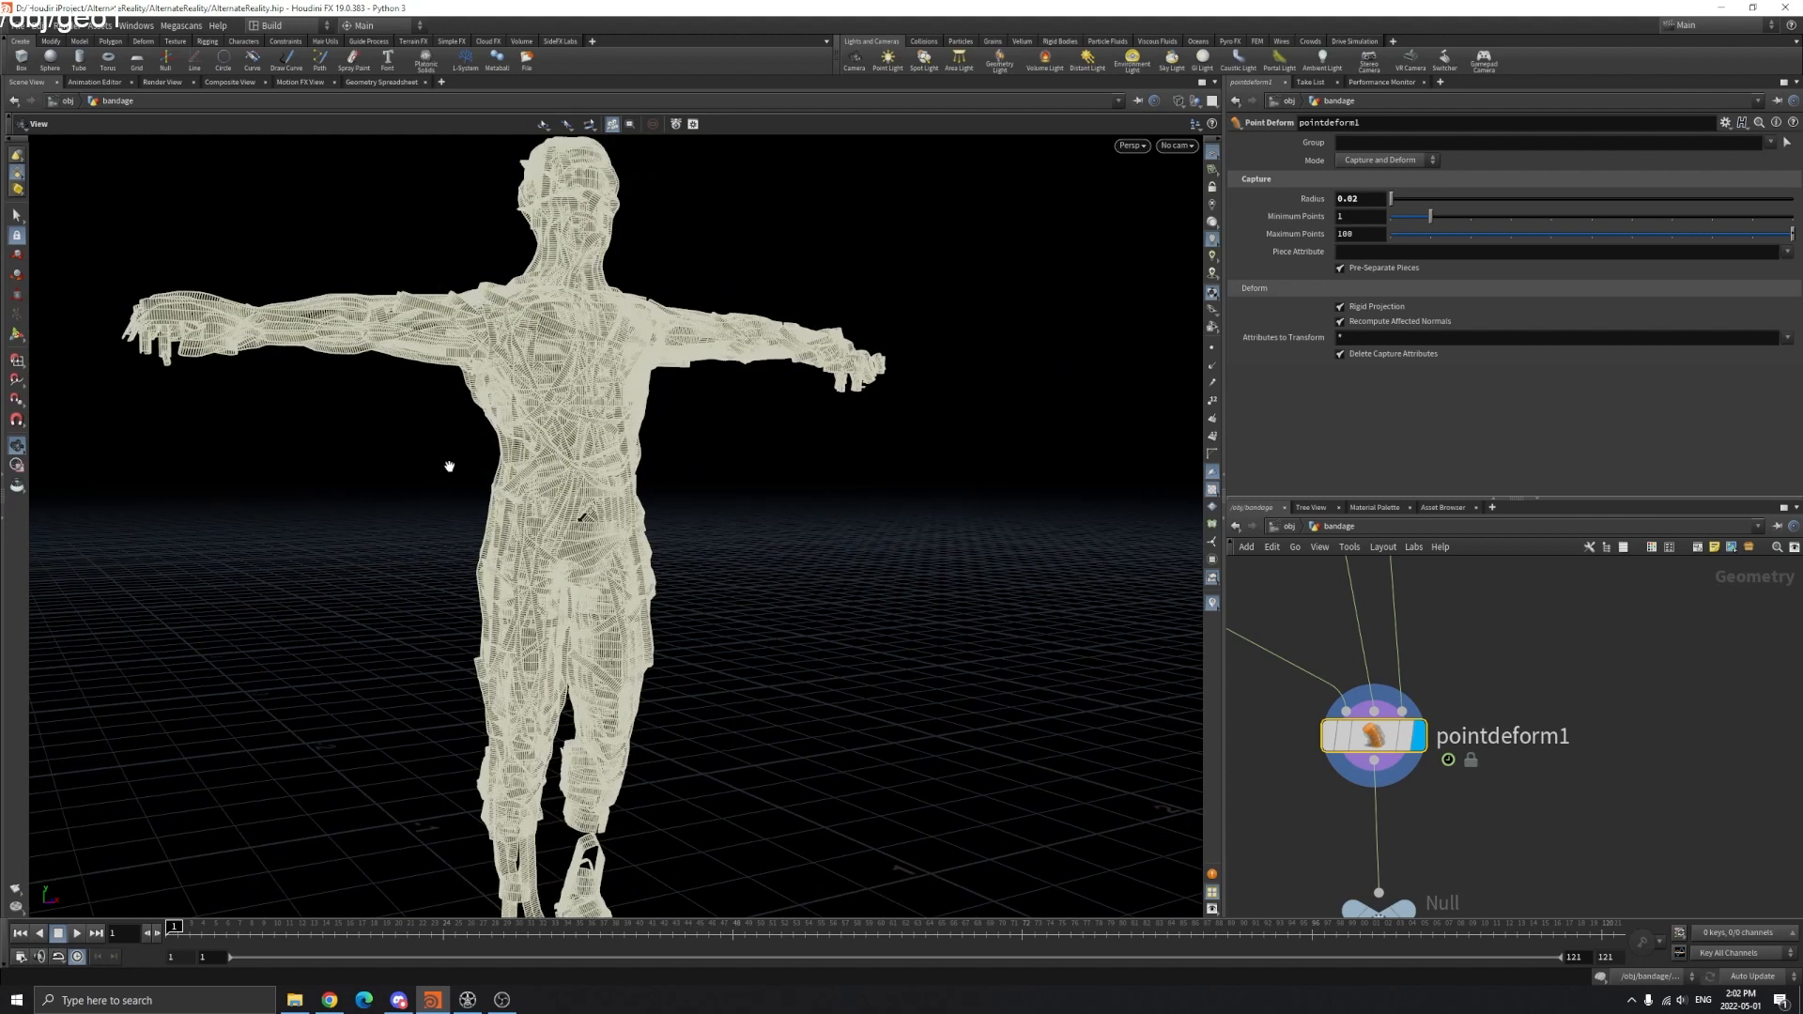
pyautogui.moveTo(383, 297)
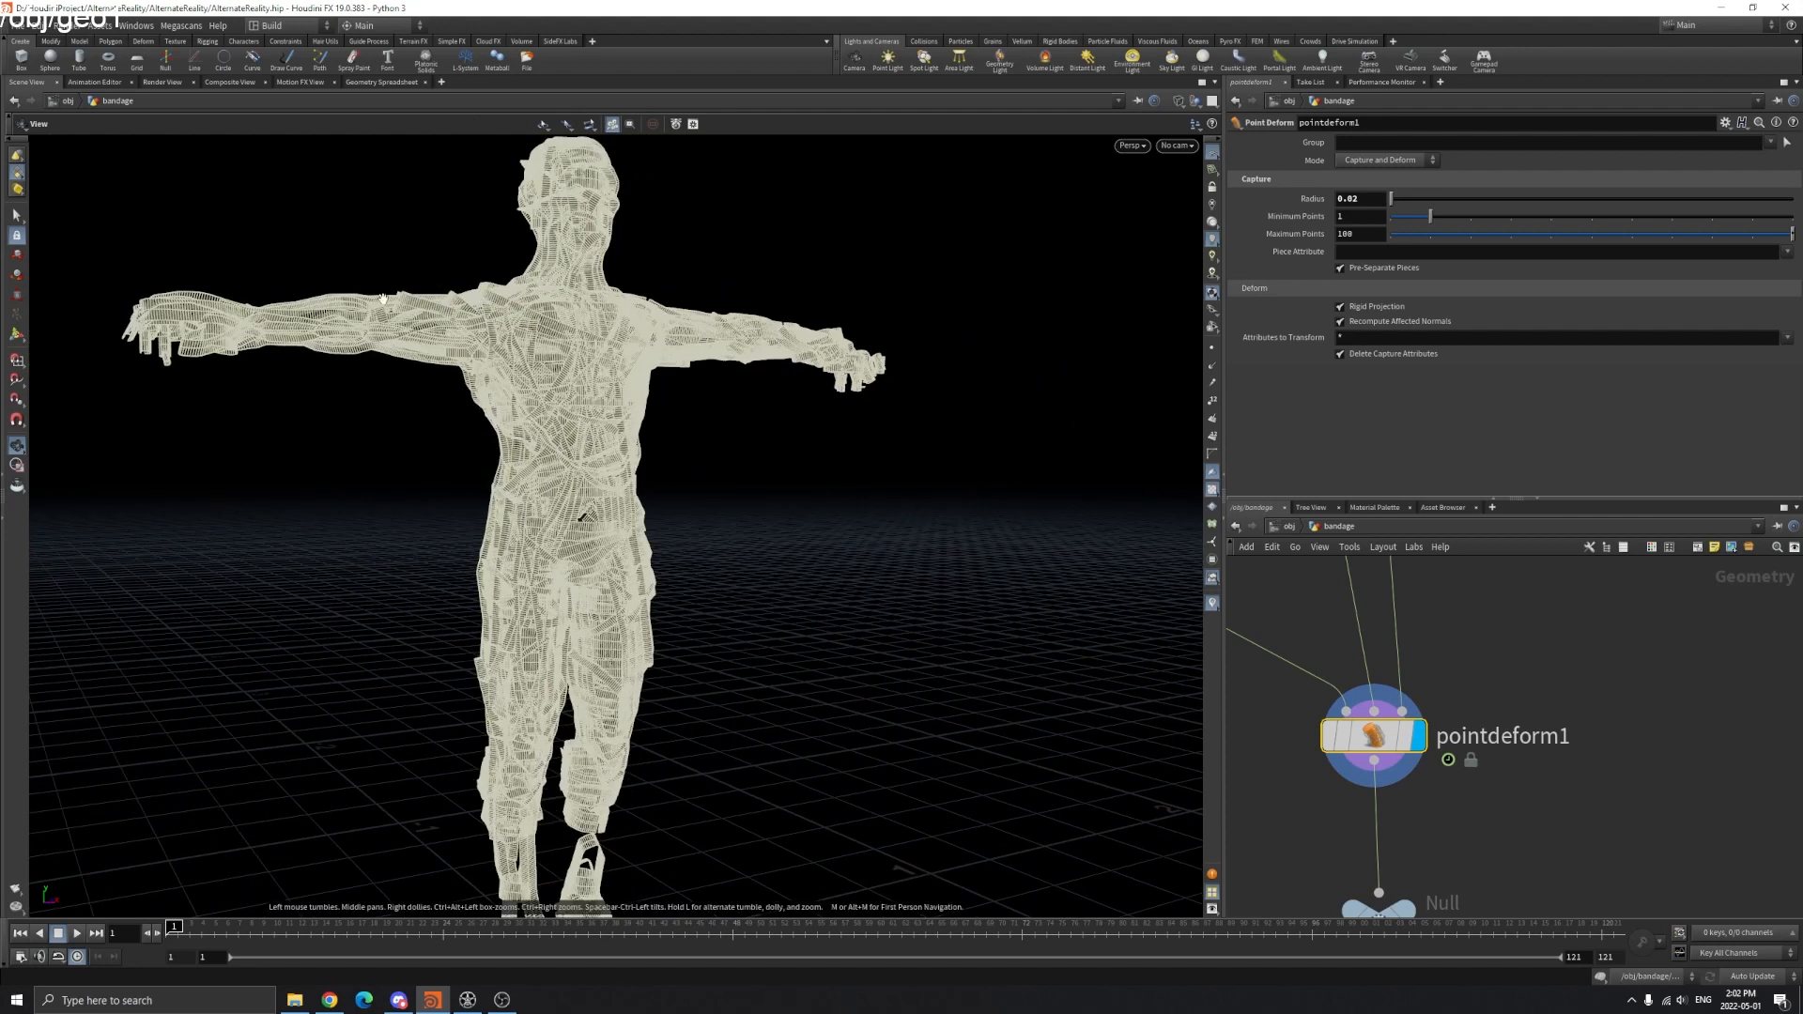